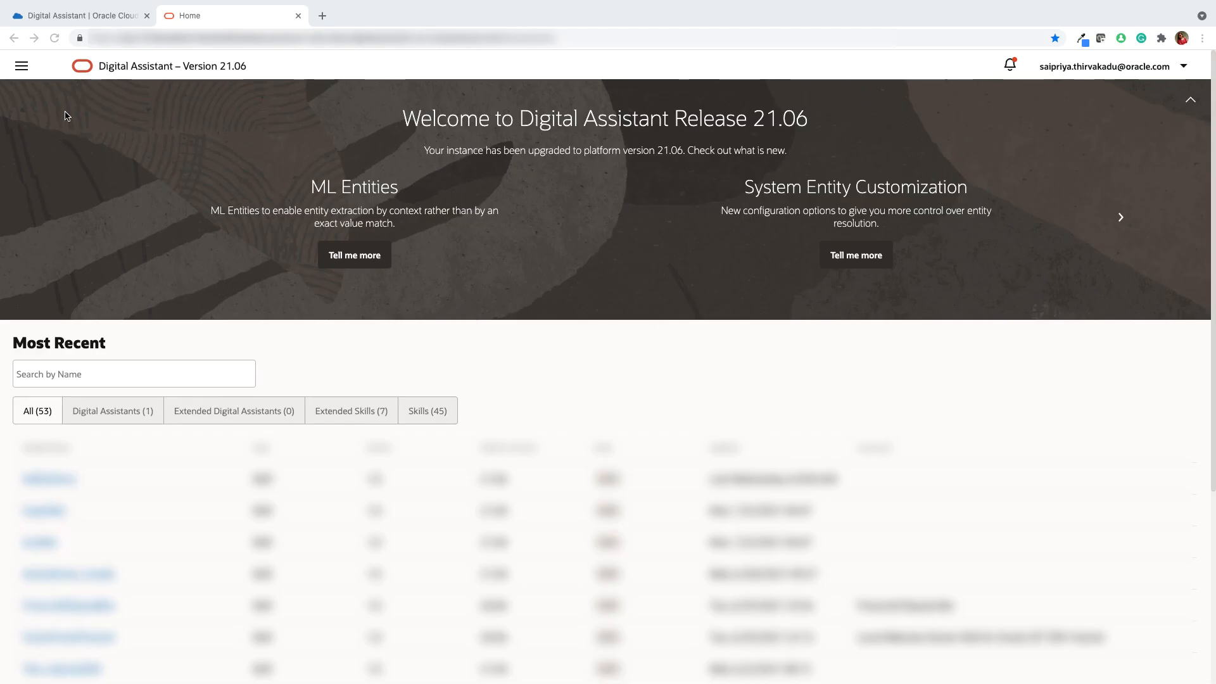
# Go to the Skill Store page under Development from the main menu
pyautogui.click(21, 65)
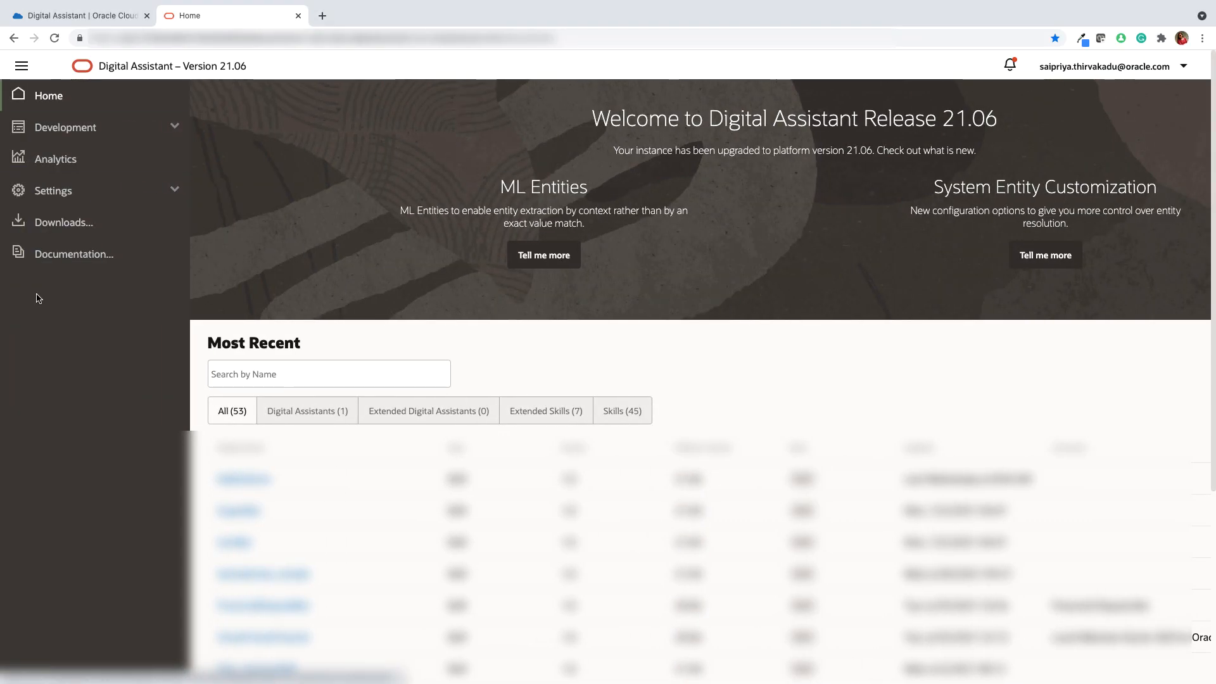
pyautogui.click(66, 126)
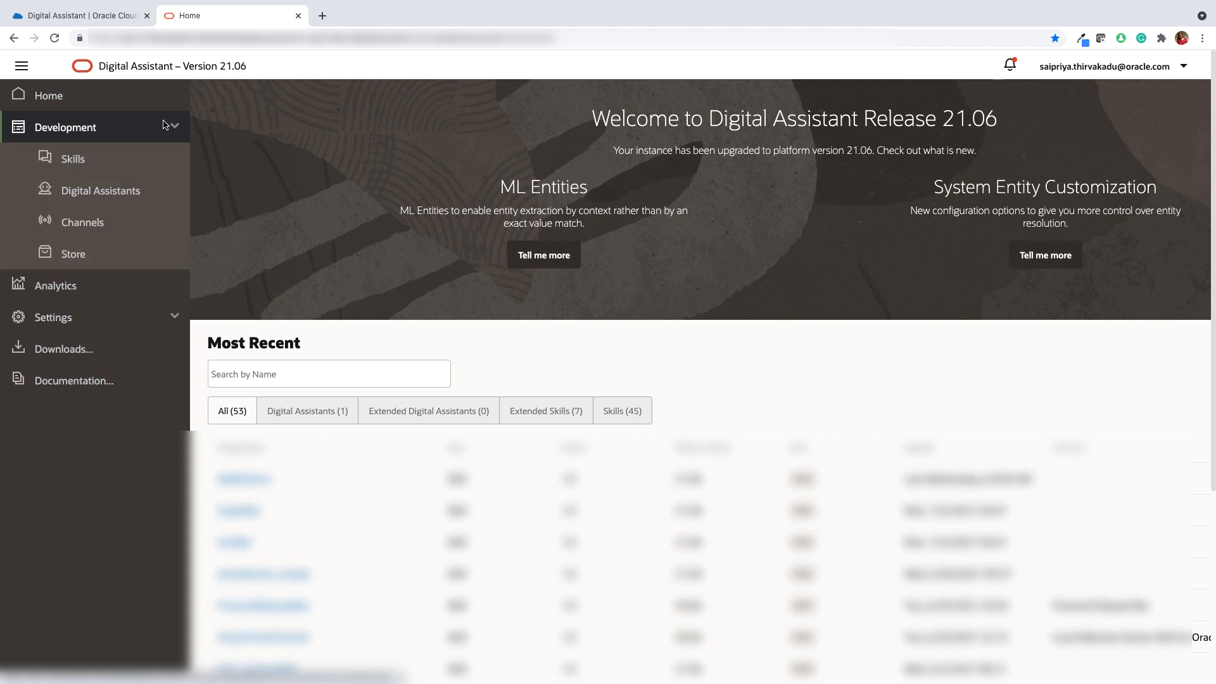
pyautogui.click(73, 254)
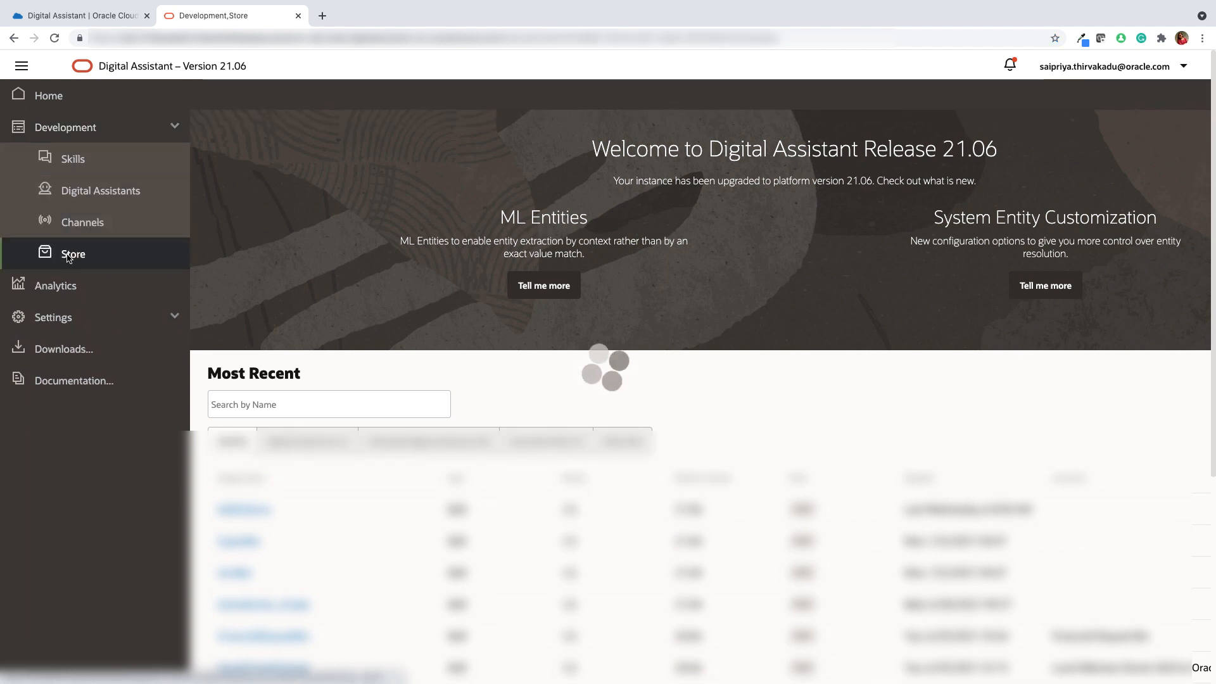
# Filter the store by 'ep' and pull PeopleSoft Epro Requester Inquiry Bot 9.2.040.00
pyautogui.click(73, 254)
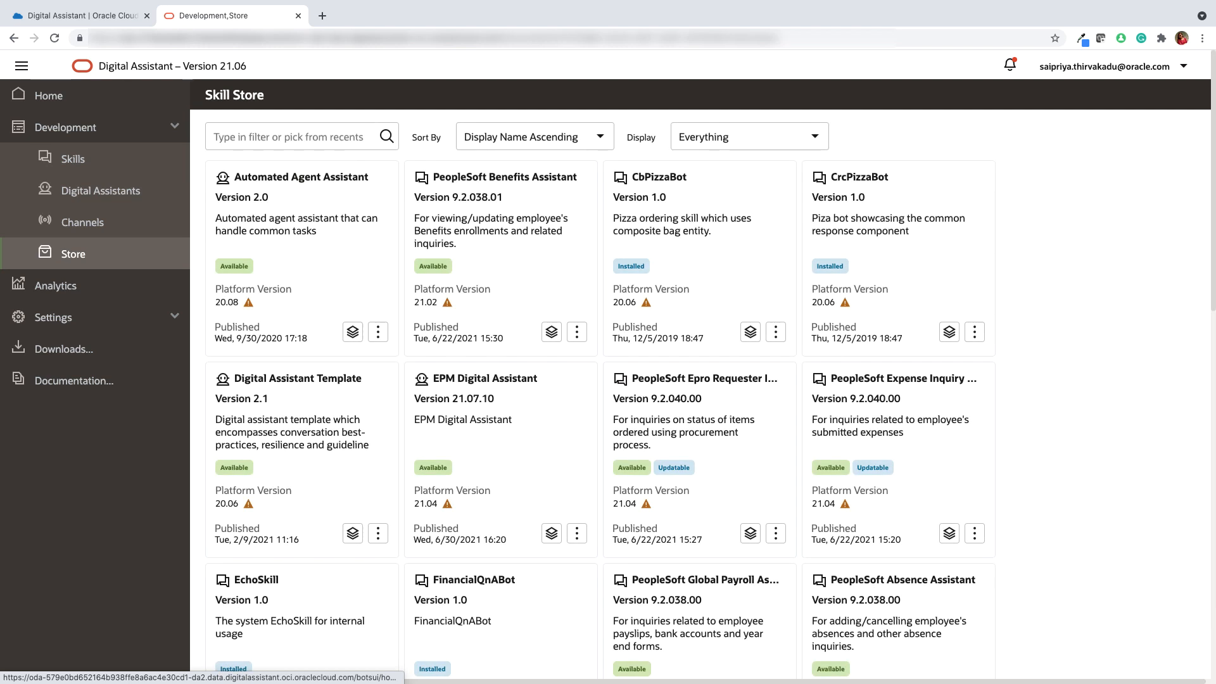
pyautogui.write('ep')
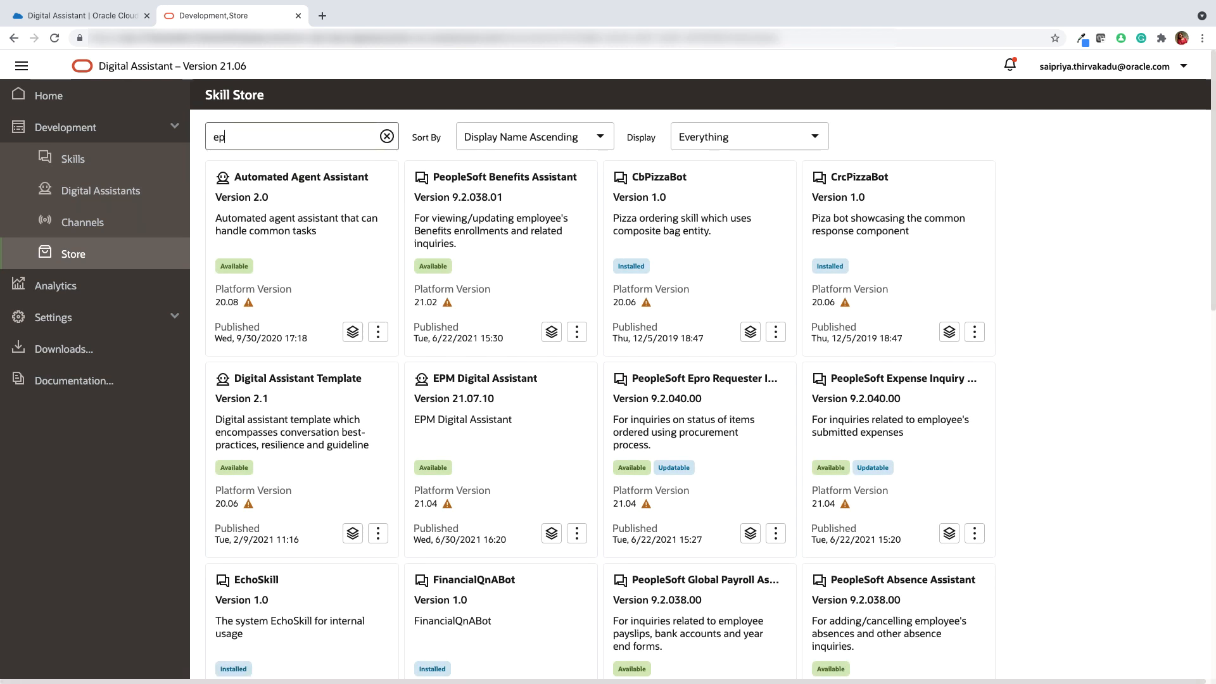
pyautogui.click(695, 380)
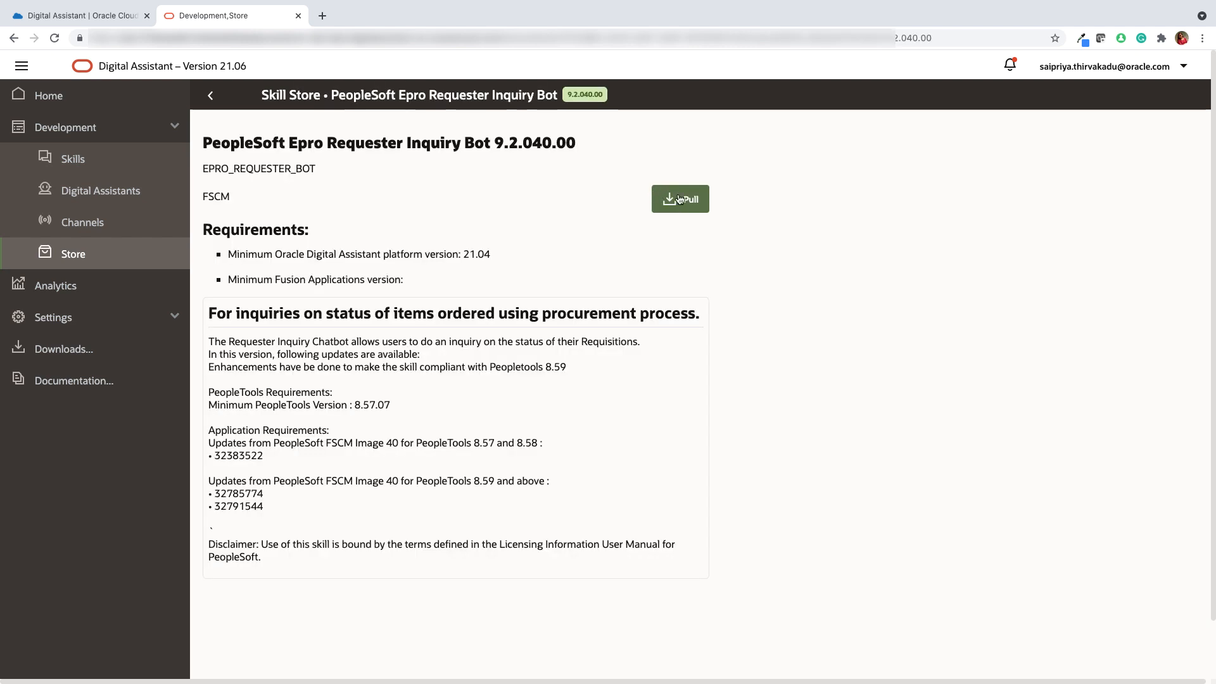
pyautogui.click(680, 198)
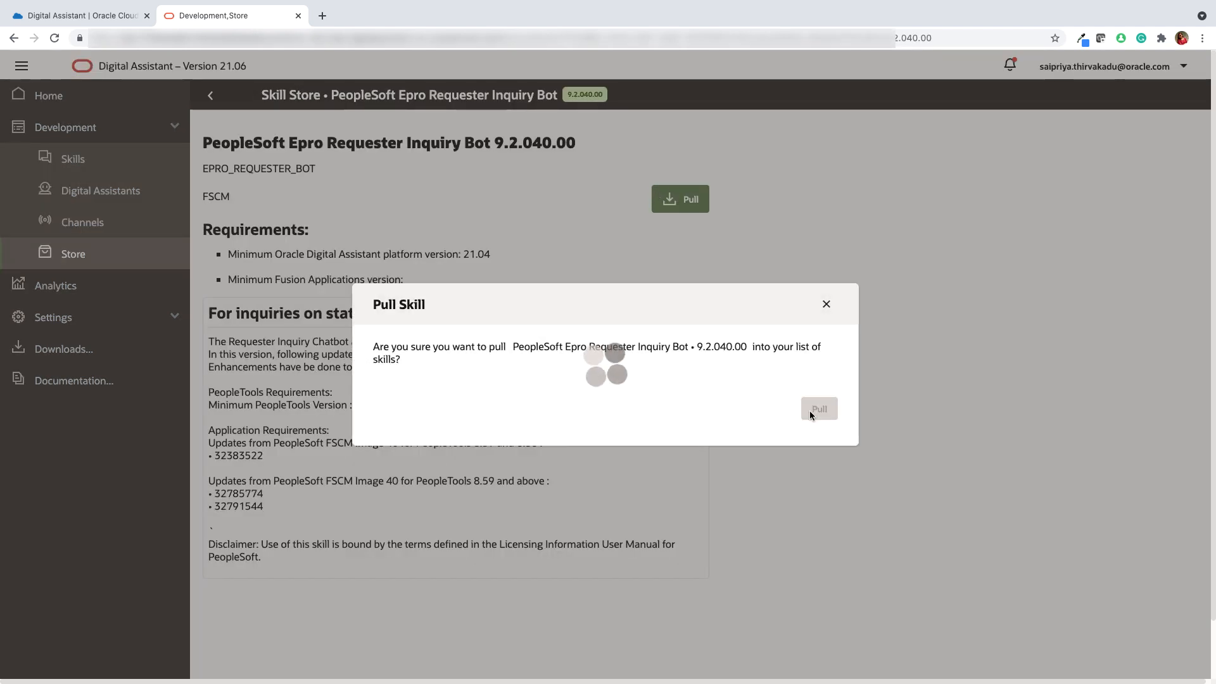
pyautogui.click(819, 409)
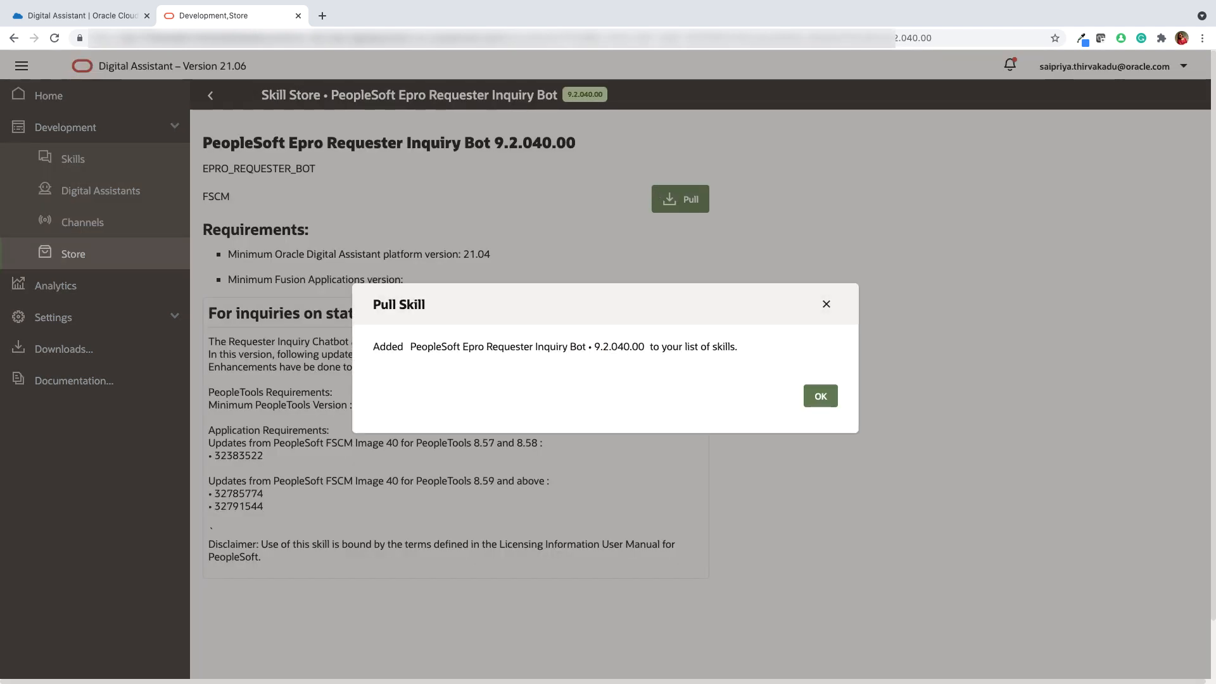
pyautogui.click(72, 159)
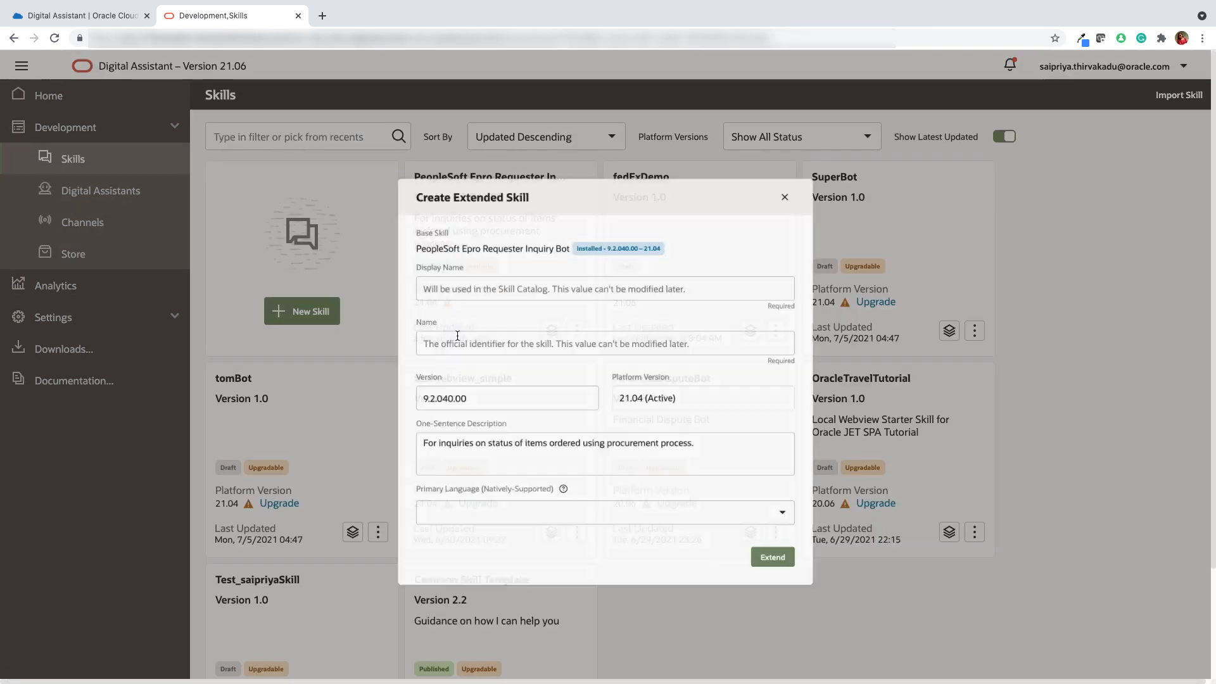
# Create an extended skill named RequisitionBot from the Epro Requester Inquiry Bot
pyautogui.write('RequisitionBot')
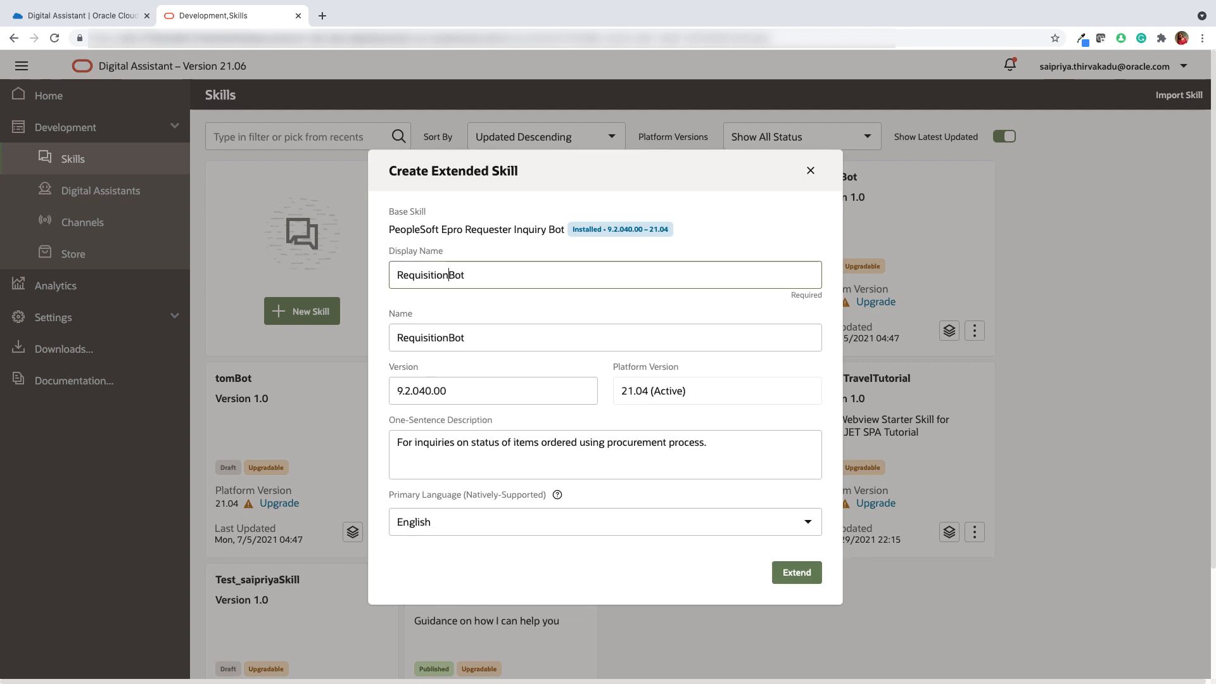
pyautogui.click(795, 573)
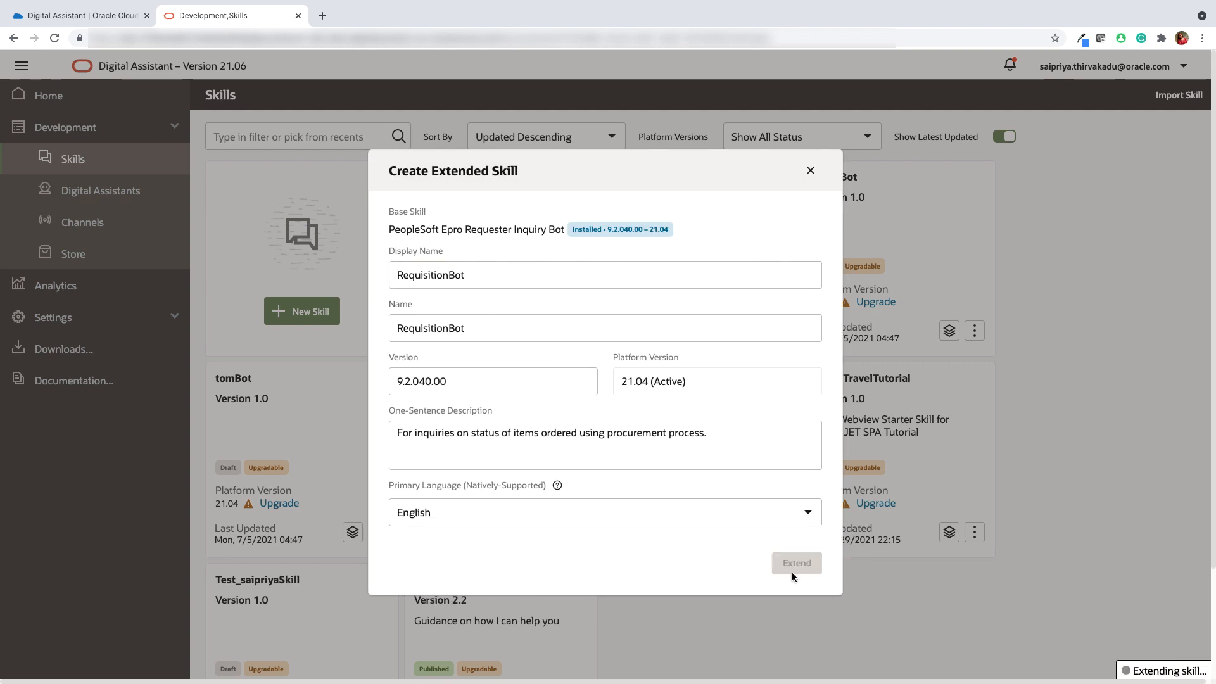
pyautogui.click(795, 563)
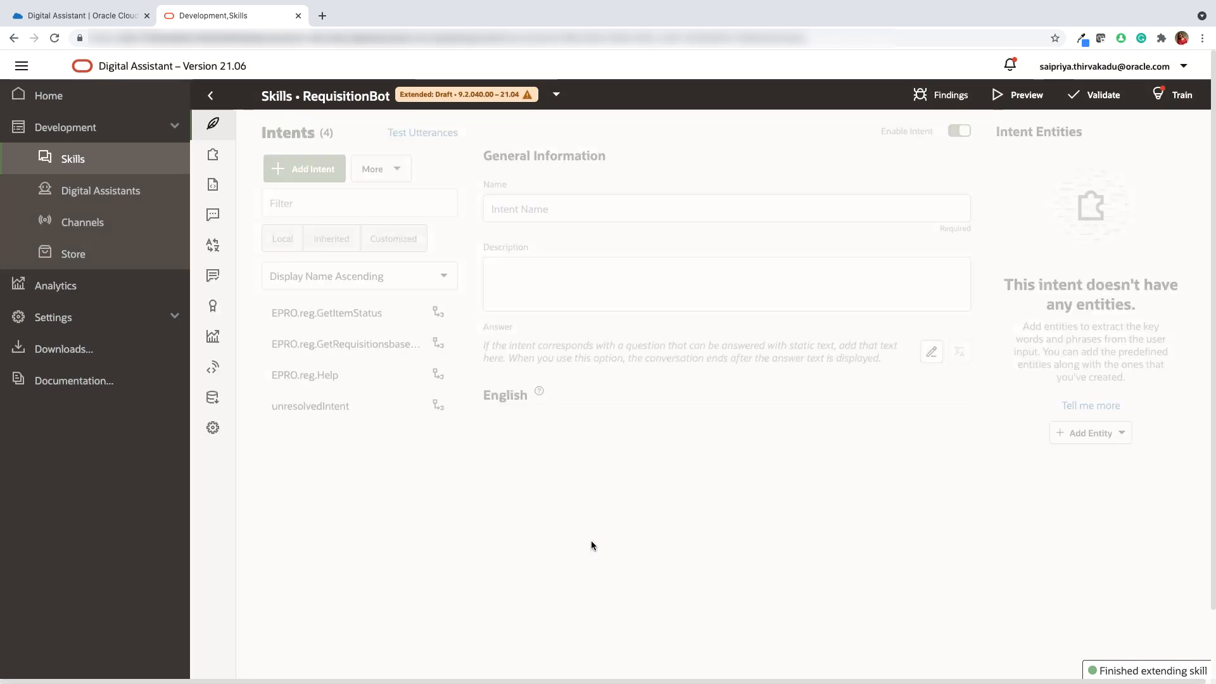
# Open the RequisitionBot dialog flow and train the skill
pyautogui.click(327, 313)
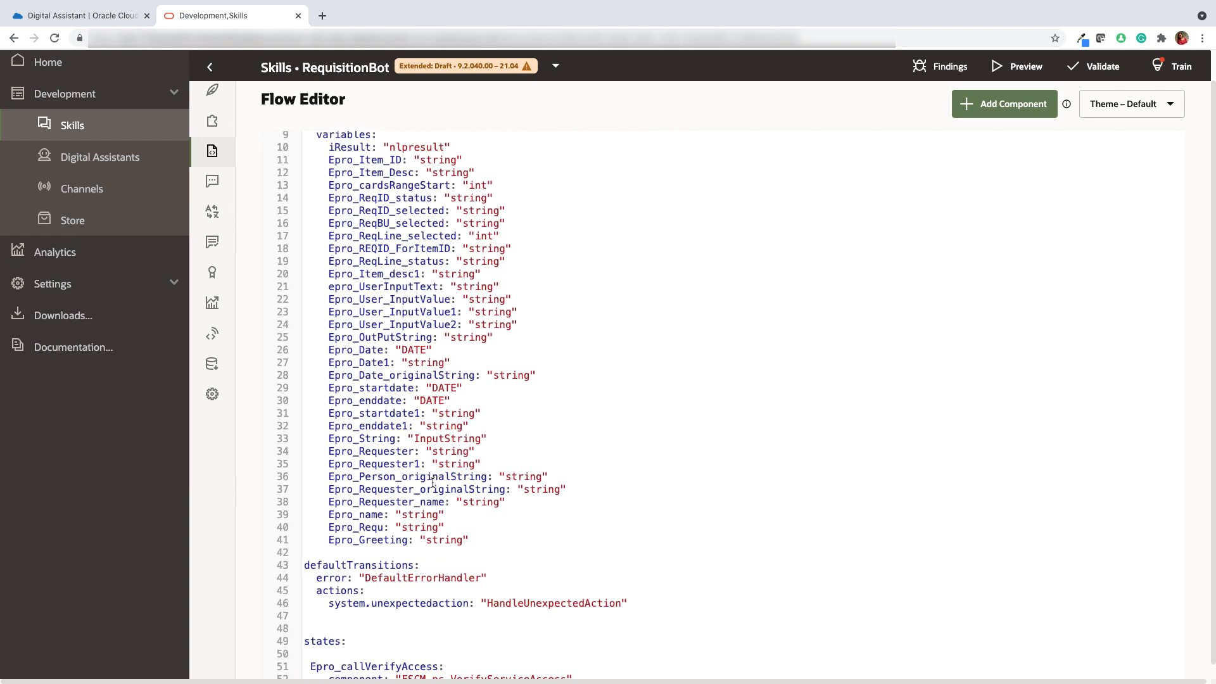
pyautogui.click(1172, 65)
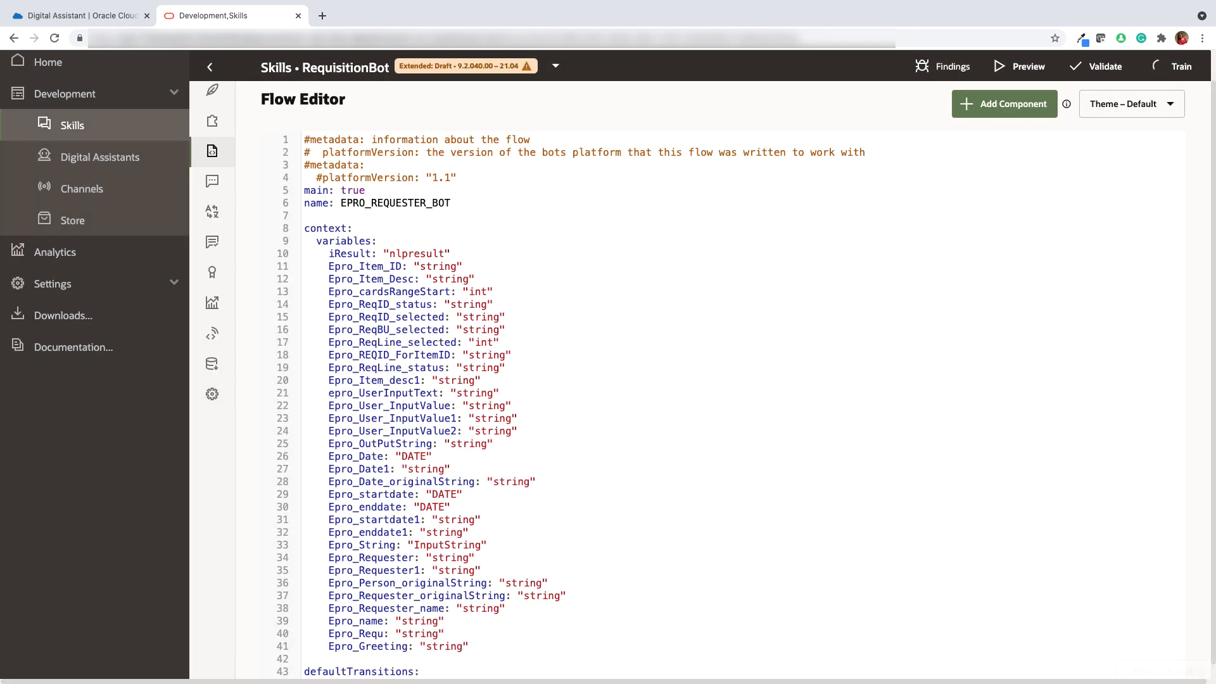
pyautogui.click(1180, 65)
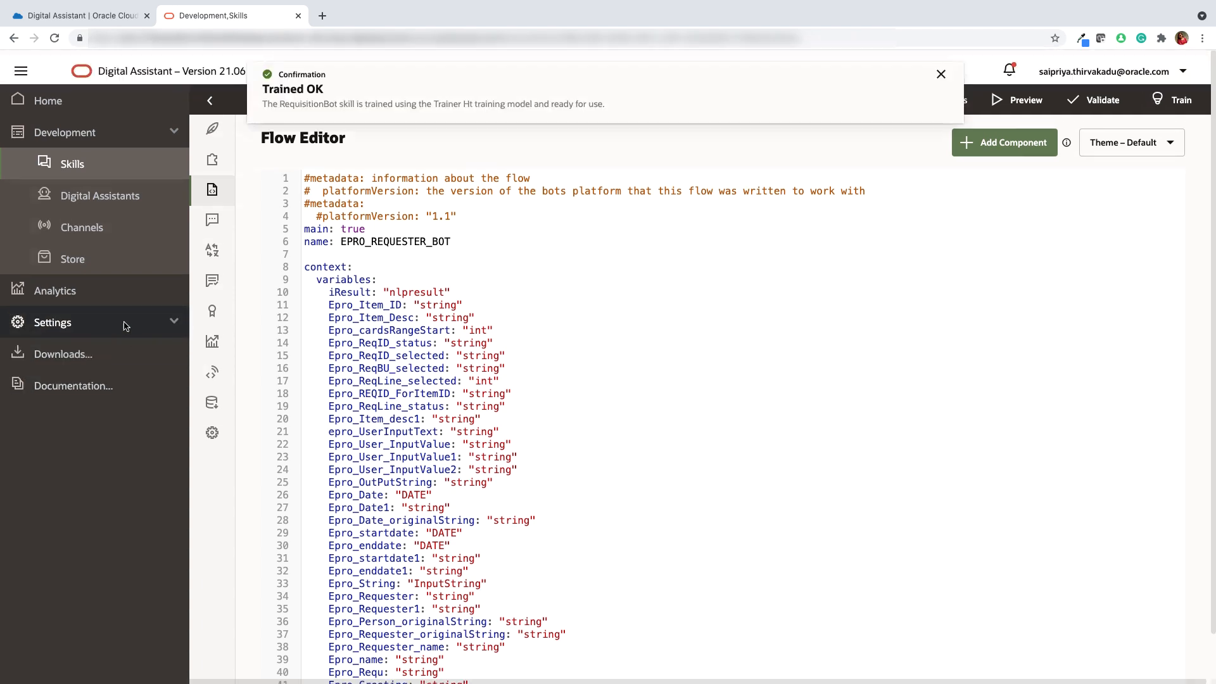
# Create an Oracle Web channel named RequisitionBot_WebChannel
pyautogui.click(81, 222)
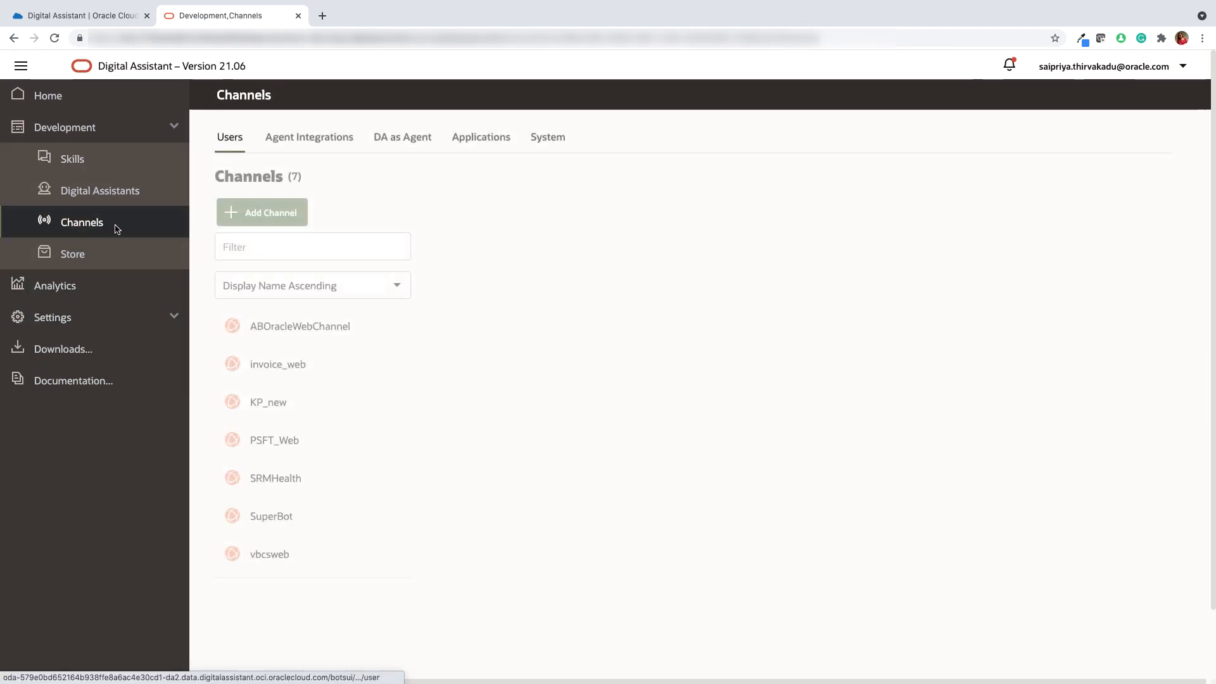
pyautogui.click(262, 212)
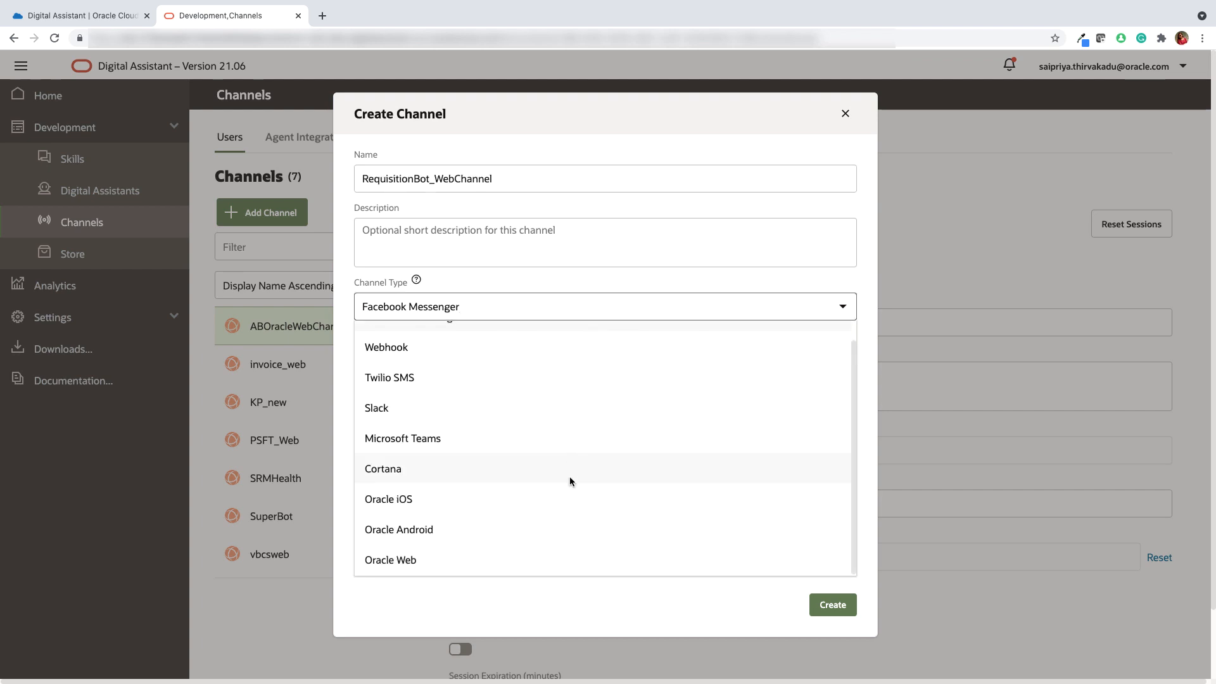
pyautogui.click(390, 560)
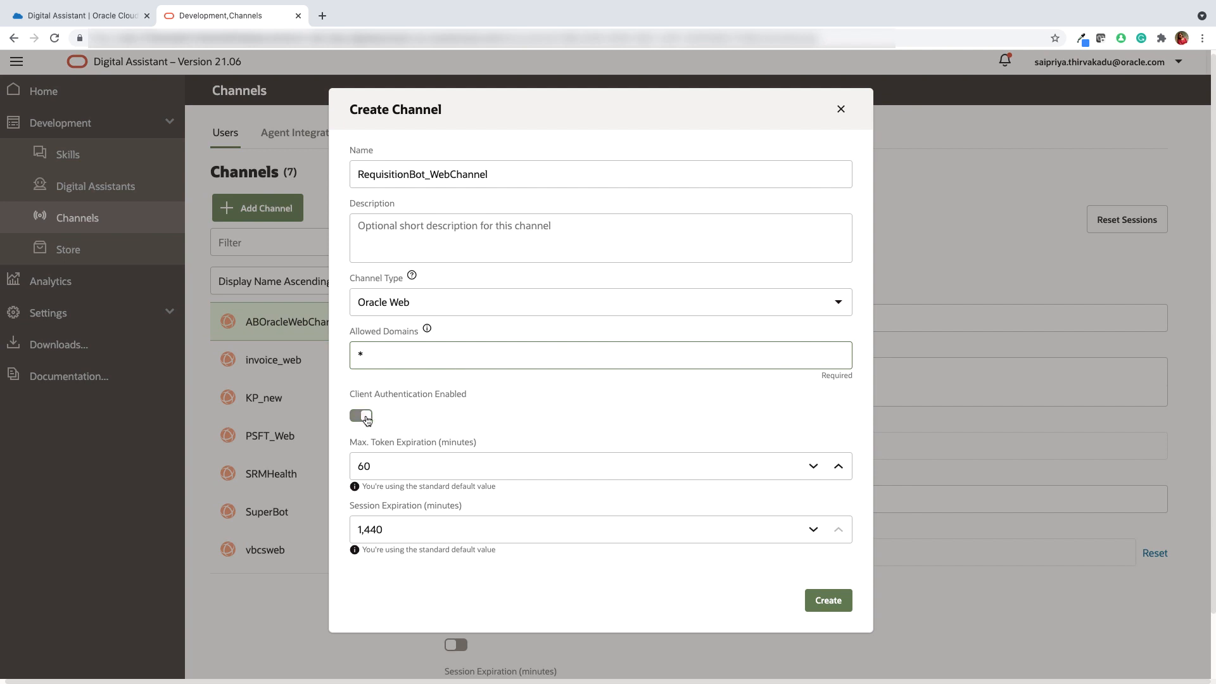
pyautogui.click(827, 600)
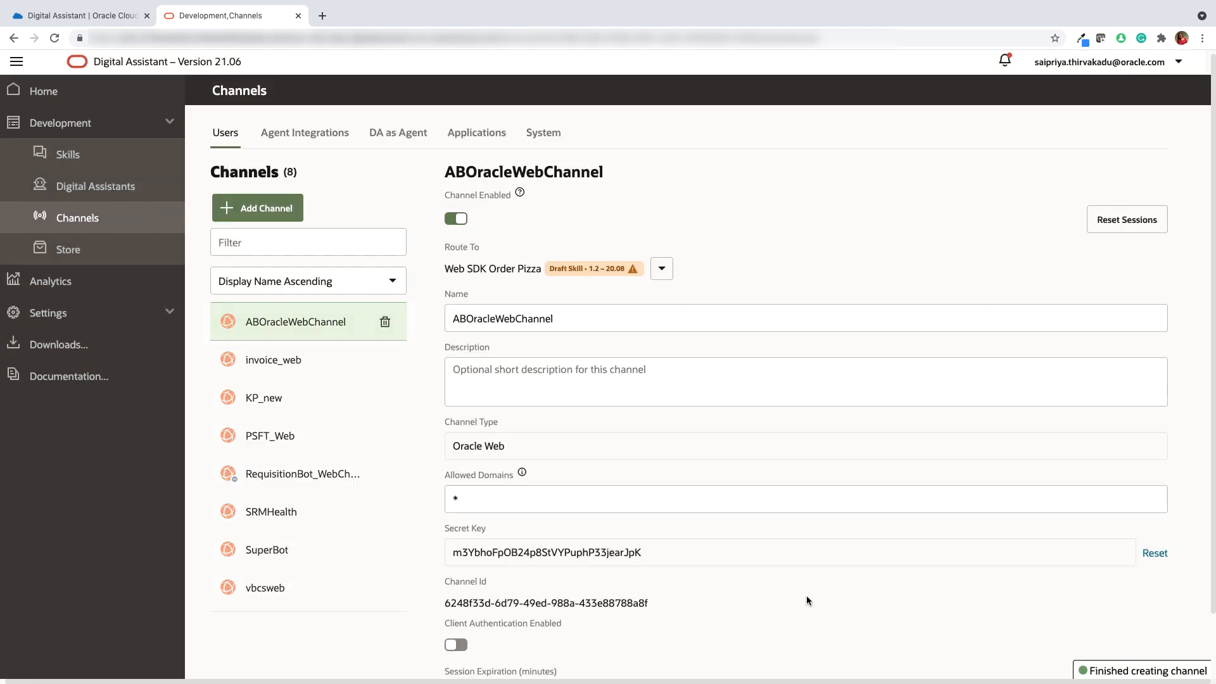
# Route RequisitionBot_WebChannel to the RequisitionBot skill and select its channel ID
pyautogui.click(303, 474)
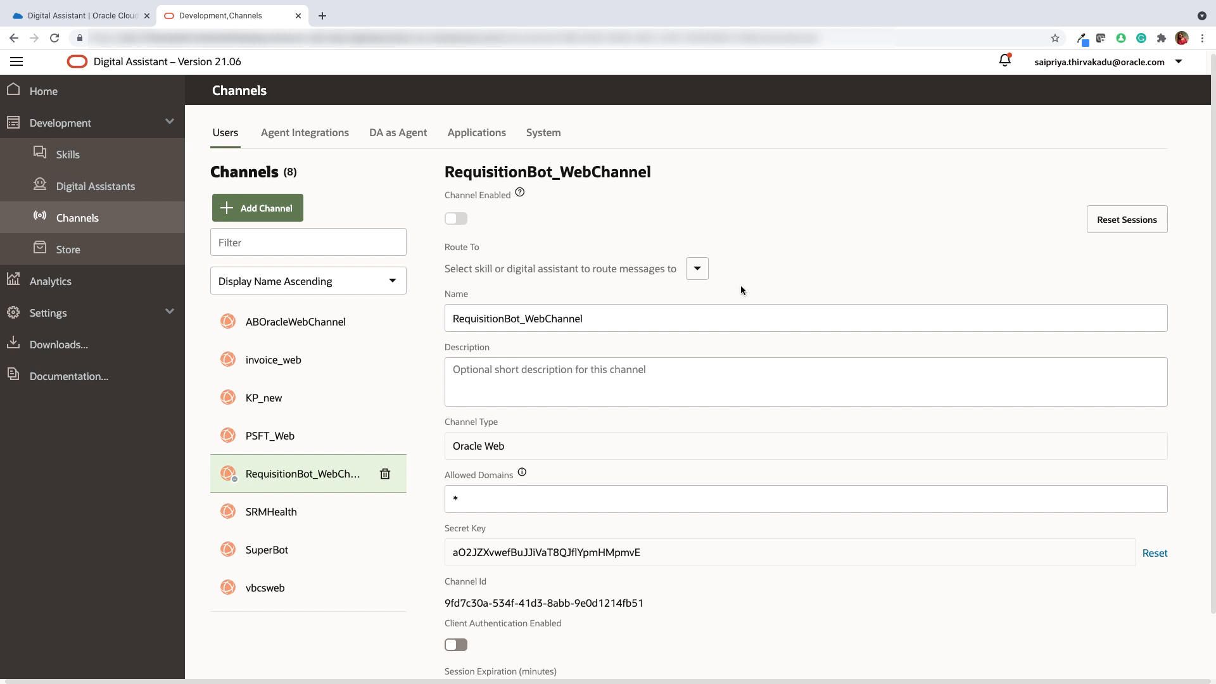
pyautogui.click(695, 269)
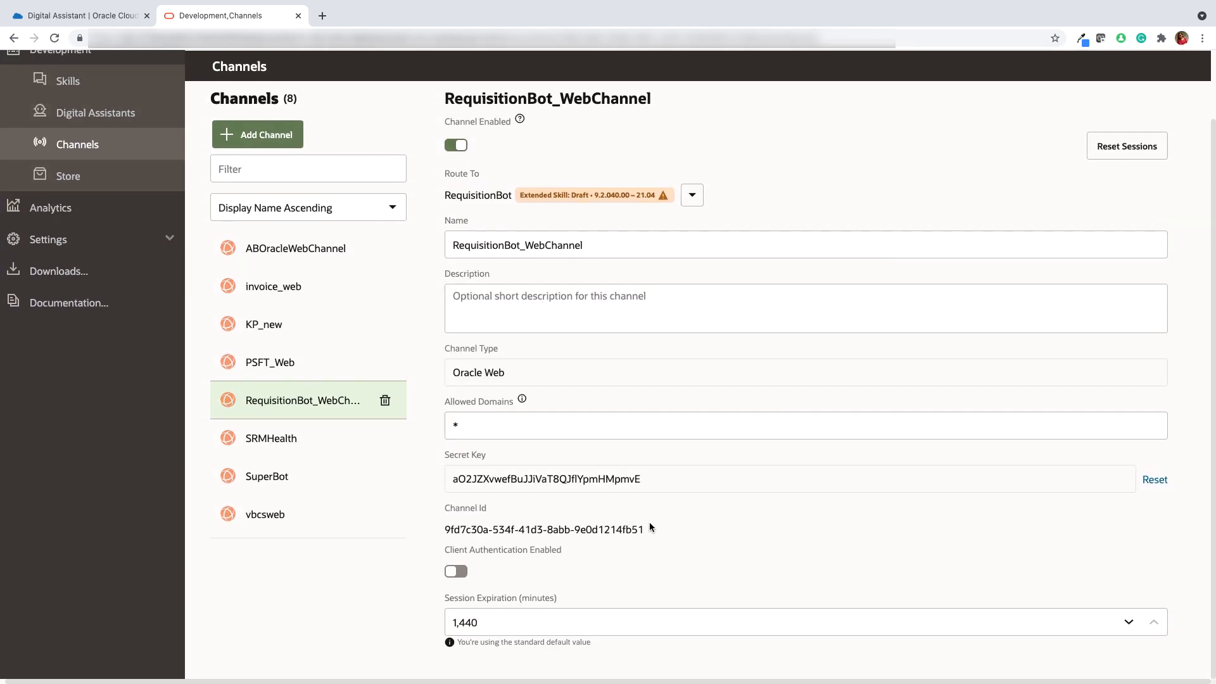
pyautogui.doubleClick(543, 529)
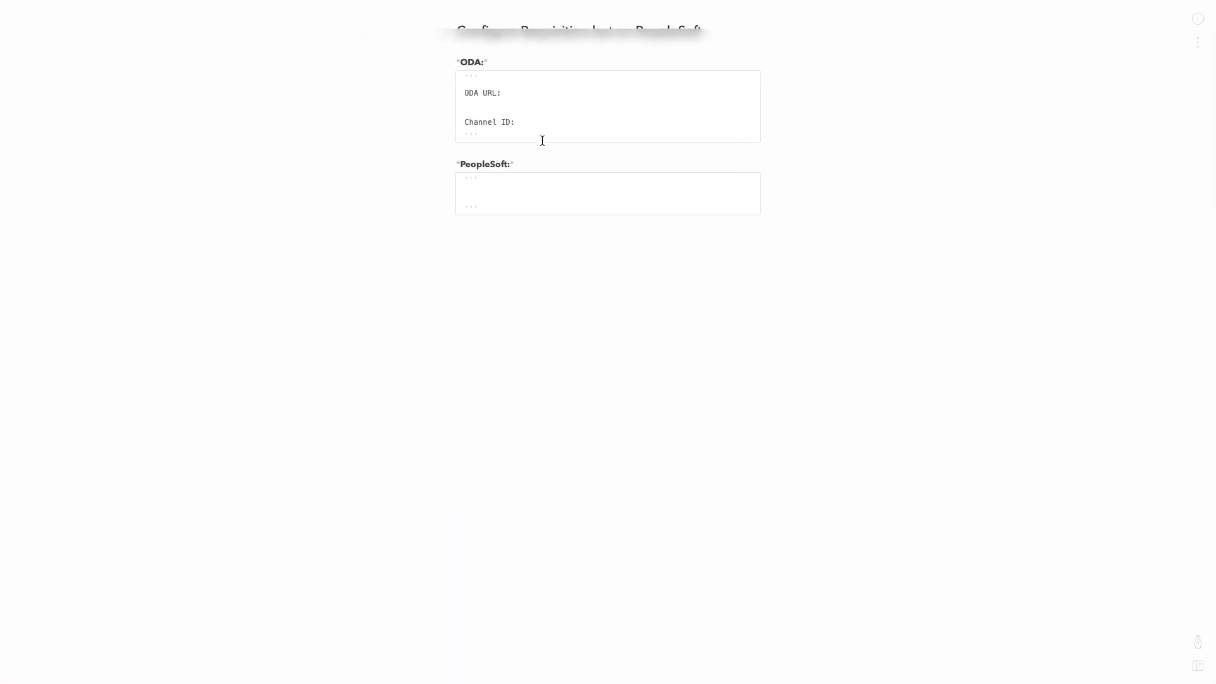
# Switch to the Notes configuration document to record the channel ID
pyautogui.click(228, 15)
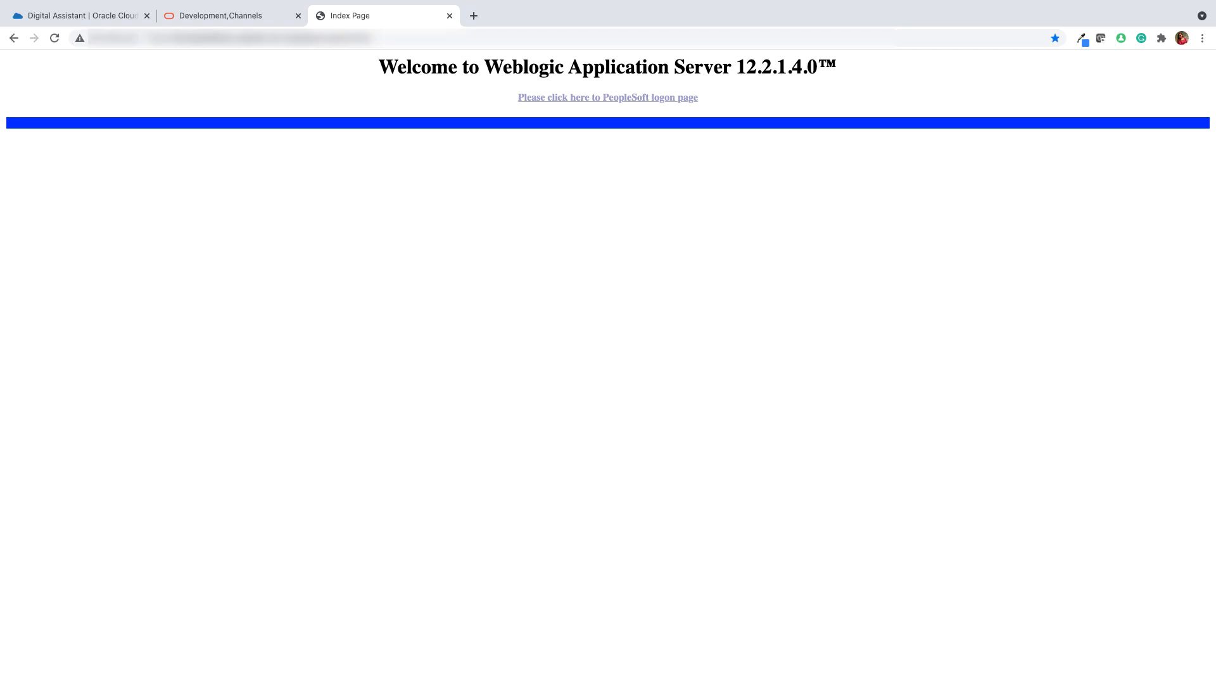
# Sign in to PeopleSoft as VP1 and reach PeopleTools > Security > User Profiles
pyautogui.click(607, 97)
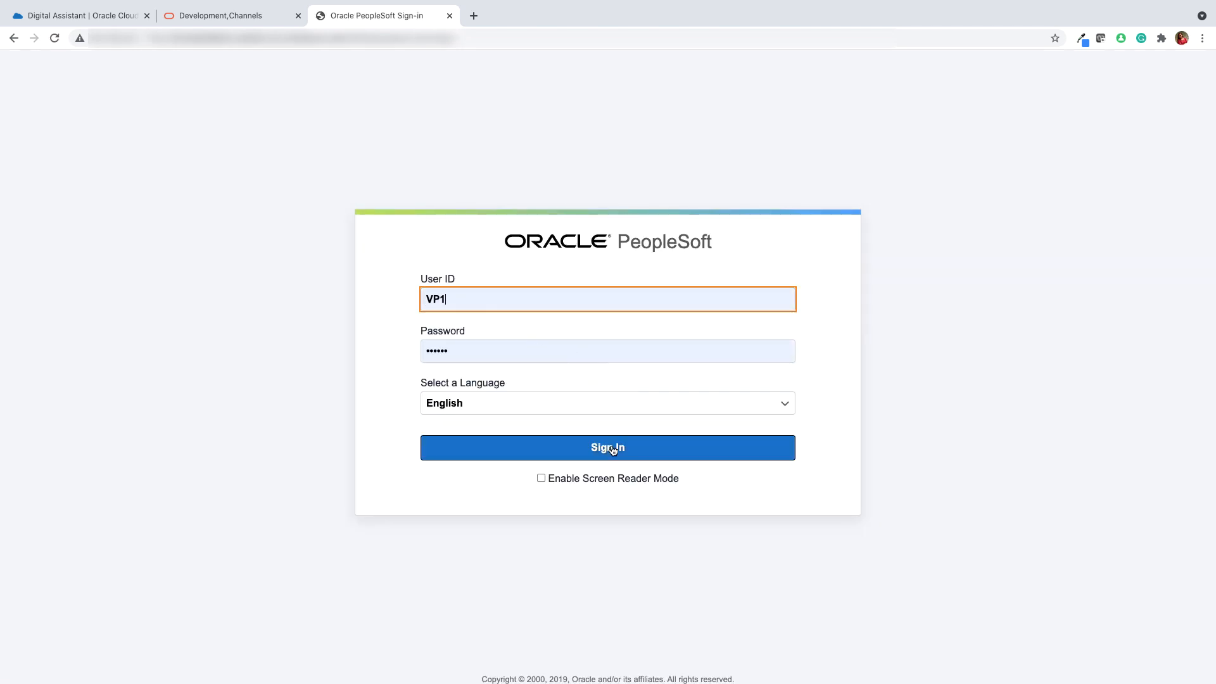
pyautogui.click(608, 448)
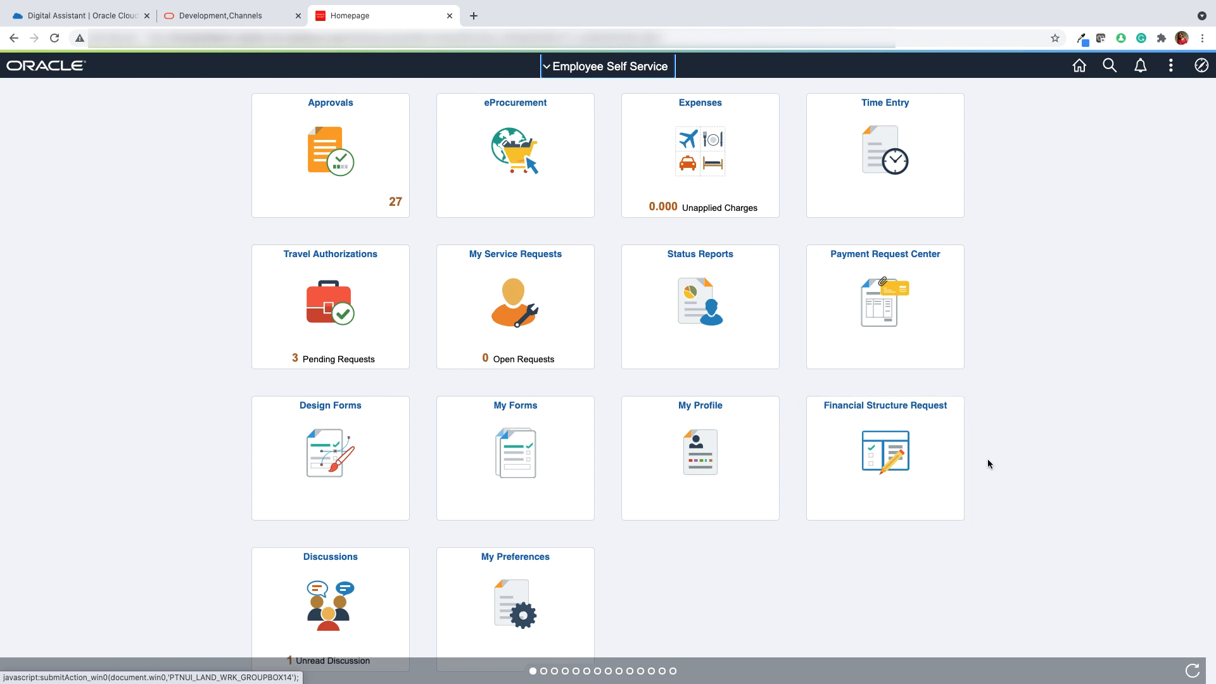
pyautogui.click(1202, 65)
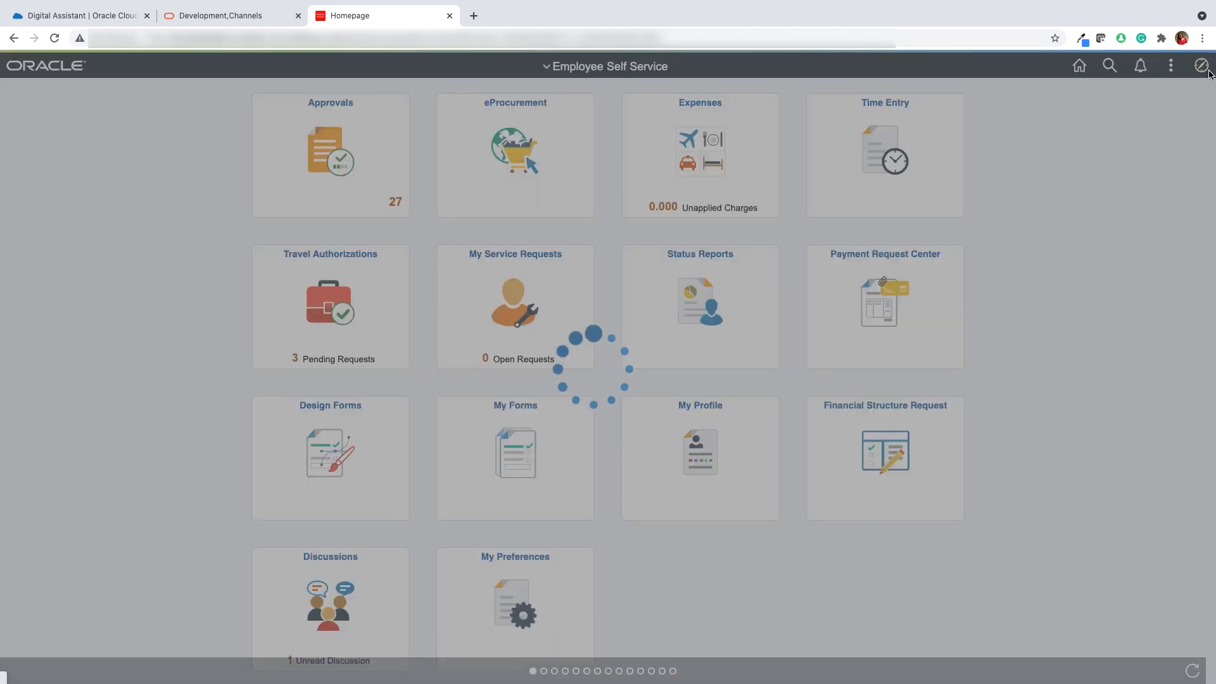
pyautogui.click(1203, 66)
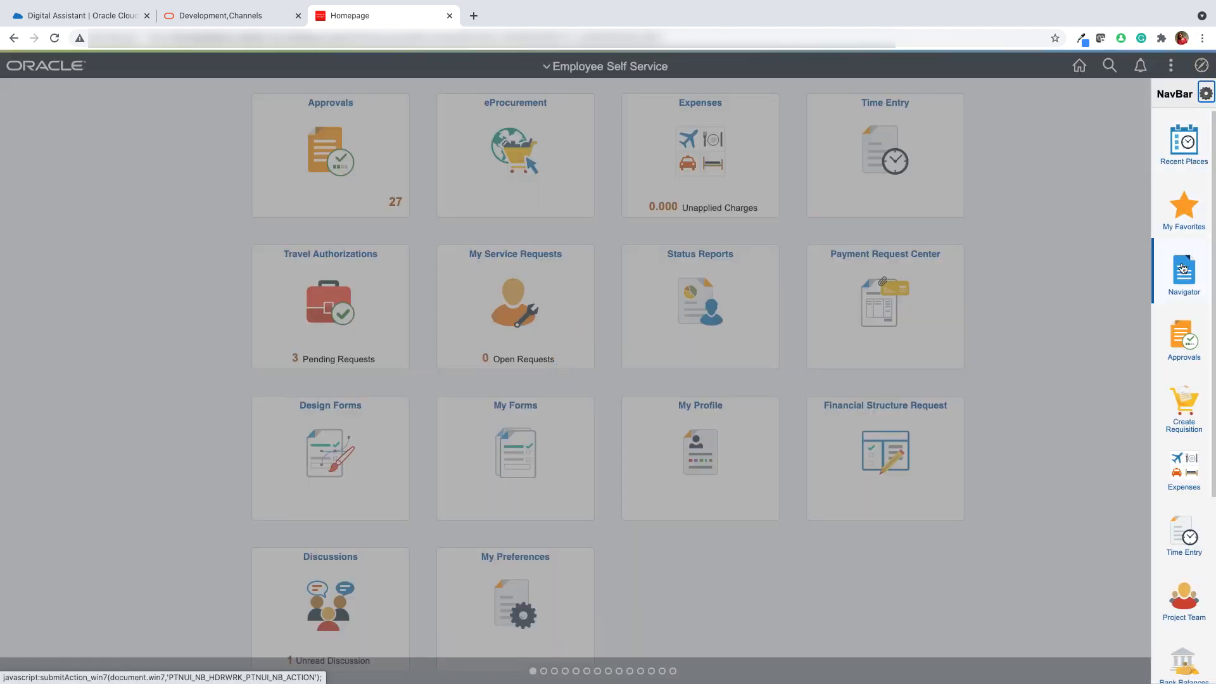
pyautogui.click(1183, 270)
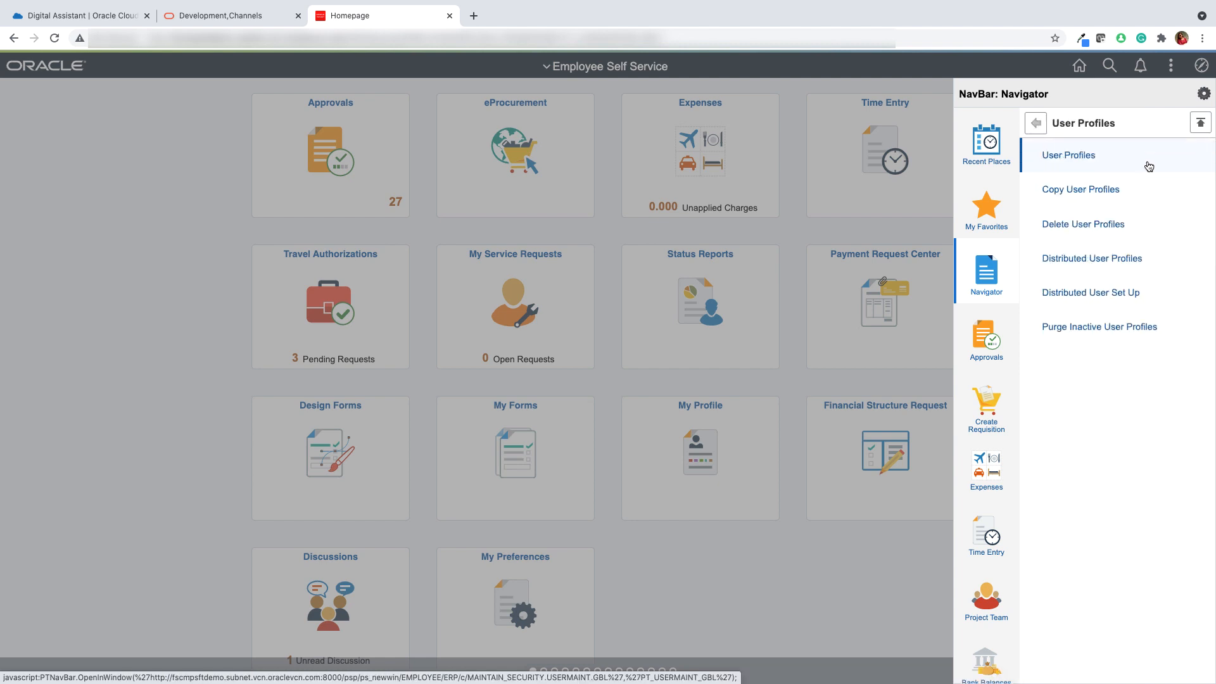
pyautogui.click(1069, 155)
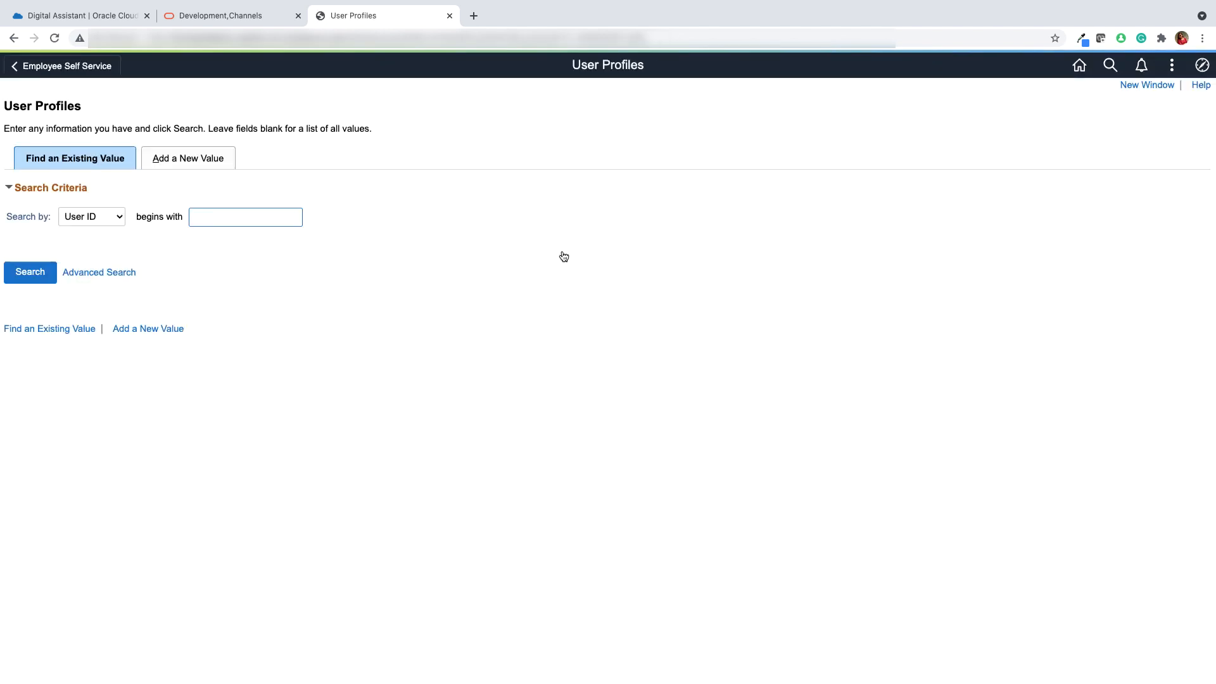
# Add a new user profile named PSFTPROXY
pyautogui.click(188, 159)
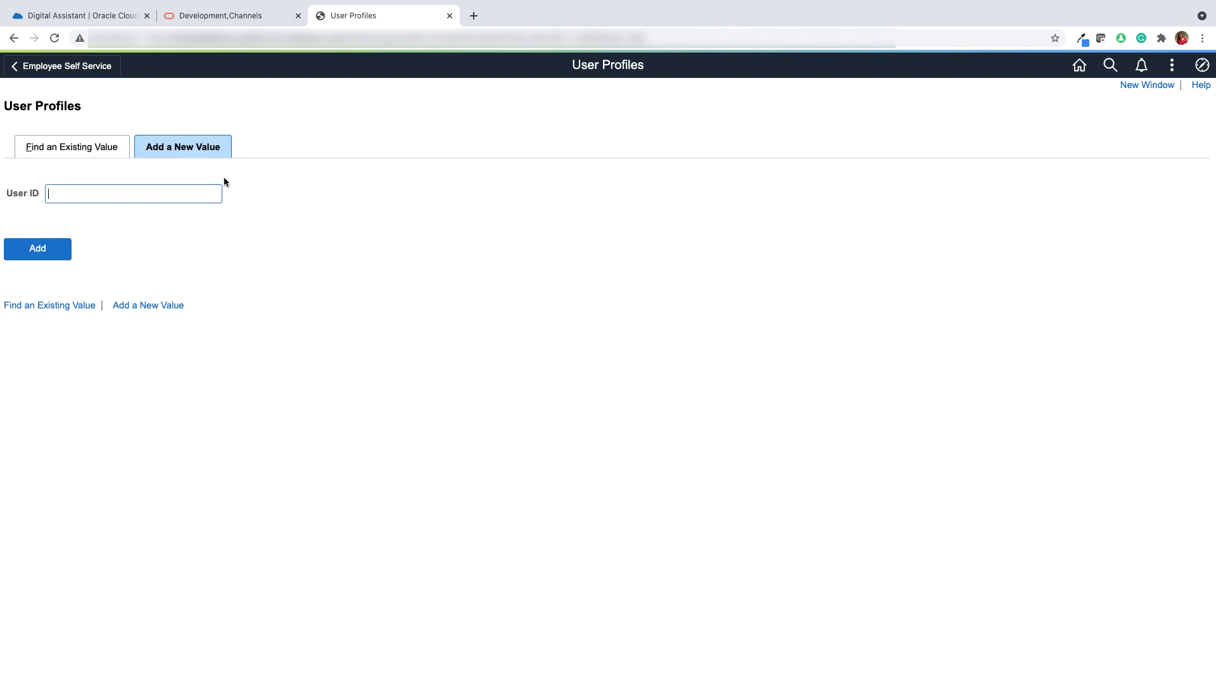
pyautogui.write('PSFTPROXY')
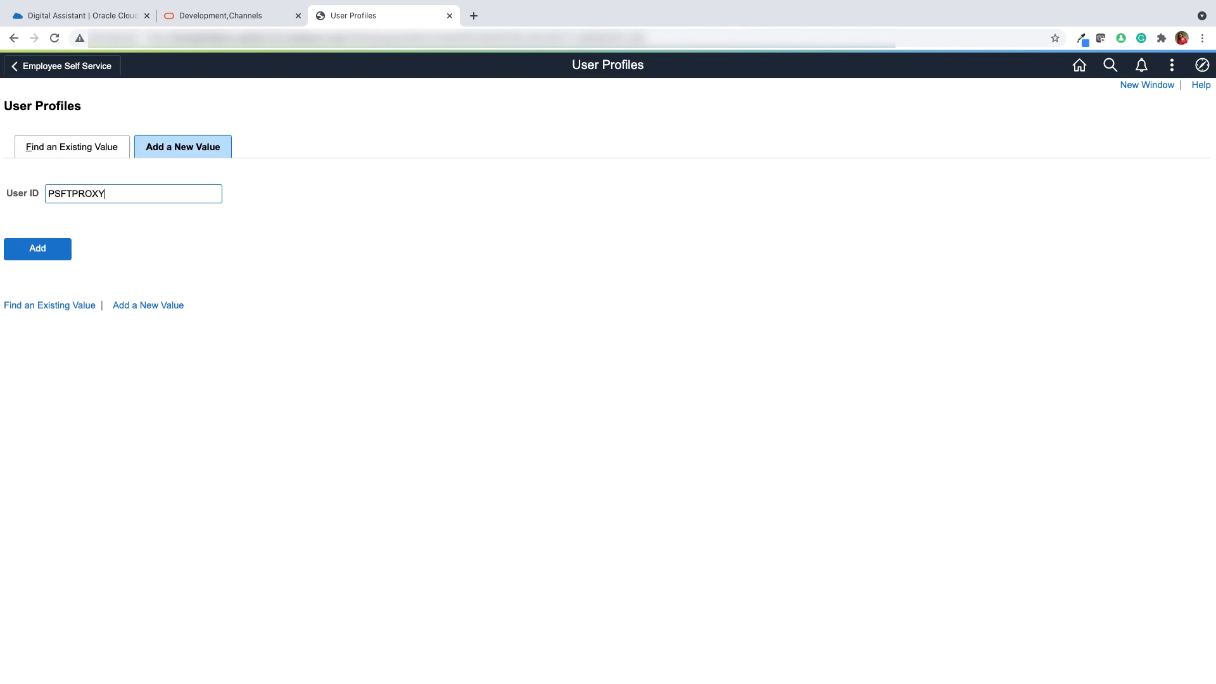
pyautogui.click(36, 248)
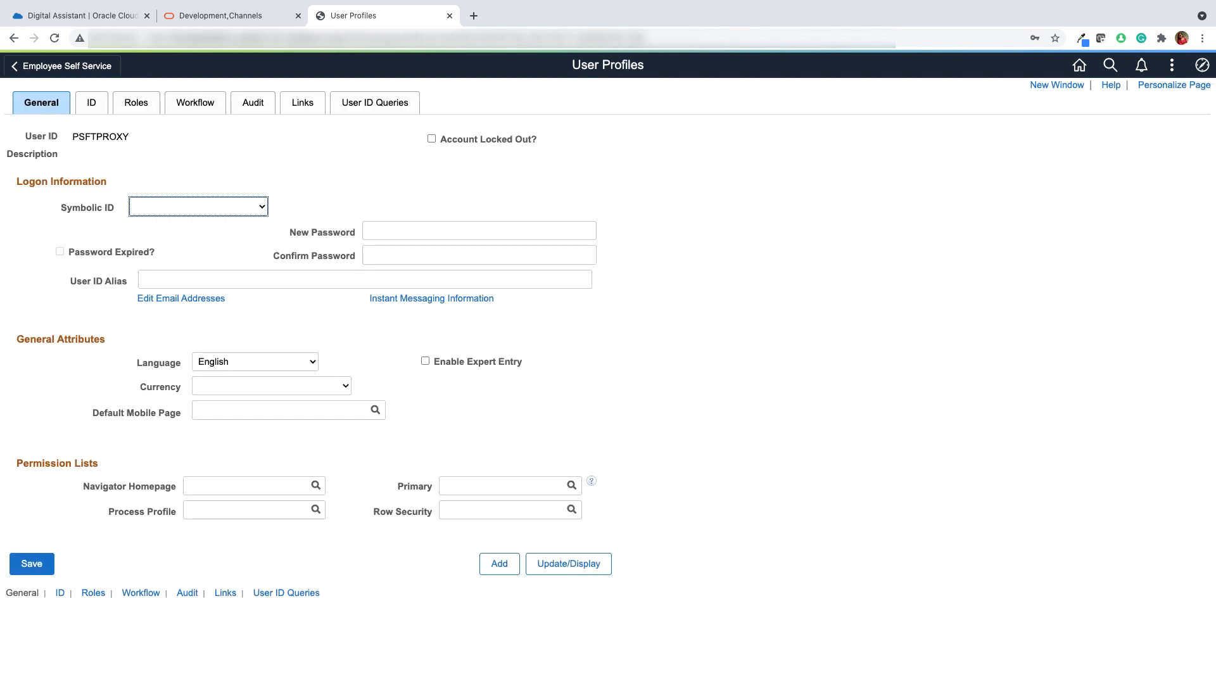
# Give PSFTPROXY symbolic ID SYSADM1, a confirmed password, and ID type None
pyautogui.click(198, 206)
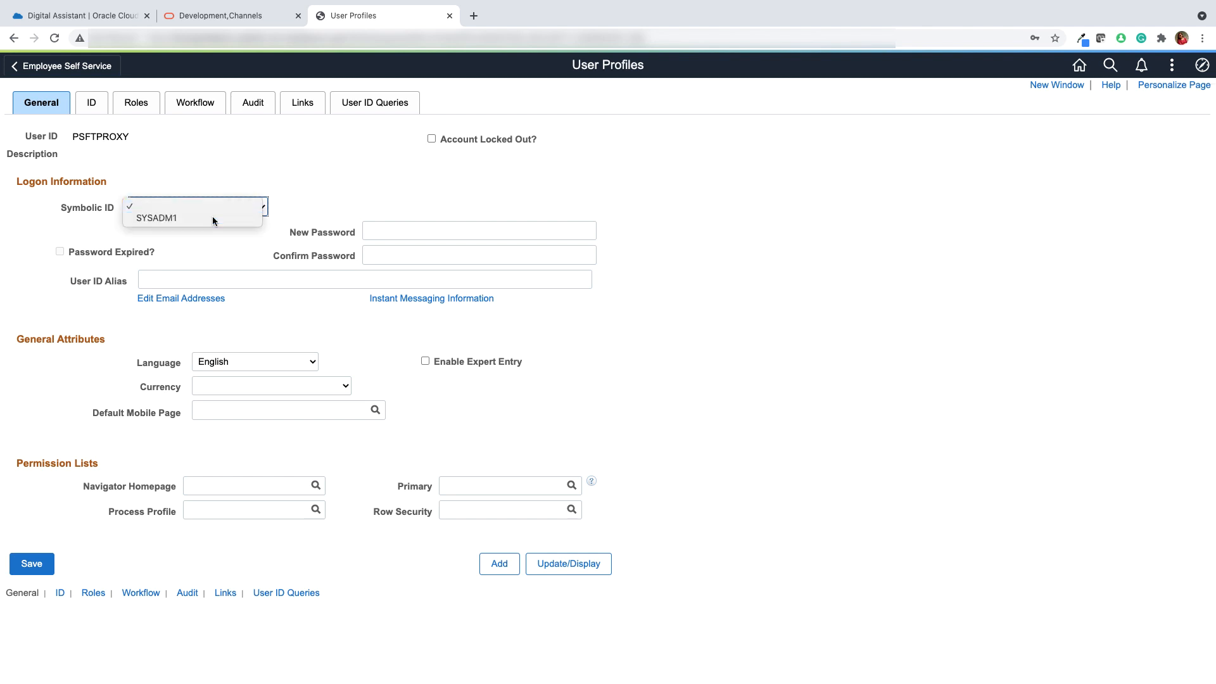
pyautogui.click(479, 231)
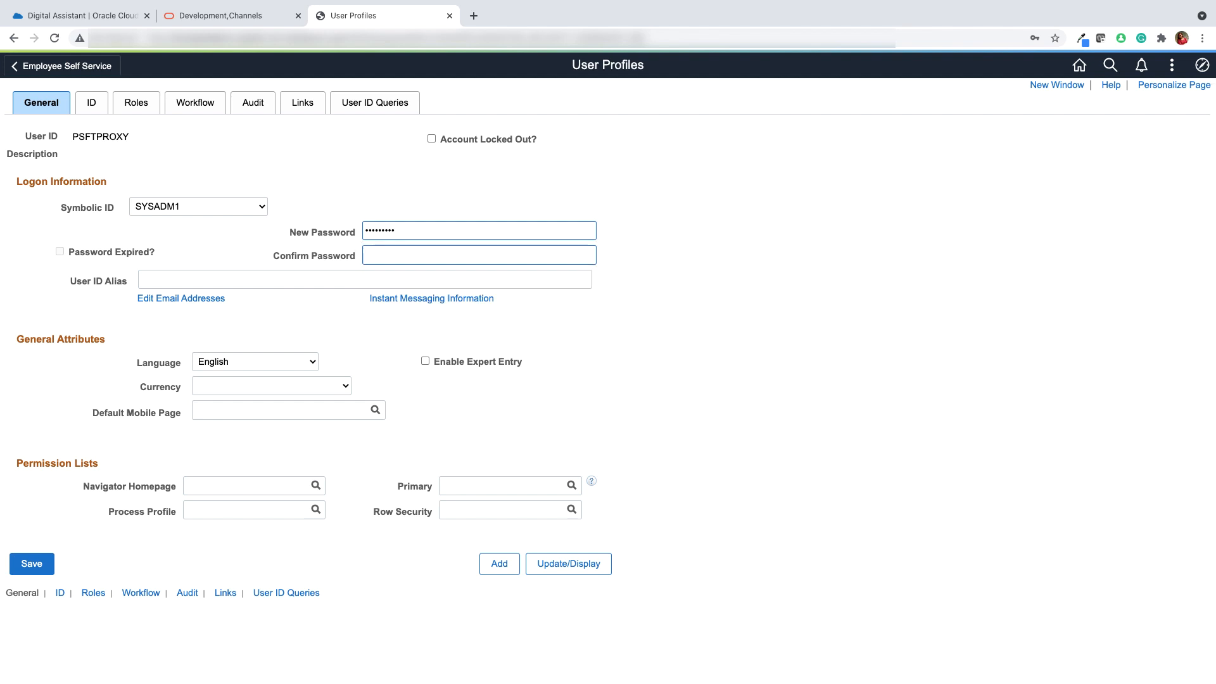
pyautogui.write('••••••••')
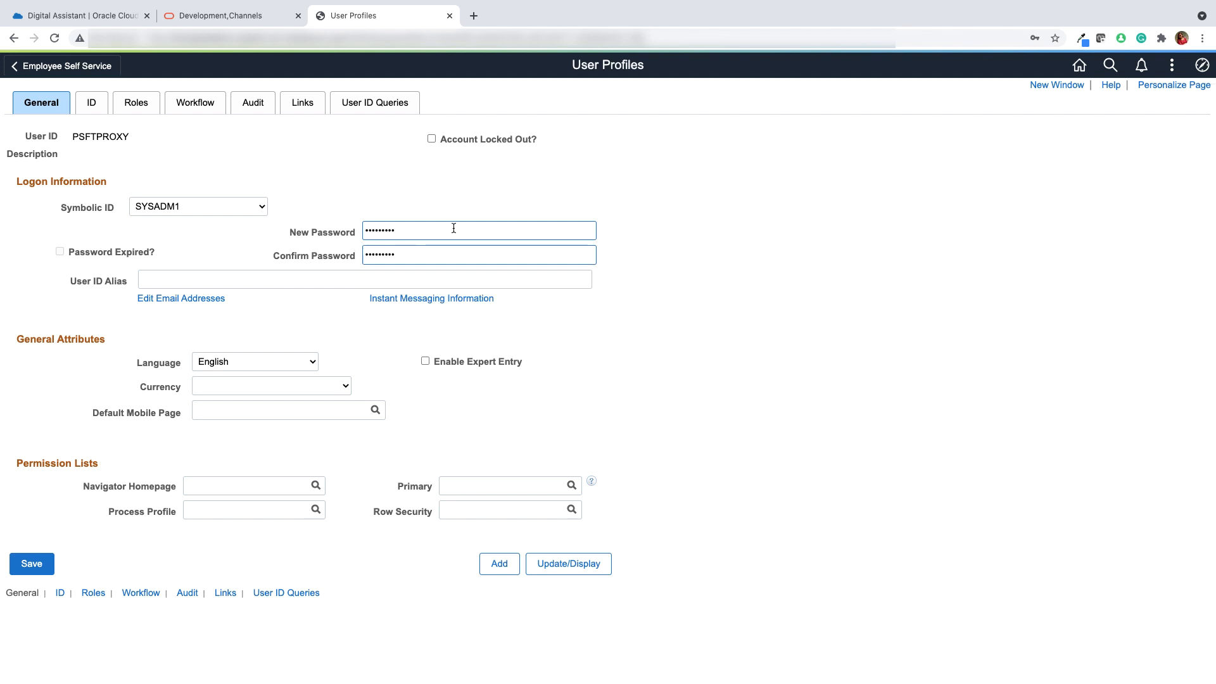
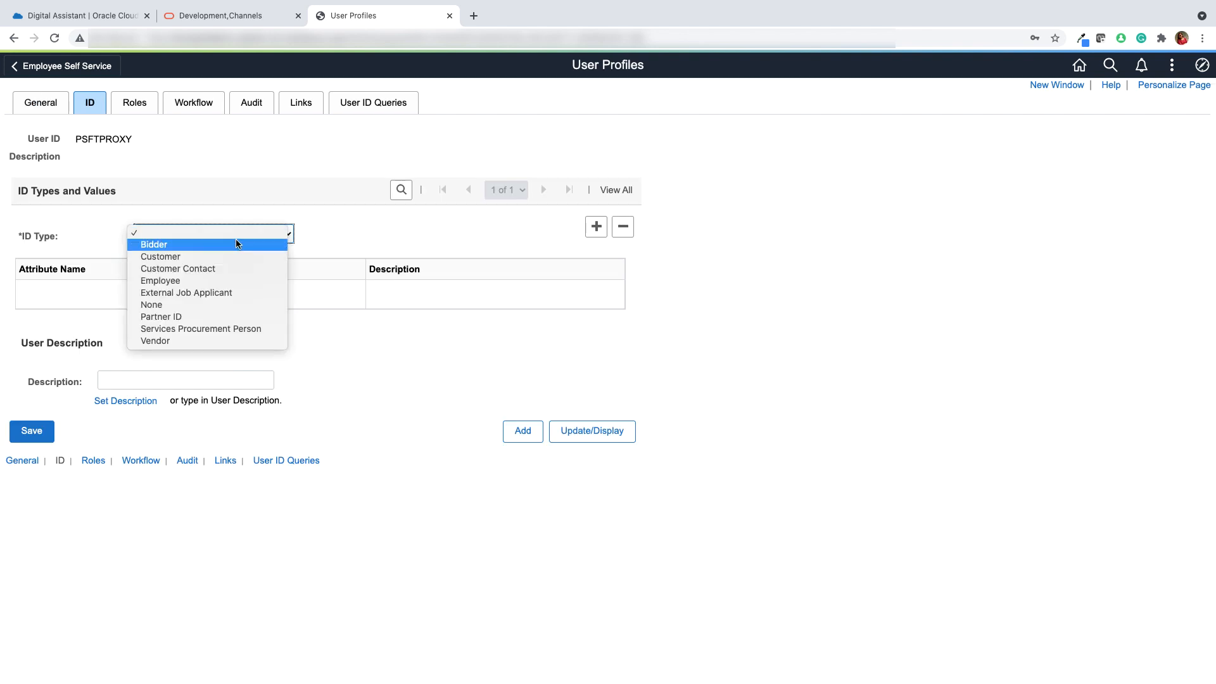
pyautogui.click(152, 304)
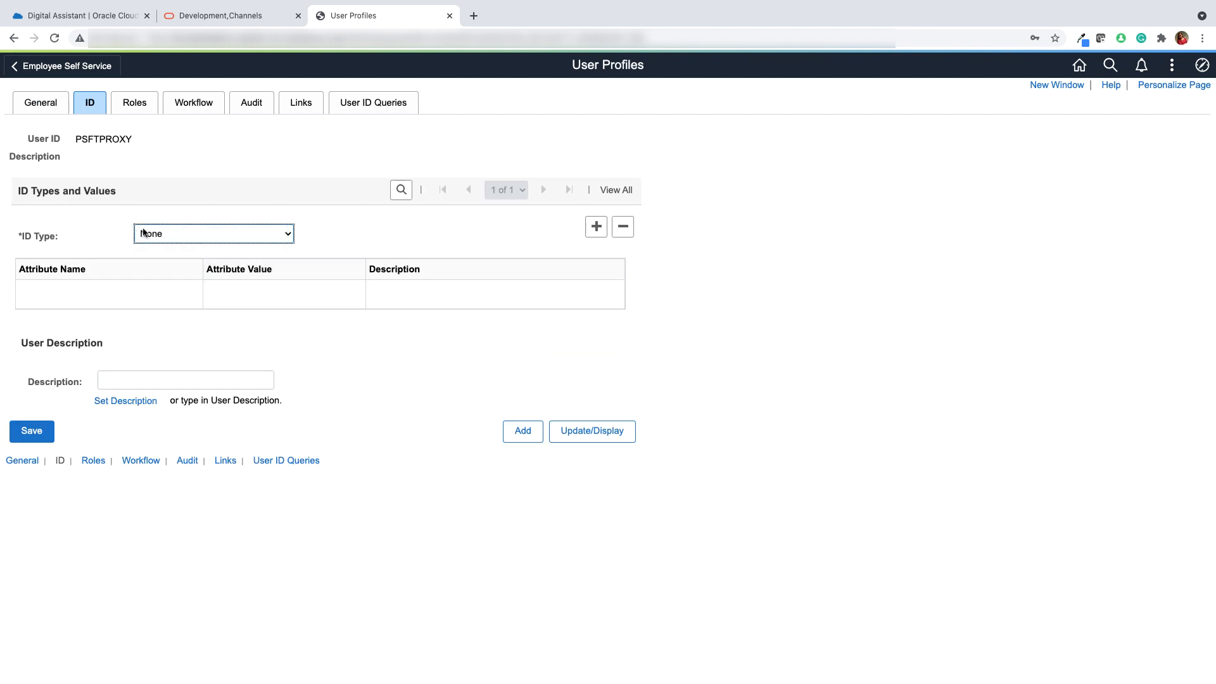
# Assign roles EOCB Service User, PTCB_USER and EOCB Client User to PSFTPROXY and save
pyautogui.click(134, 102)
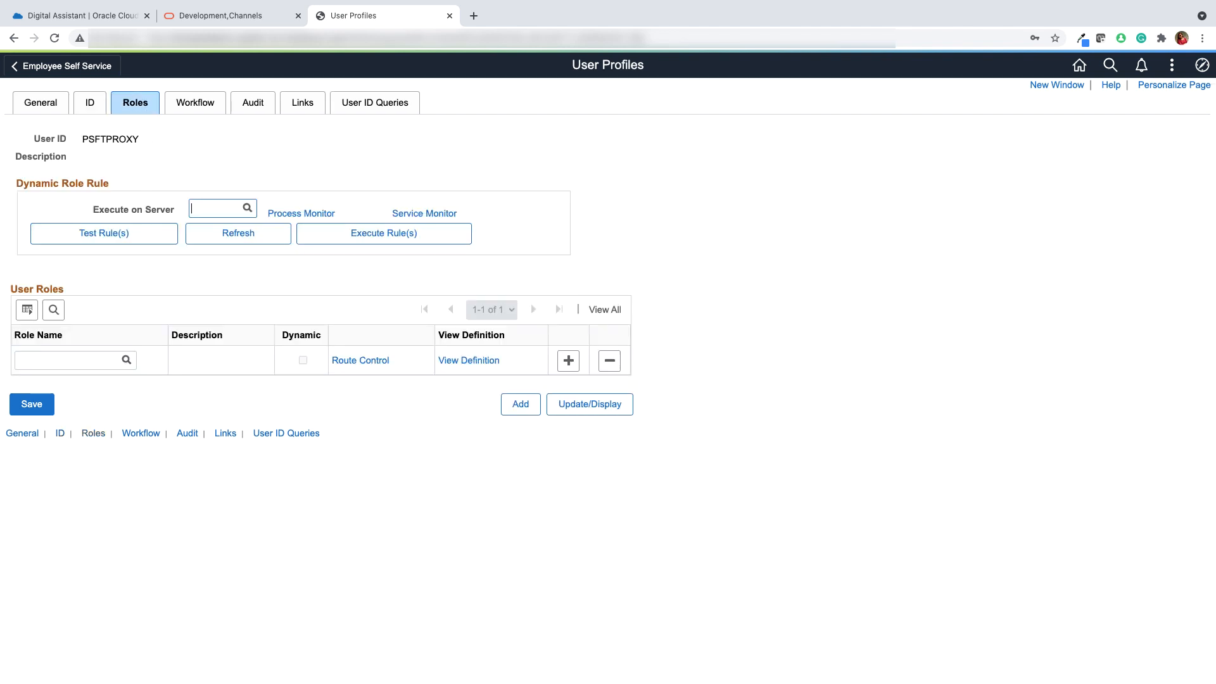
pyautogui.write('E')
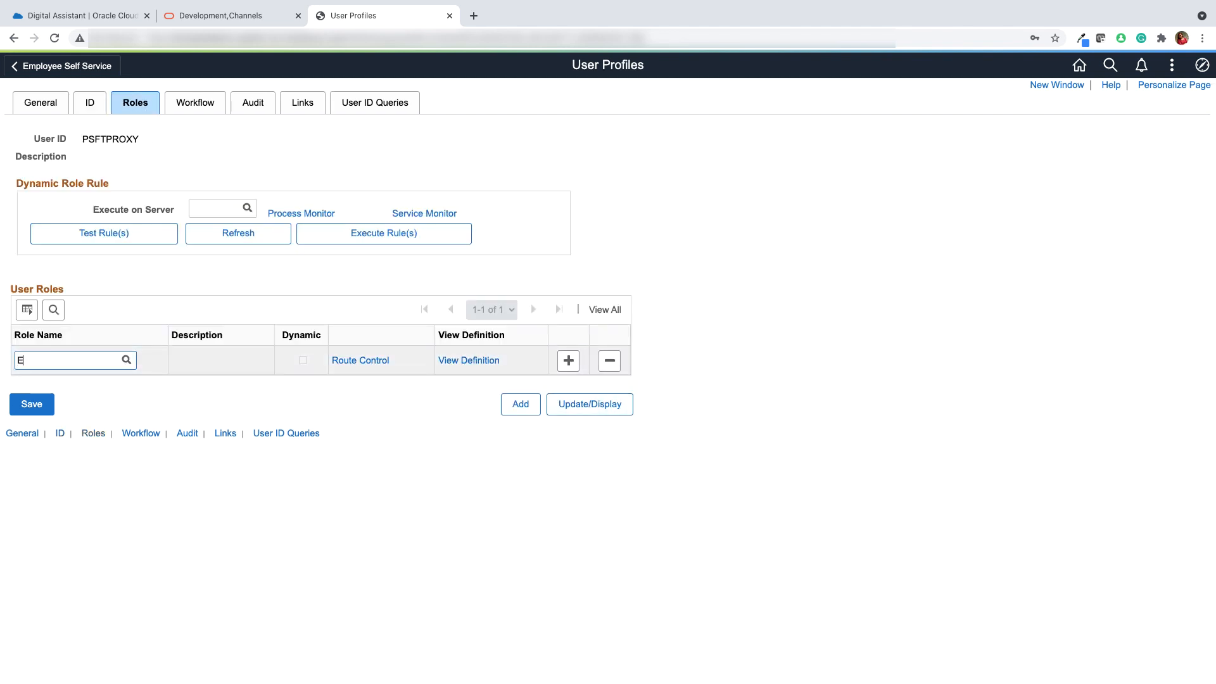
pyautogui.write('OCB')
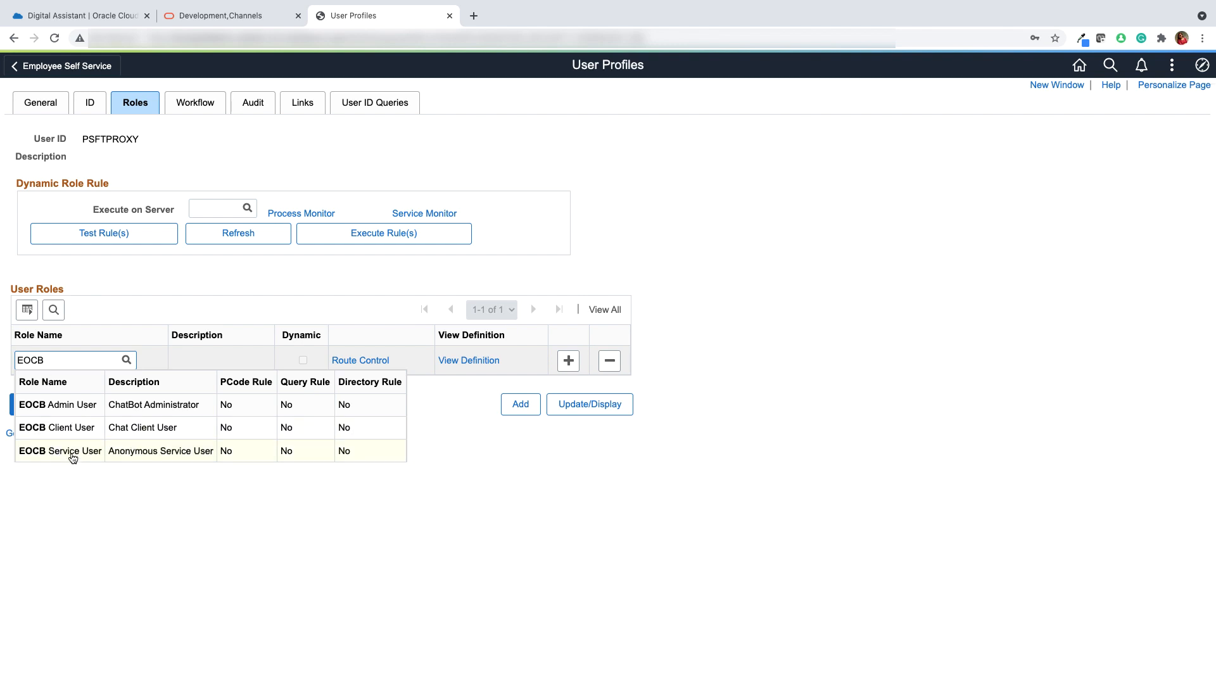
pyautogui.click(59, 450)
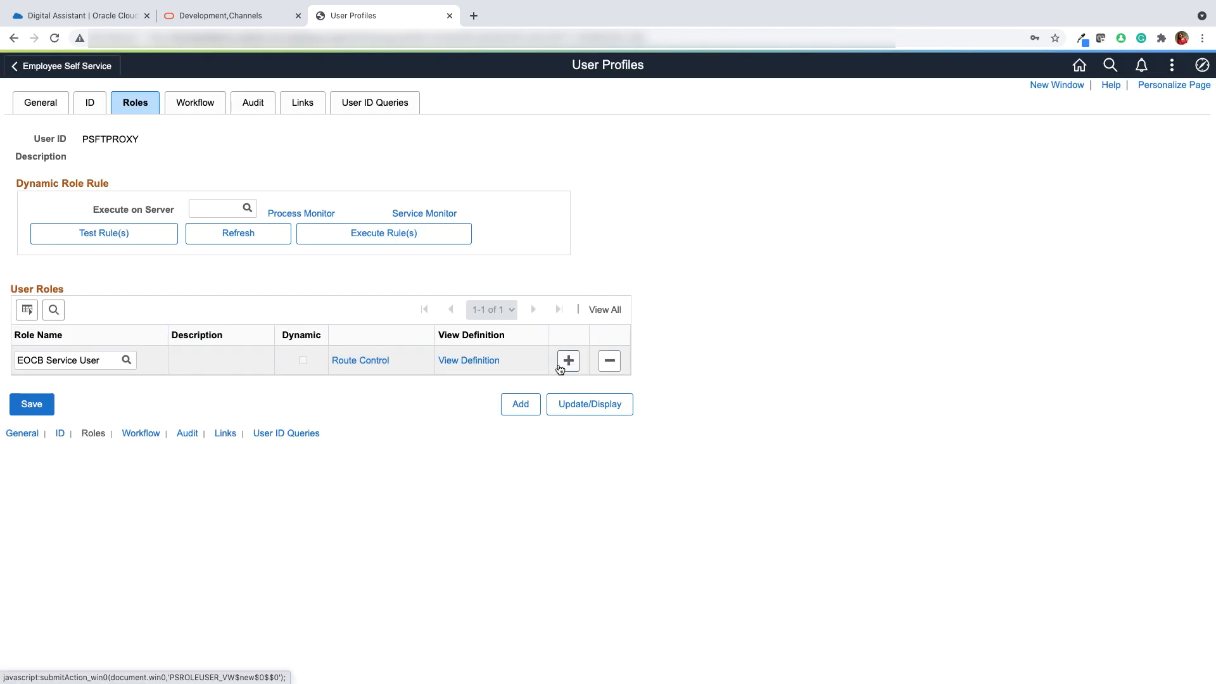
pyautogui.click(567, 360)
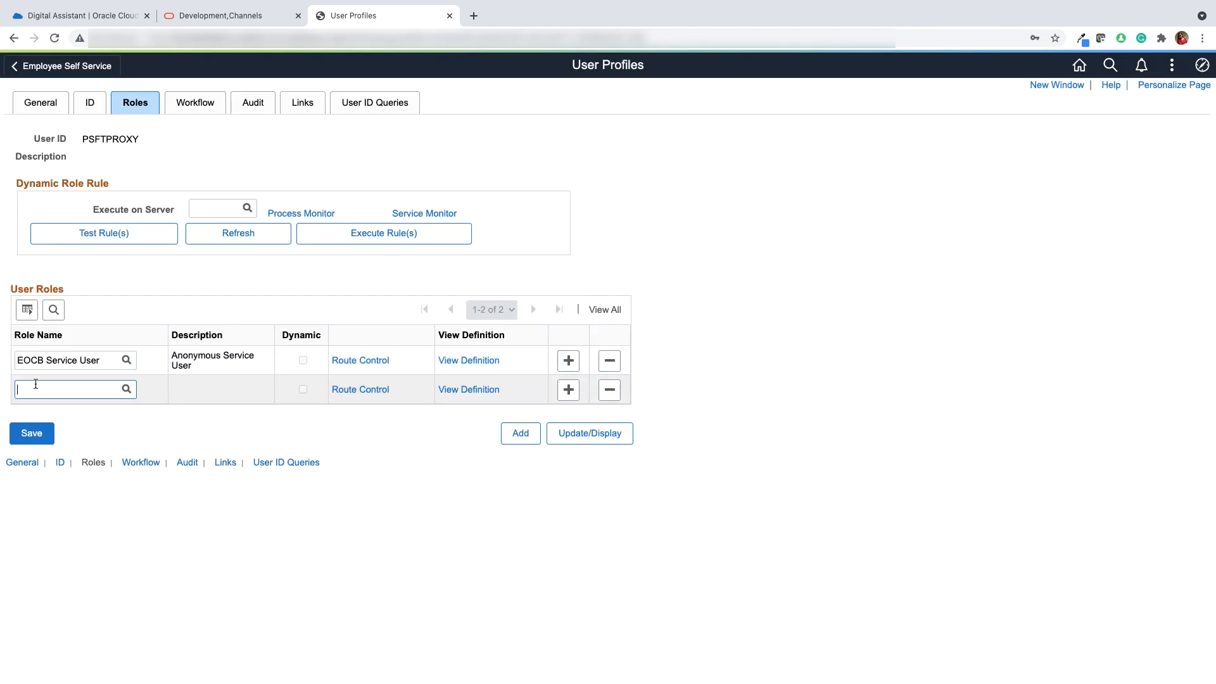
pyautogui.write('PTCB')
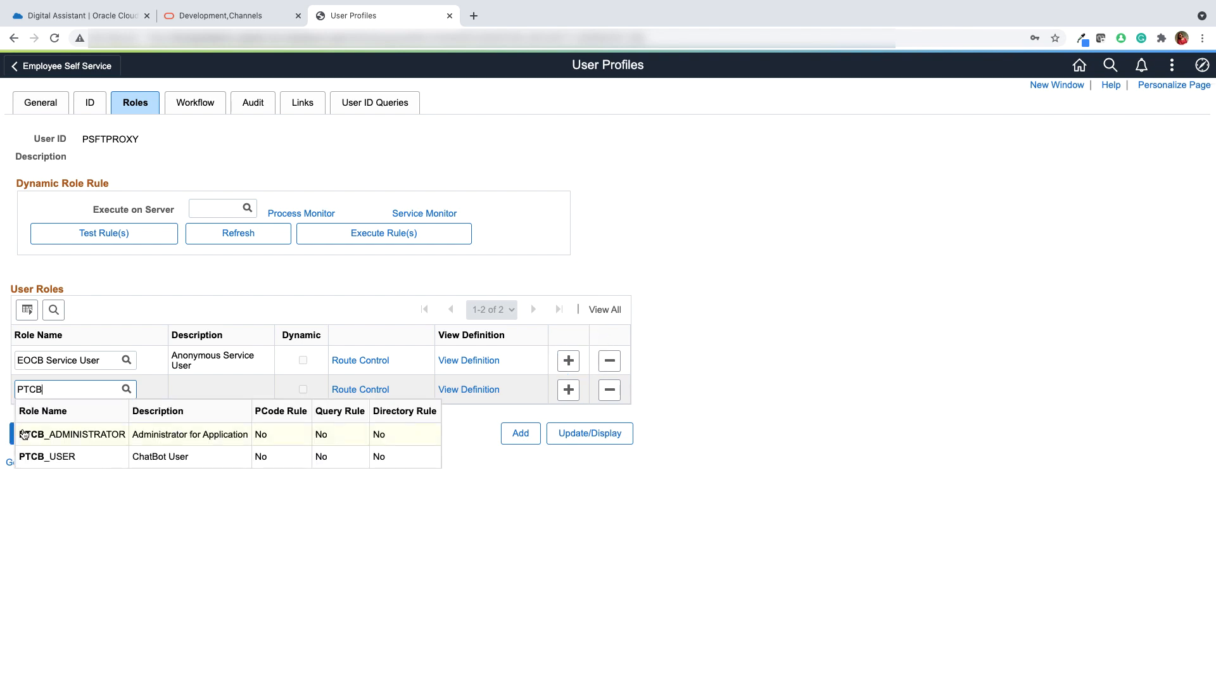
pyautogui.click(47, 456)
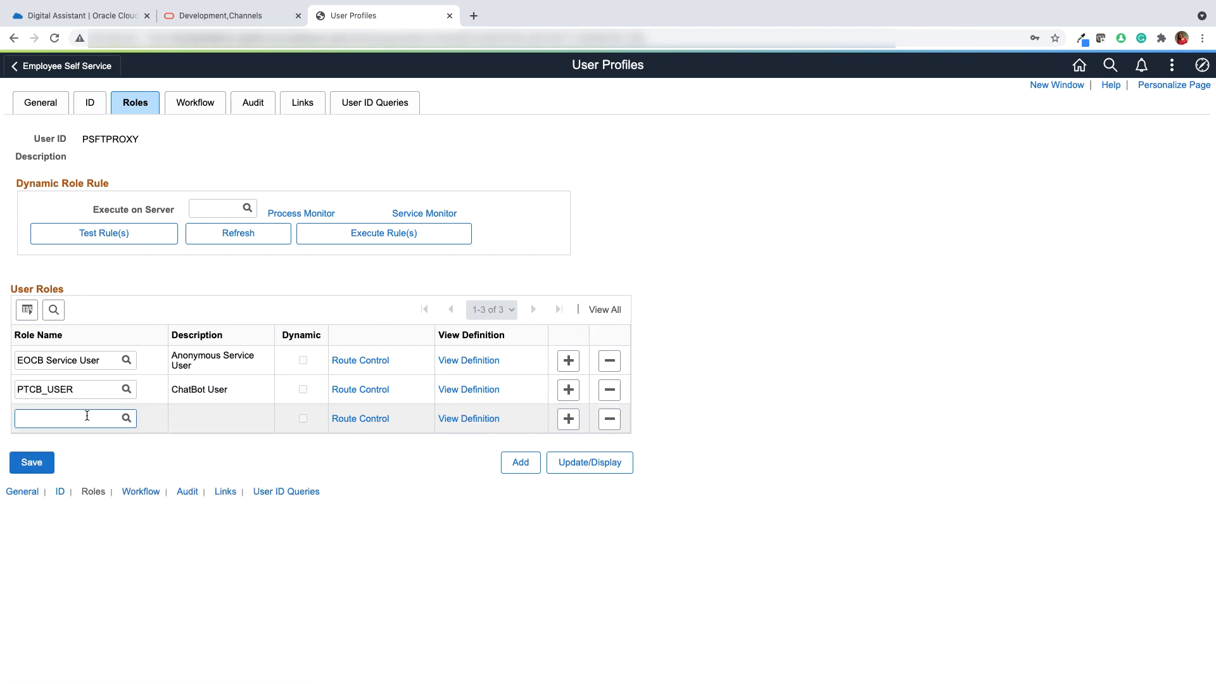
pyautogui.write('EOCB')
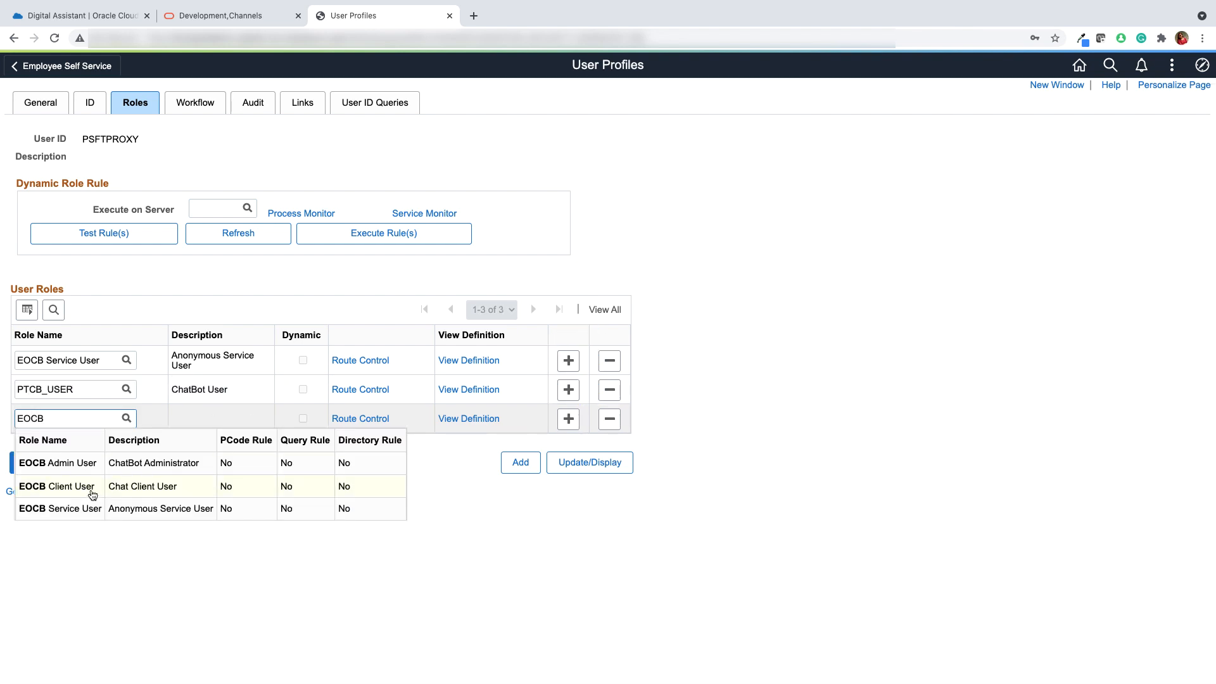
pyautogui.click(53, 486)
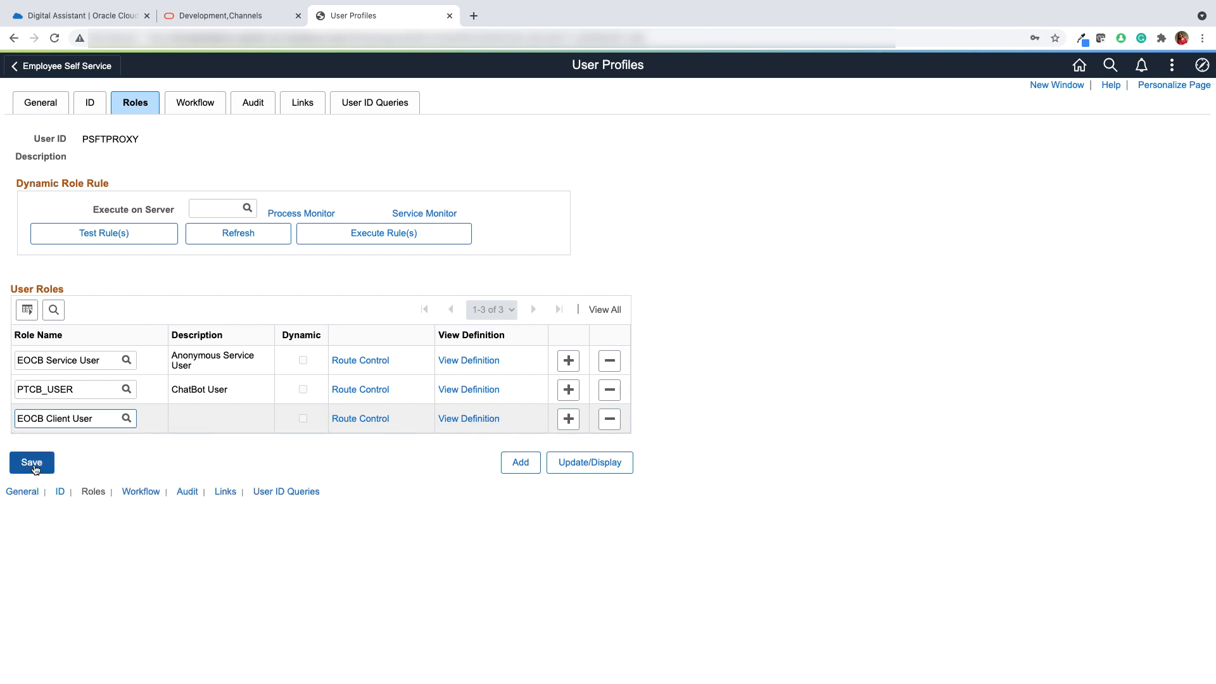
pyautogui.click(31, 463)
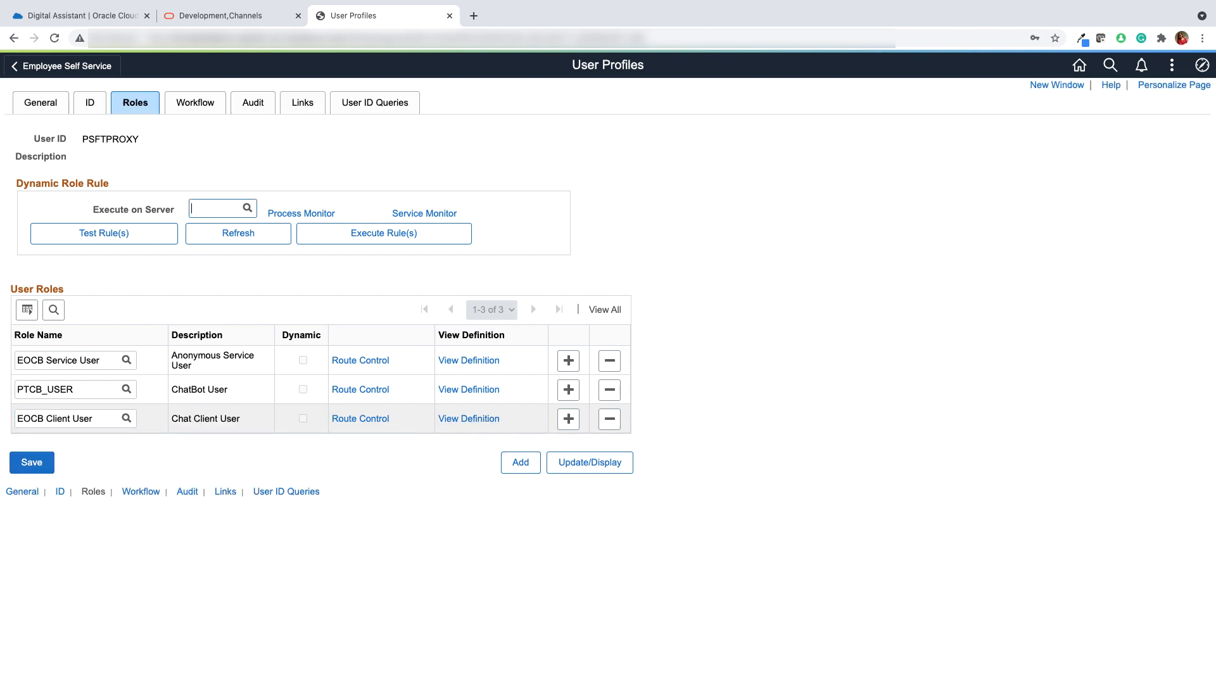
# Navigate to Enterprise Components > Chatbot Configurations > Bot Definitions
pyautogui.click(1202, 65)
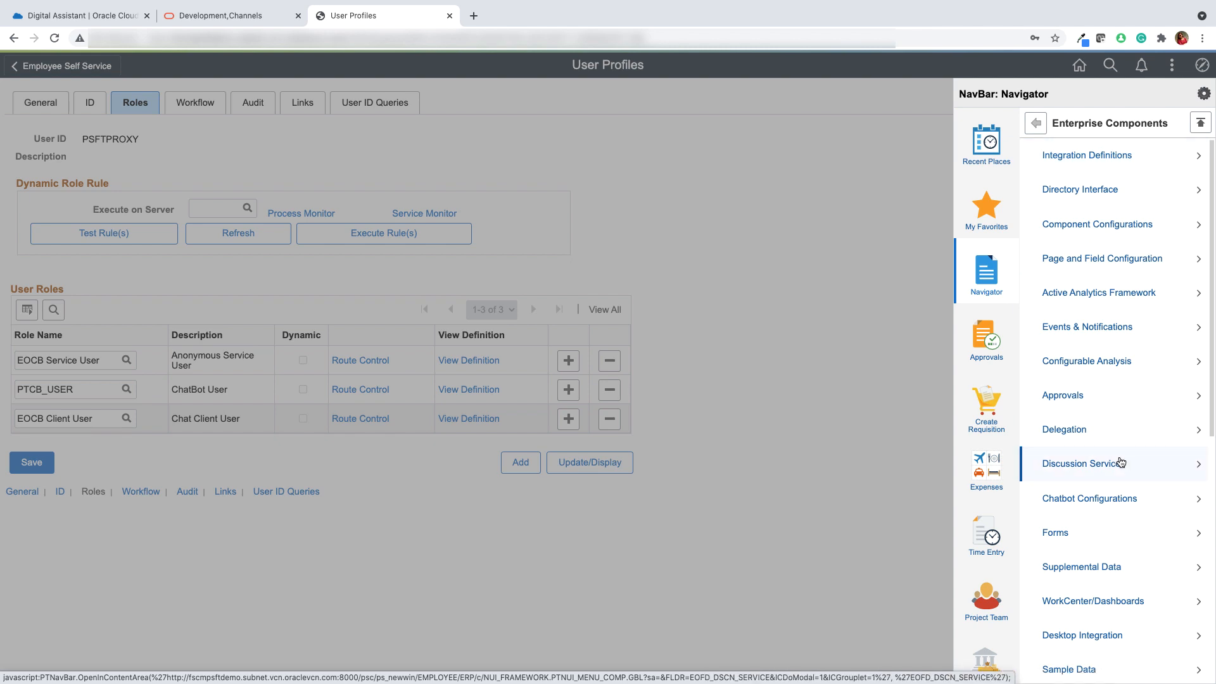
pyautogui.click(1089, 498)
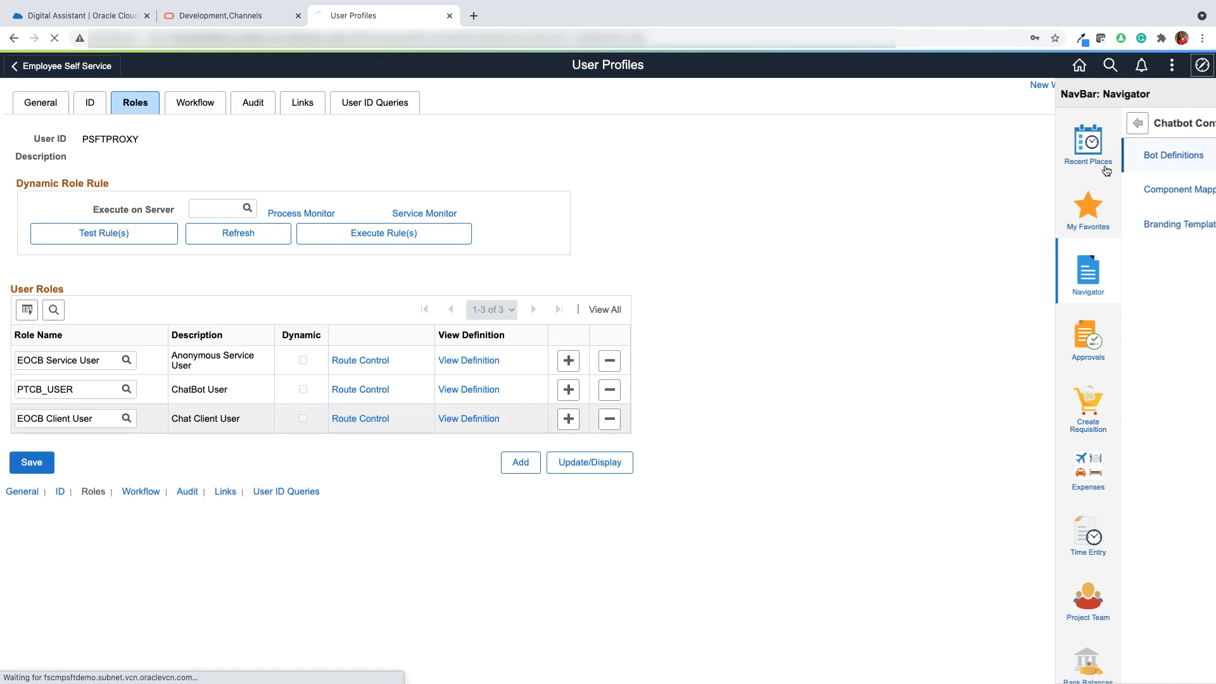
pyautogui.click(1180, 155)
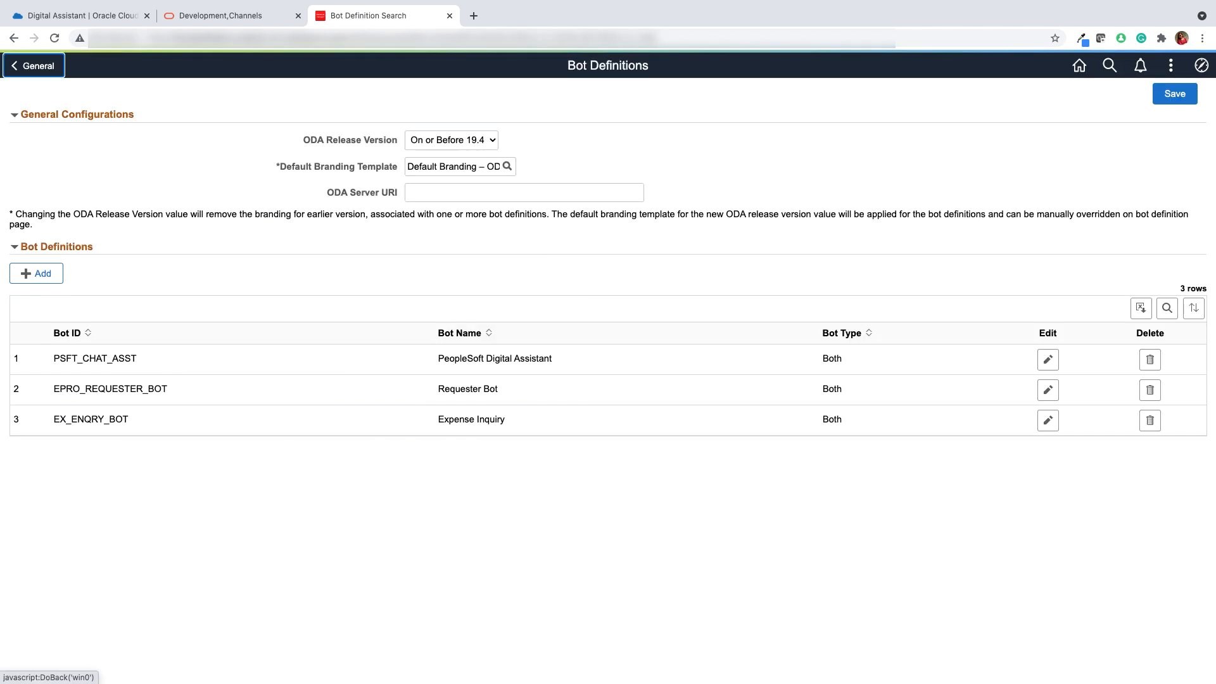
# Set ODA release to On or After 19.10, enter the ODA server URI, and add a definition
pyautogui.click(450, 139)
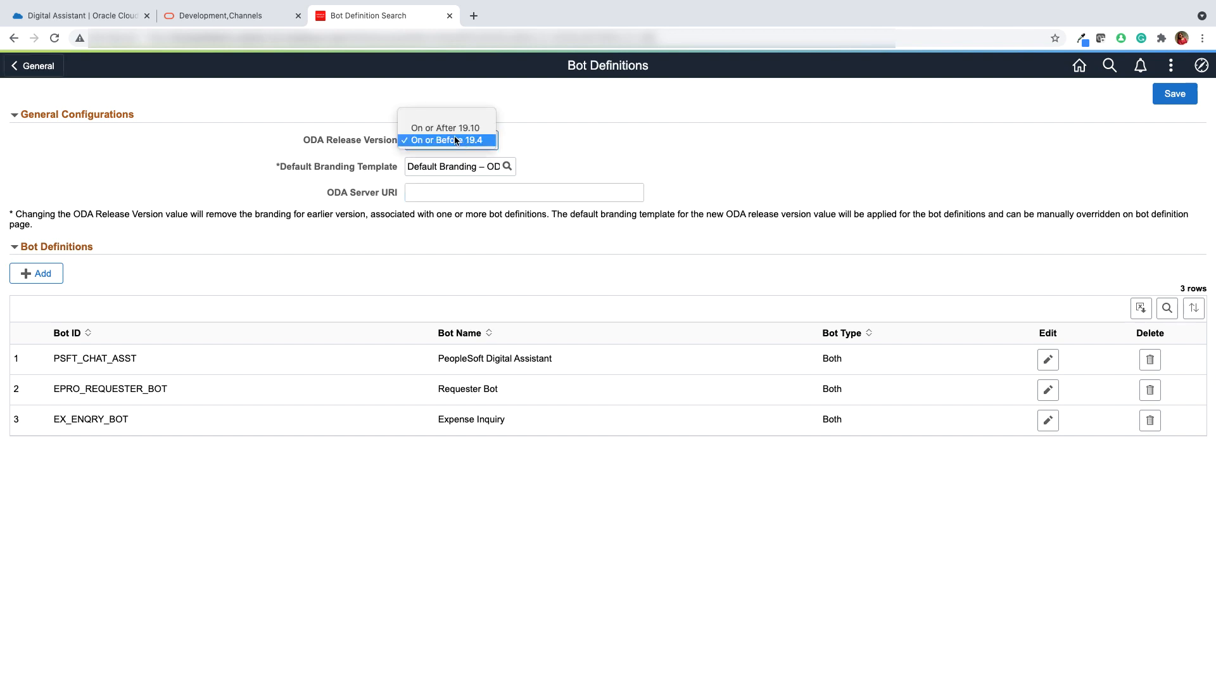
pyautogui.click(446, 127)
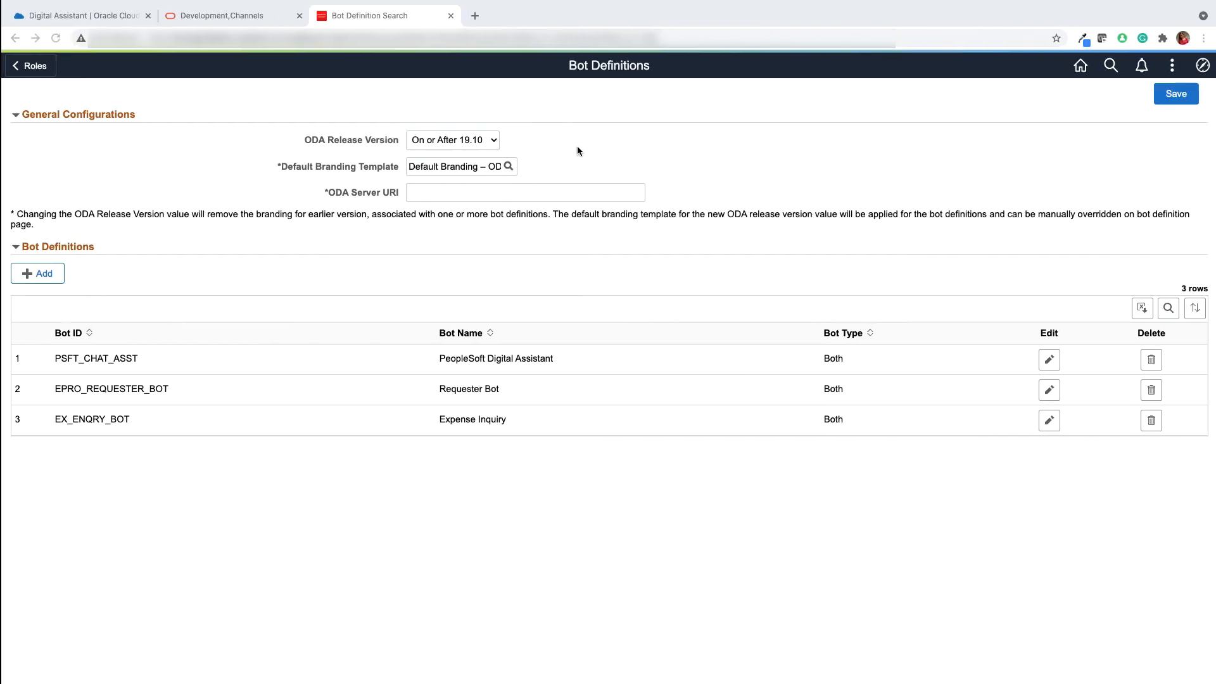
pyautogui.write('bda-579e0bd652164b938ffe8a6ac4e30cd1-da2.data.digi')
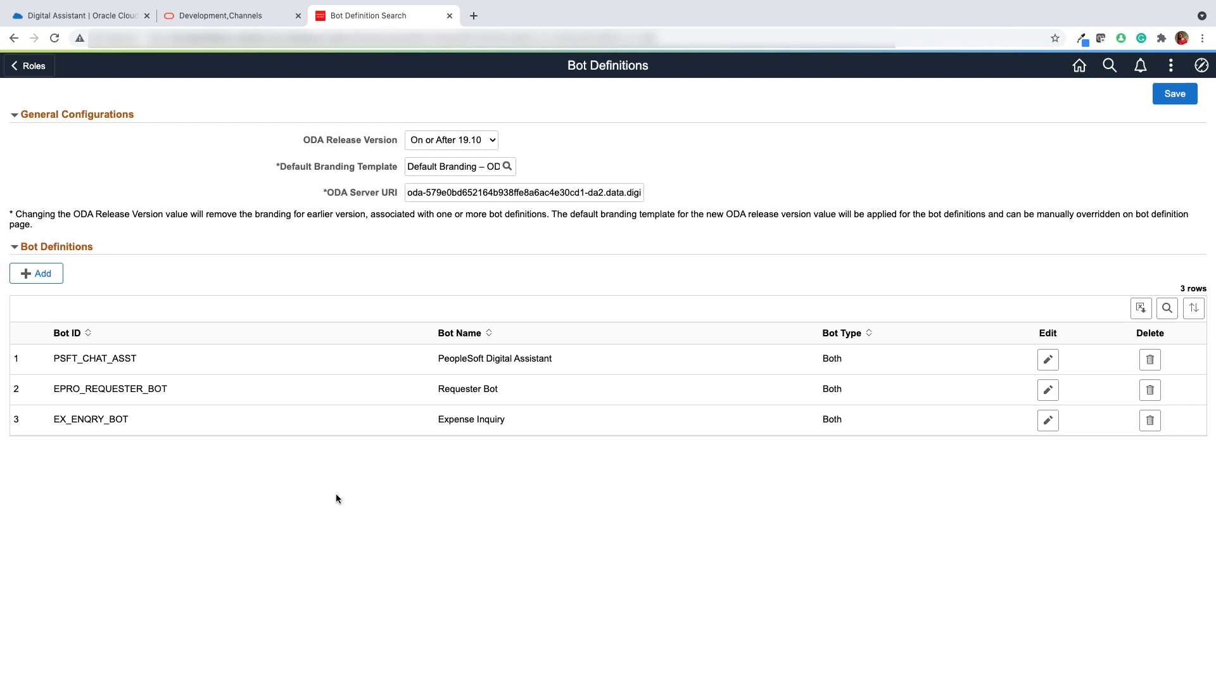
pyautogui.click(35, 273)
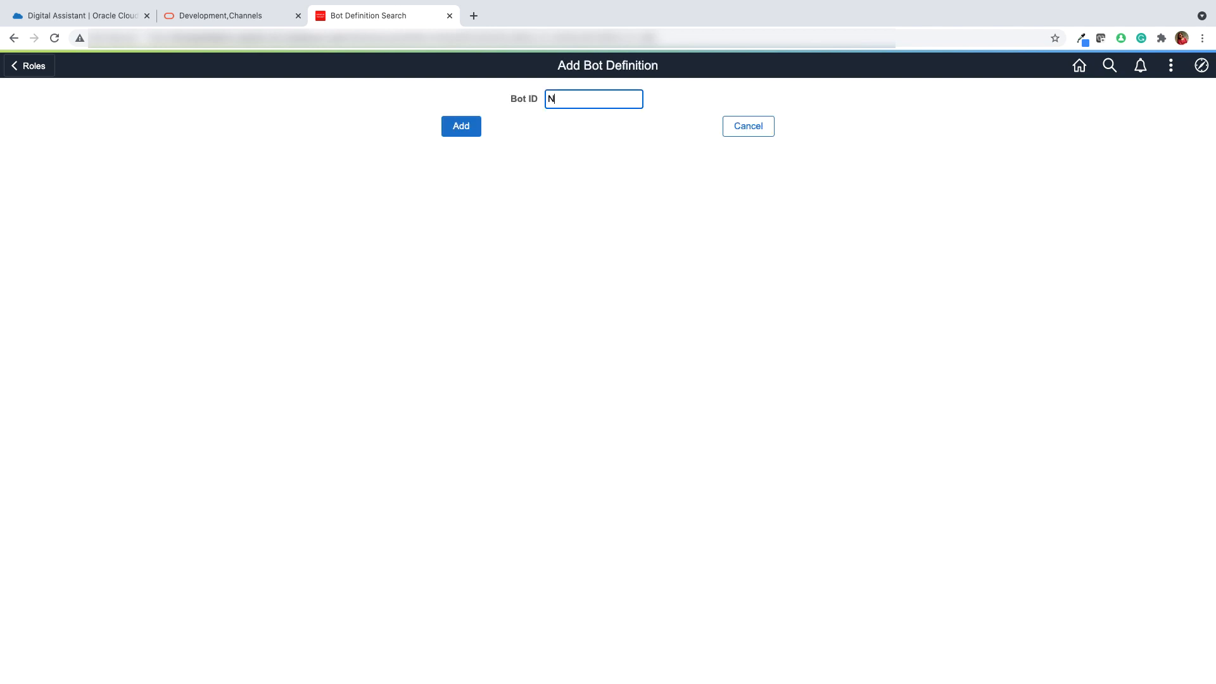
# Enter bot name NEW_SKILL, channel ID 9fd7c30a-534f-41d3-8abb-9e0d1214fb51, and begin the EOCB role
pyautogui.click(460, 127)
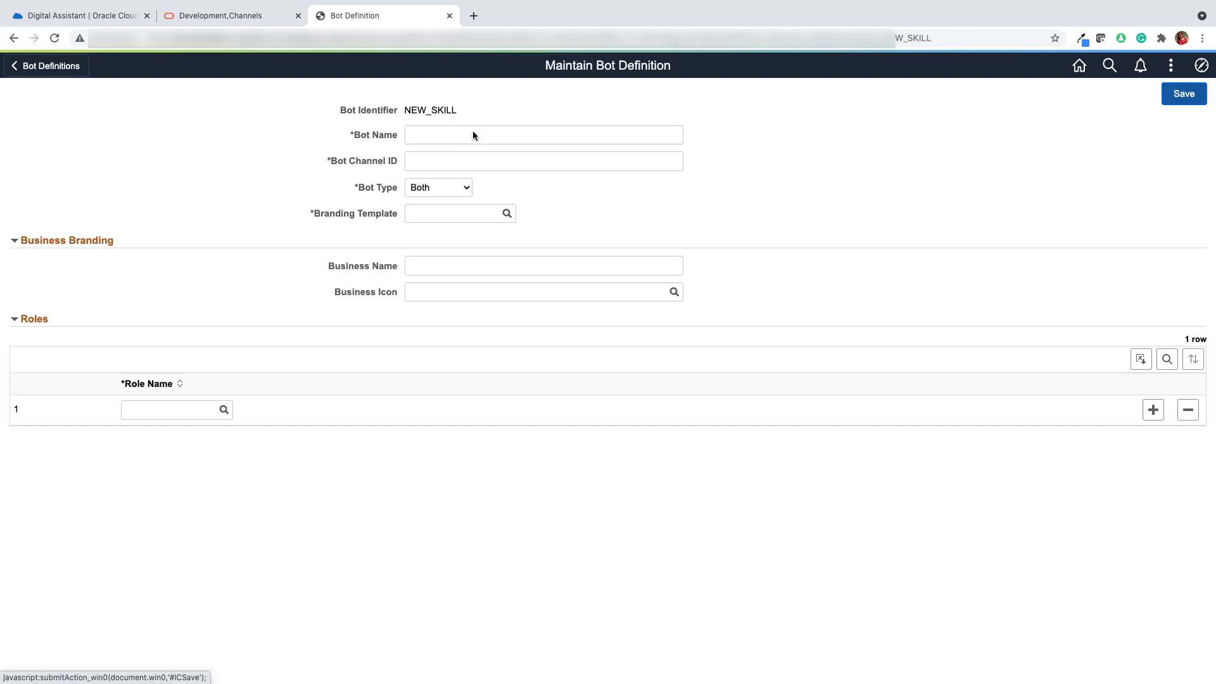
pyautogui.click(543, 135)
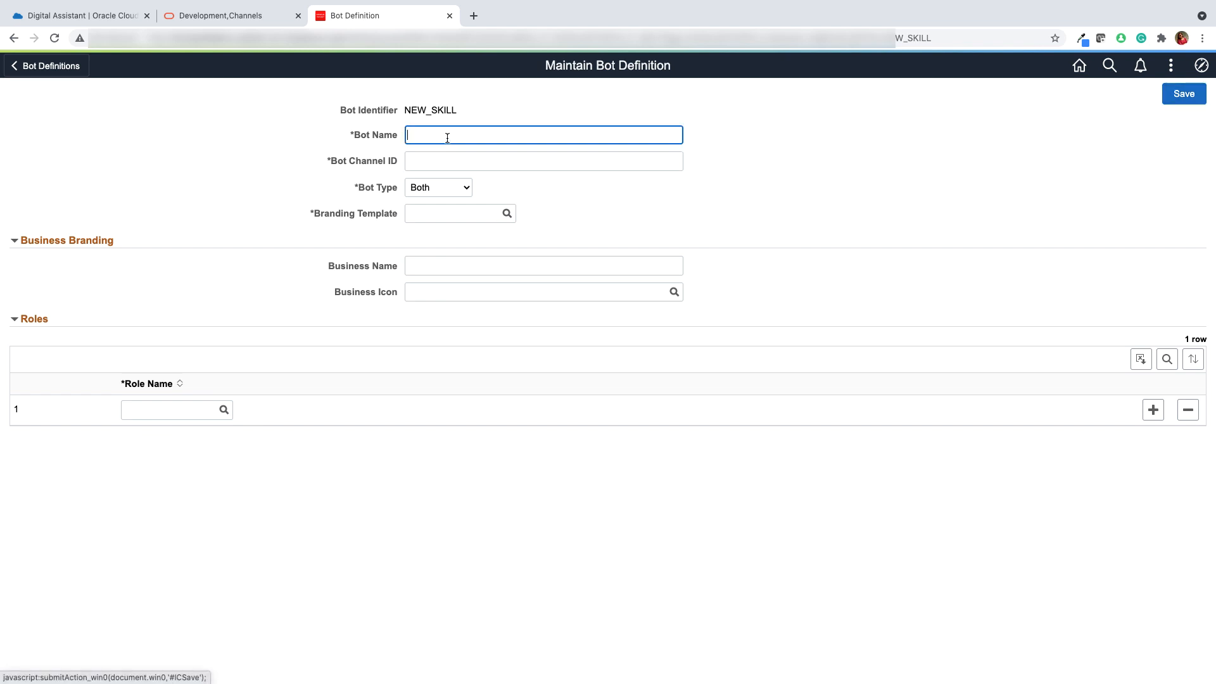
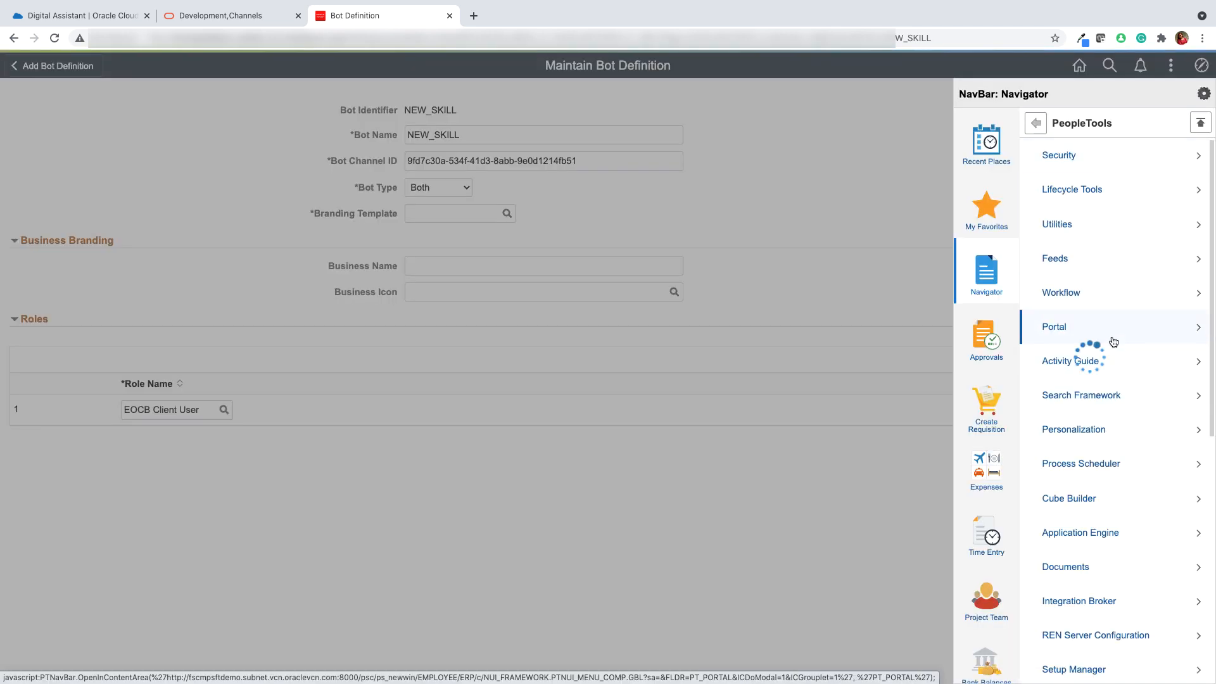
# Add a New_Skill content reference under Root using node FSCM_ZTNANOISZH
pyautogui.click(1054, 327)
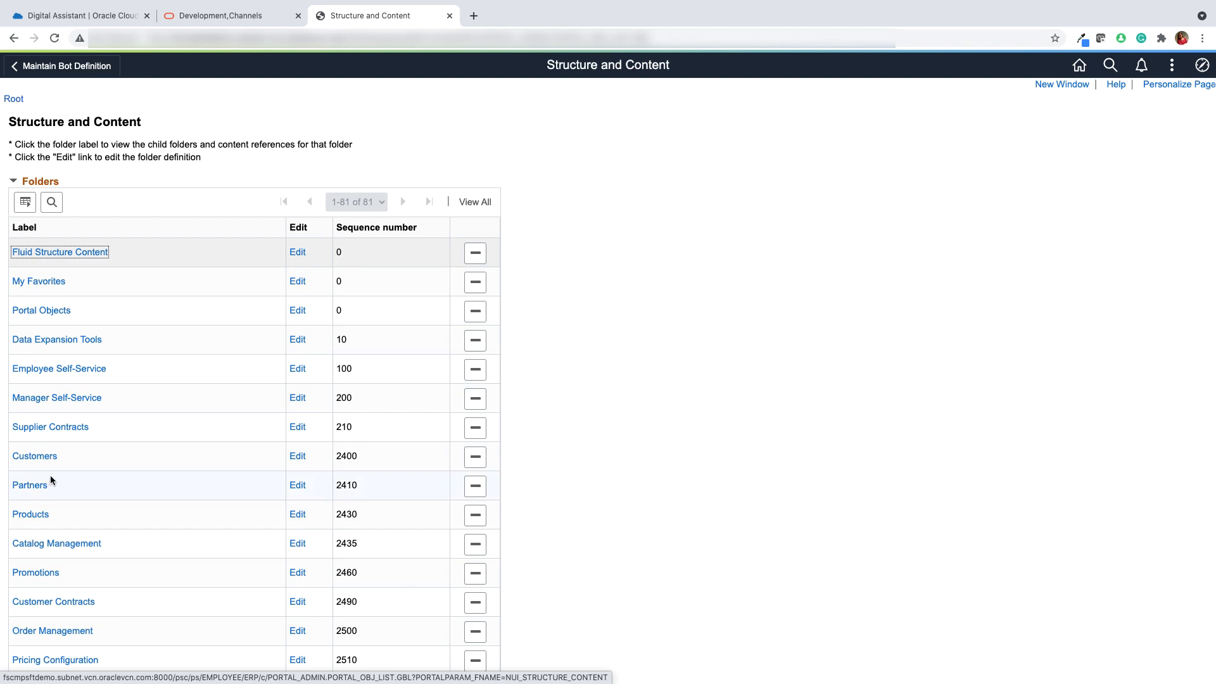
pyautogui.click(59, 252)
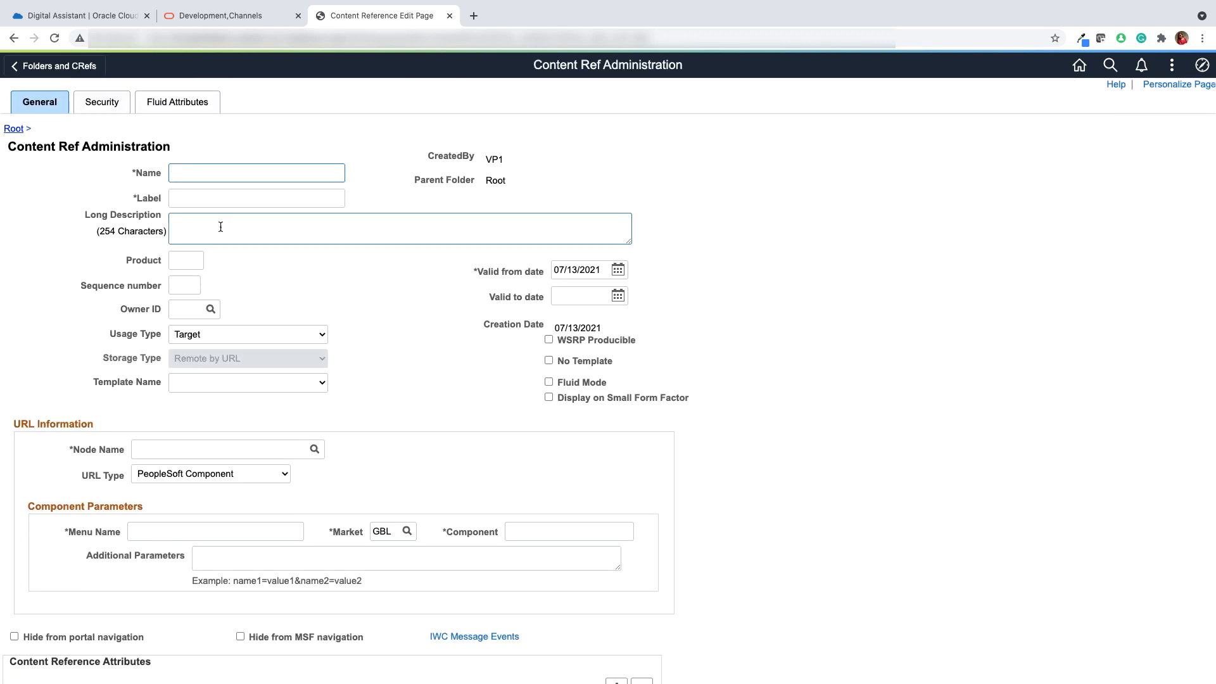
pyautogui.click(256, 172)
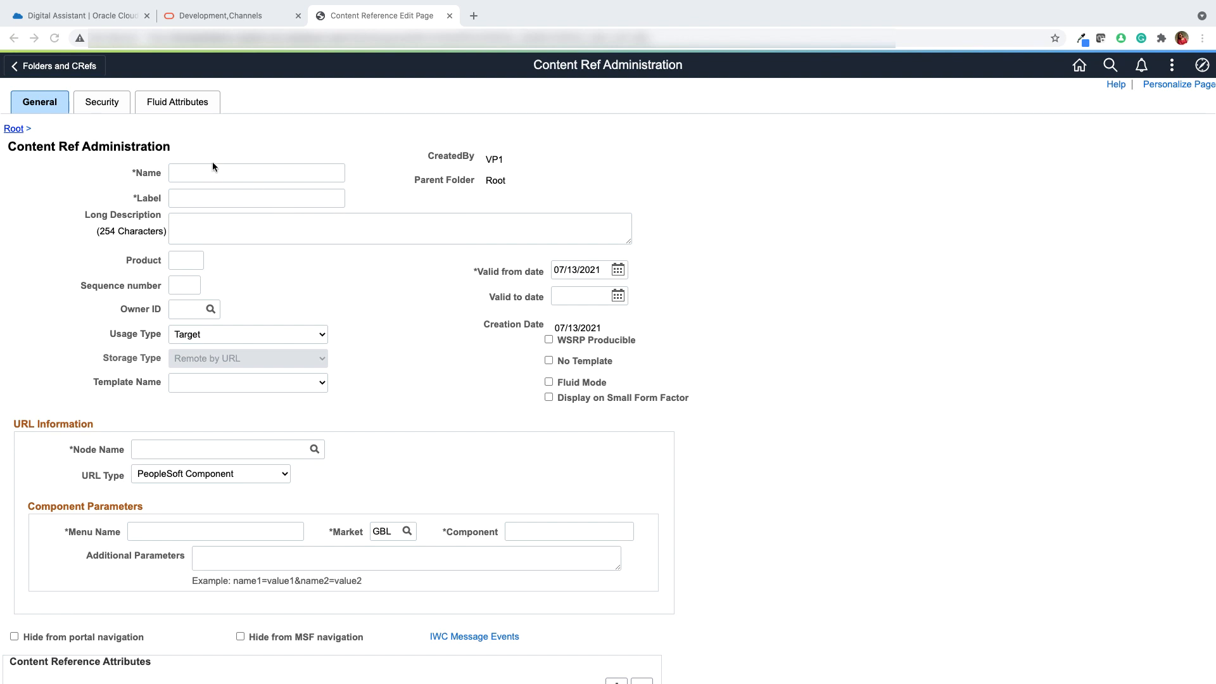
pyautogui.write('New_Skill')
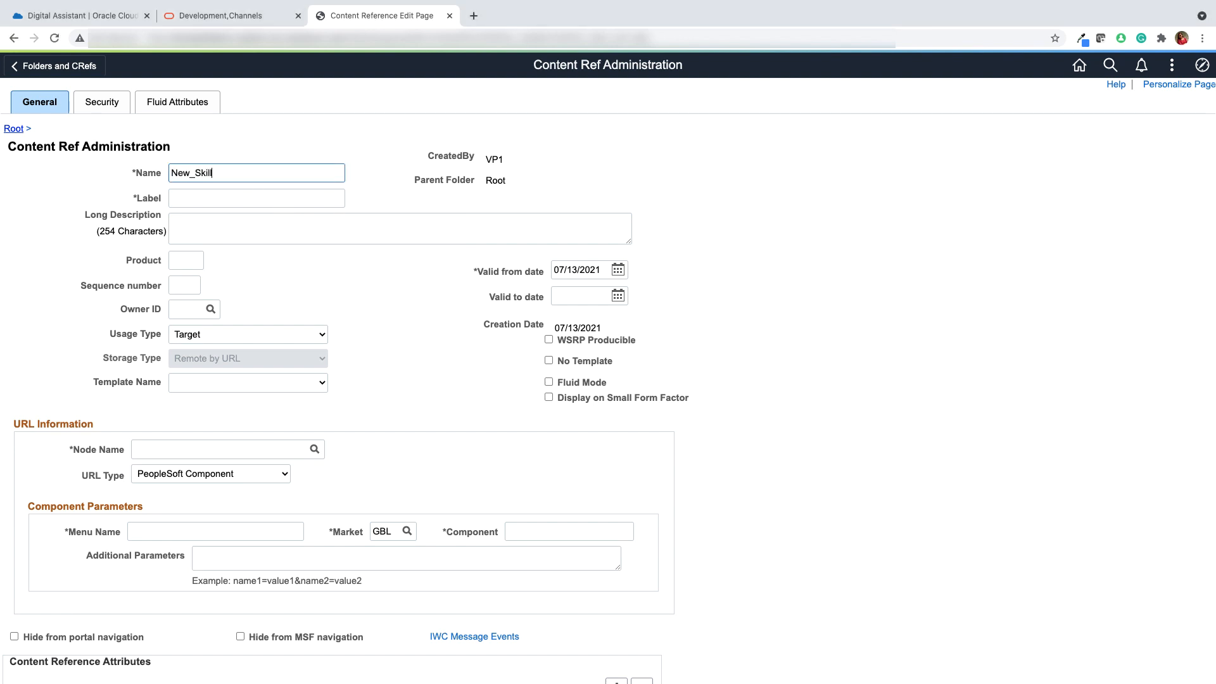
pyautogui.scroll(-3)
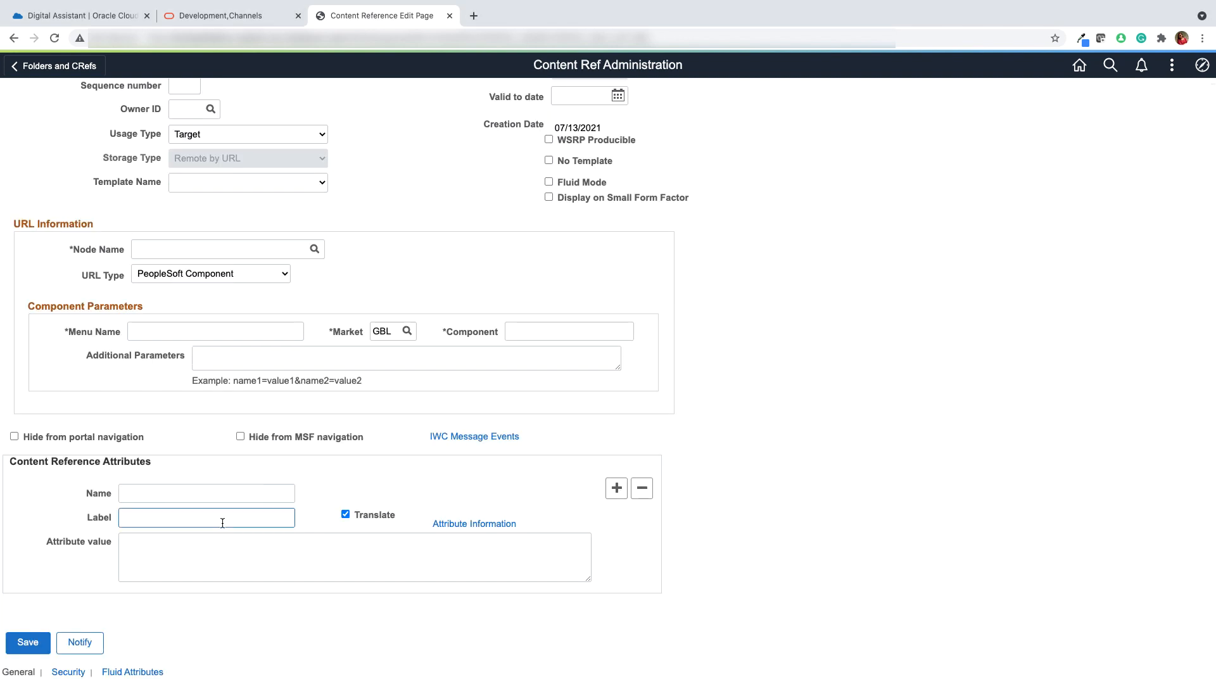
pyautogui.click(314, 248)
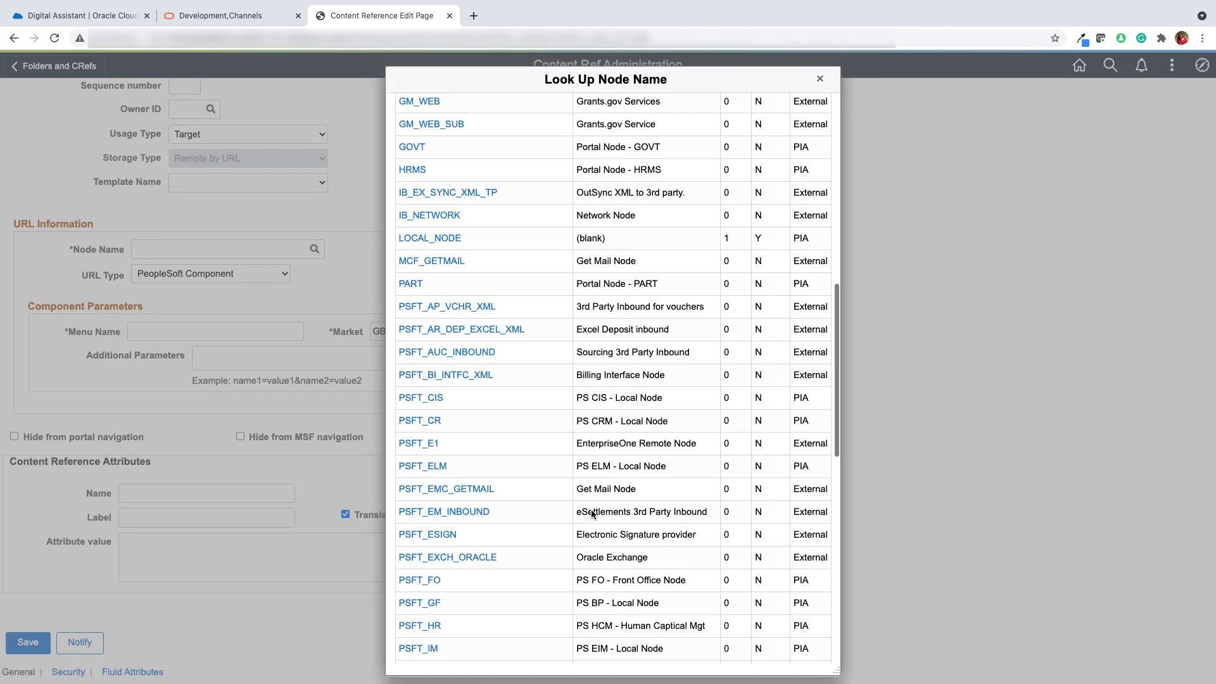
pyautogui.scroll(-3)
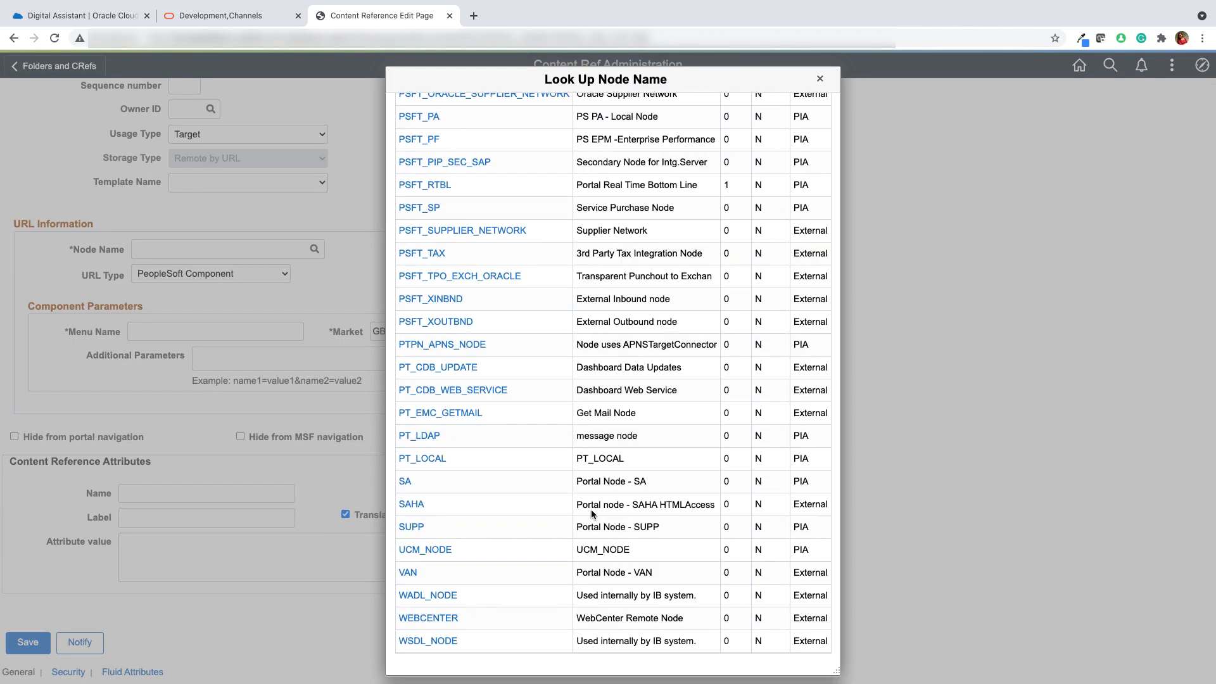
pyautogui.scroll(3)
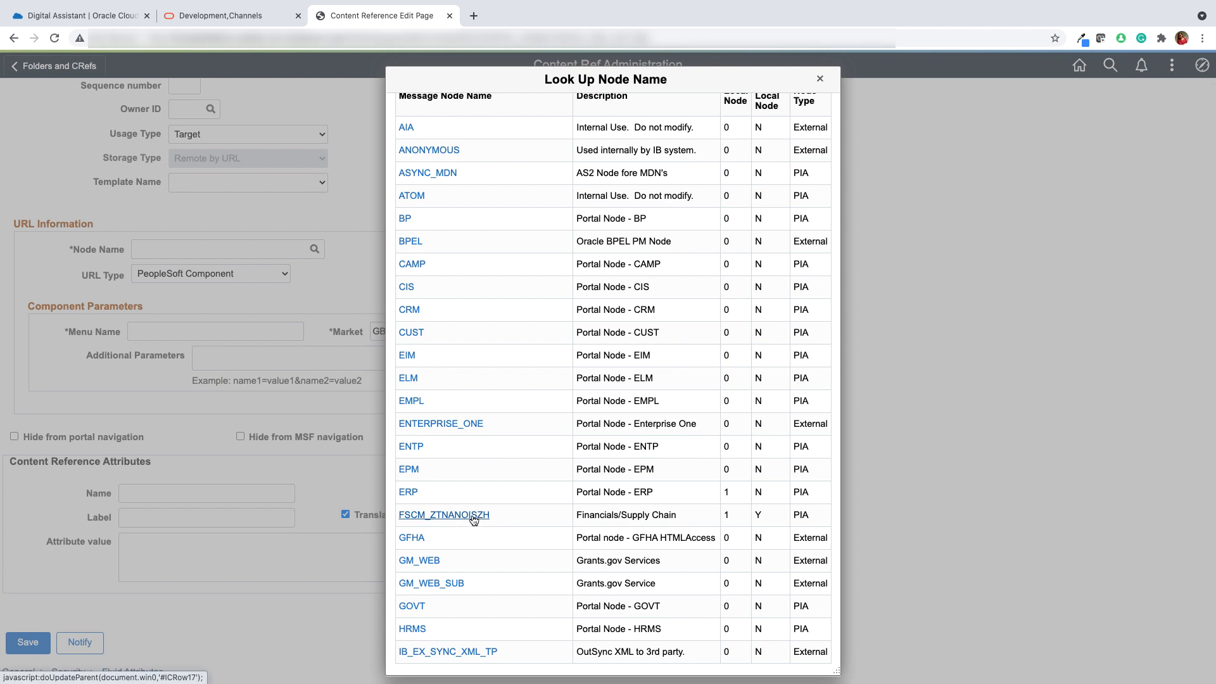
pyautogui.click(443, 515)
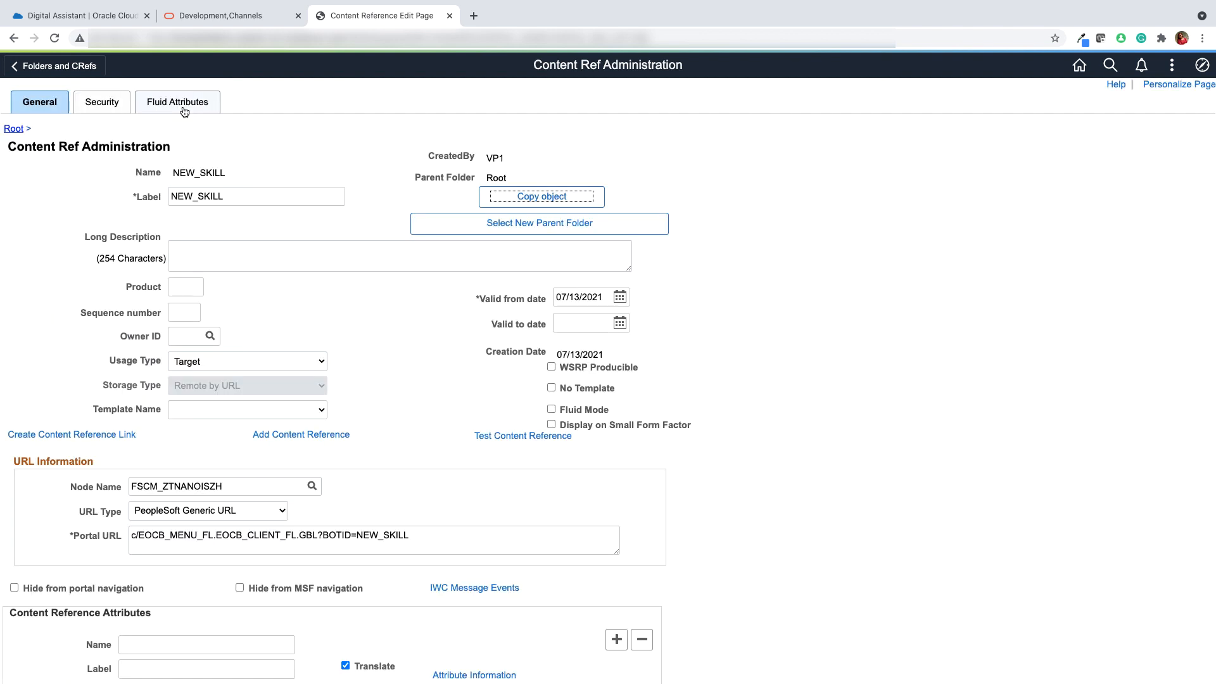
# Give the tile image PS_CHAT_CLIENT_M_FL with modal parameters sStyle@frame-pt_chatclientpage;bAutoClose@0
pyautogui.click(178, 101)
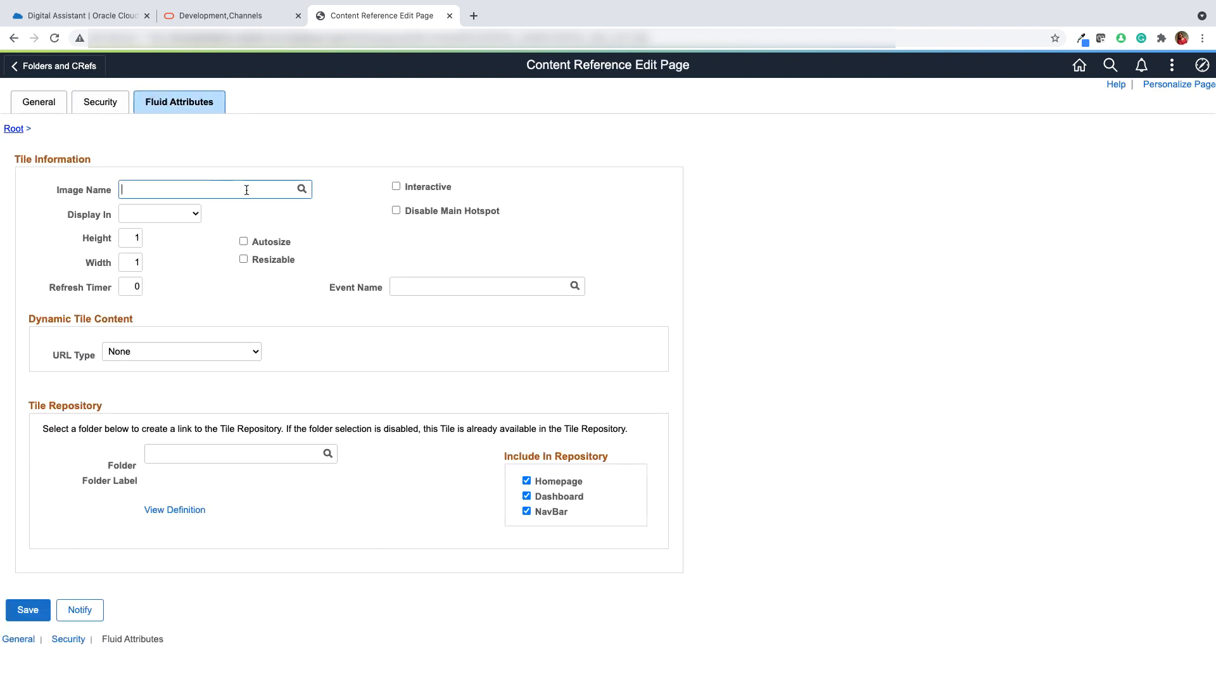
pyautogui.write('PS_CHAT_CLIENT_M_FL')
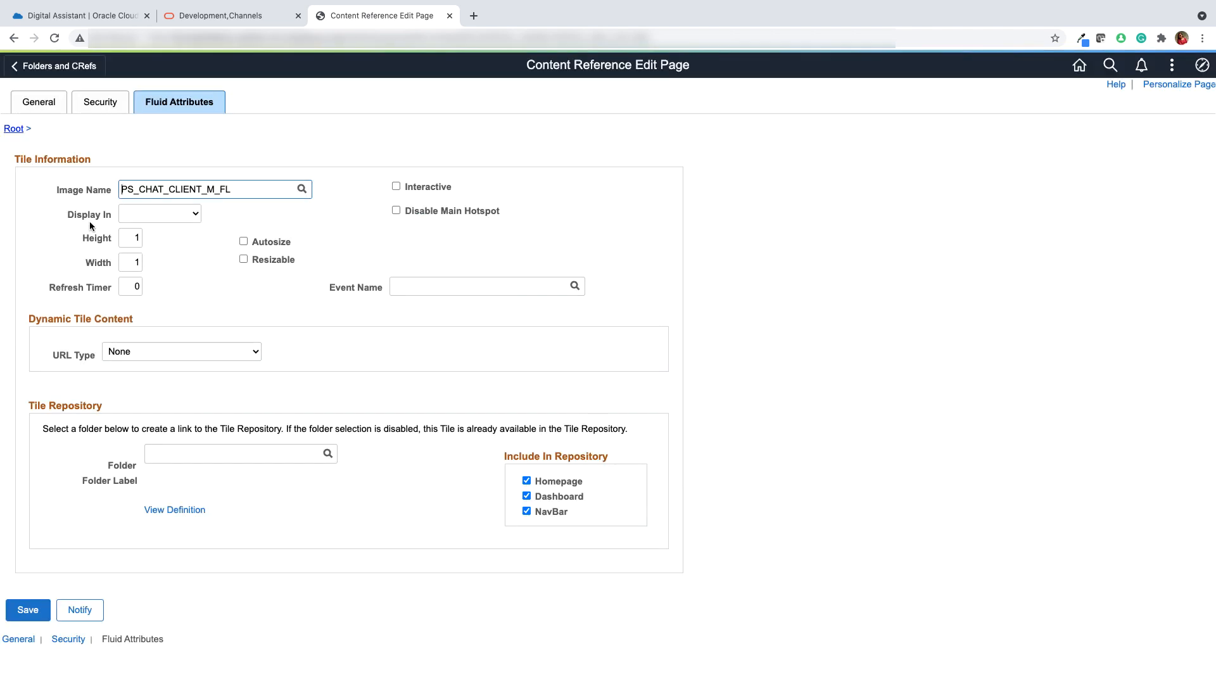
pyautogui.click(159, 213)
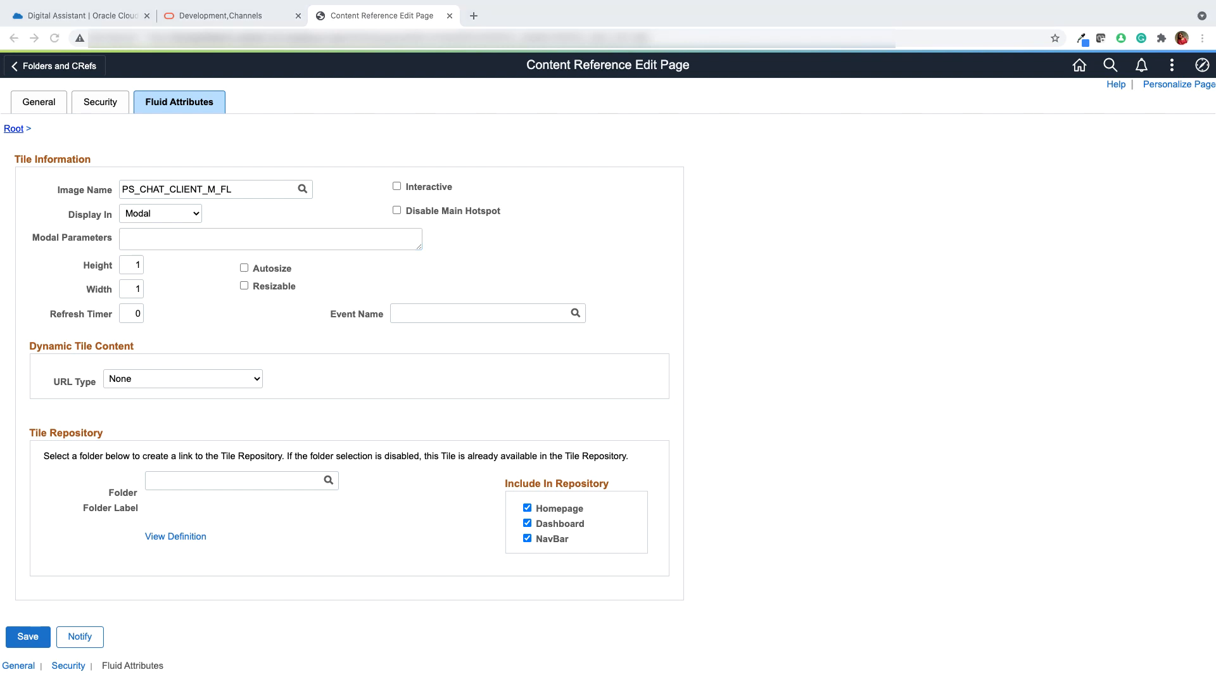
pyautogui.write('sStyle@frame-pt_chatclientpage;bAutoClose@0')
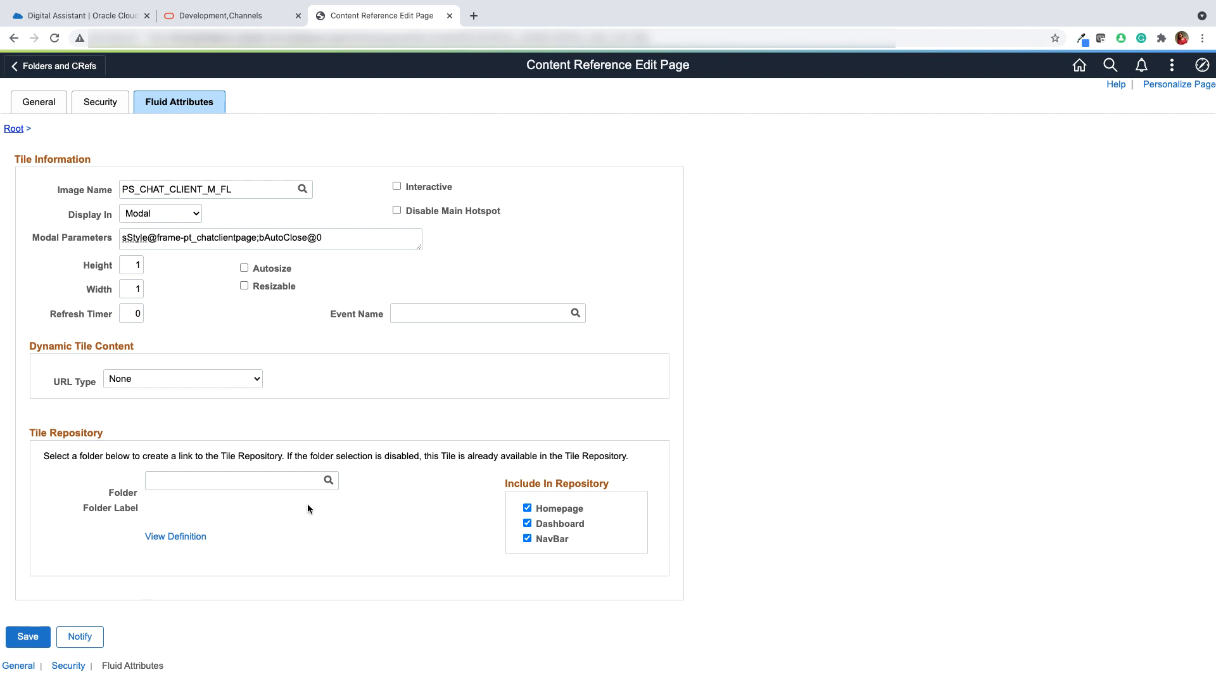
# Place the tile in the EPCO_EMPLOYEE_SS_FL folder, save, and return Home
pyautogui.click(328, 480)
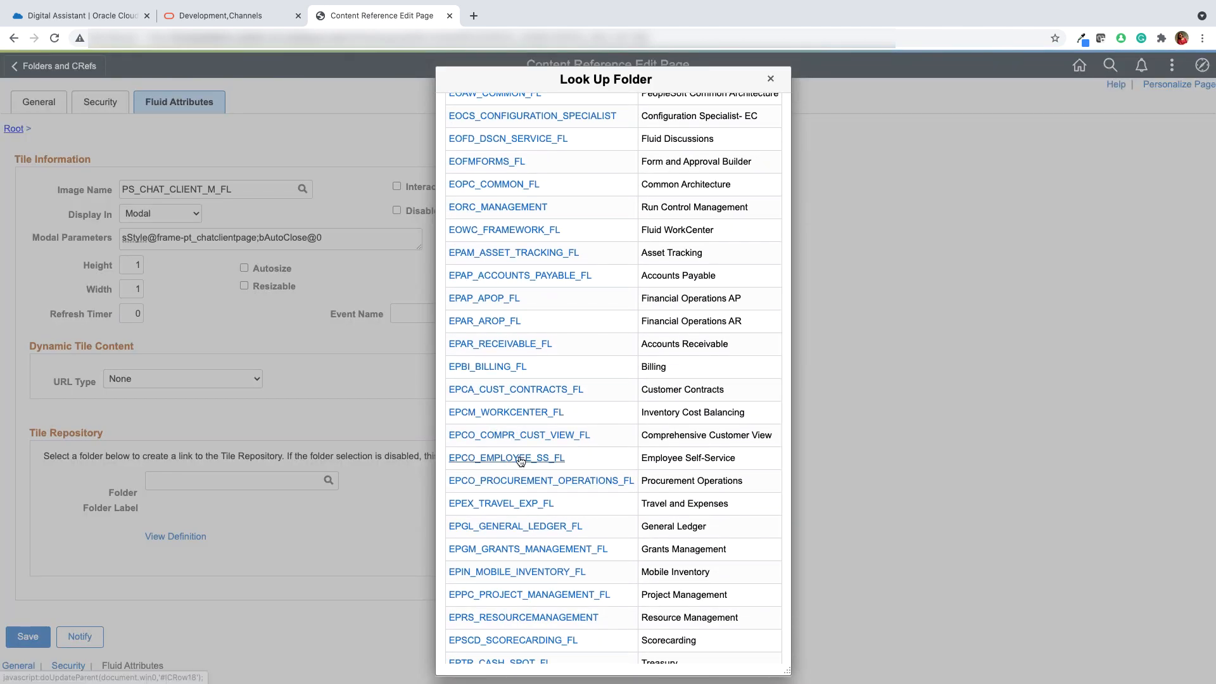
pyautogui.click(507, 457)
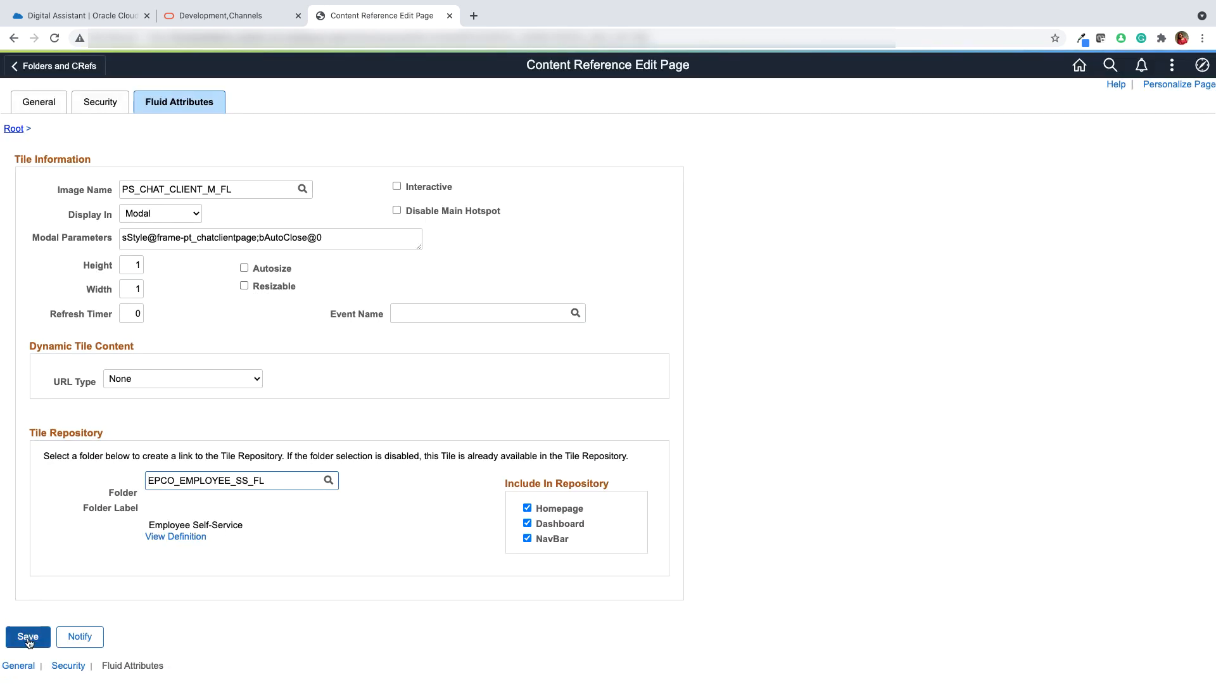
pyautogui.click(27, 637)
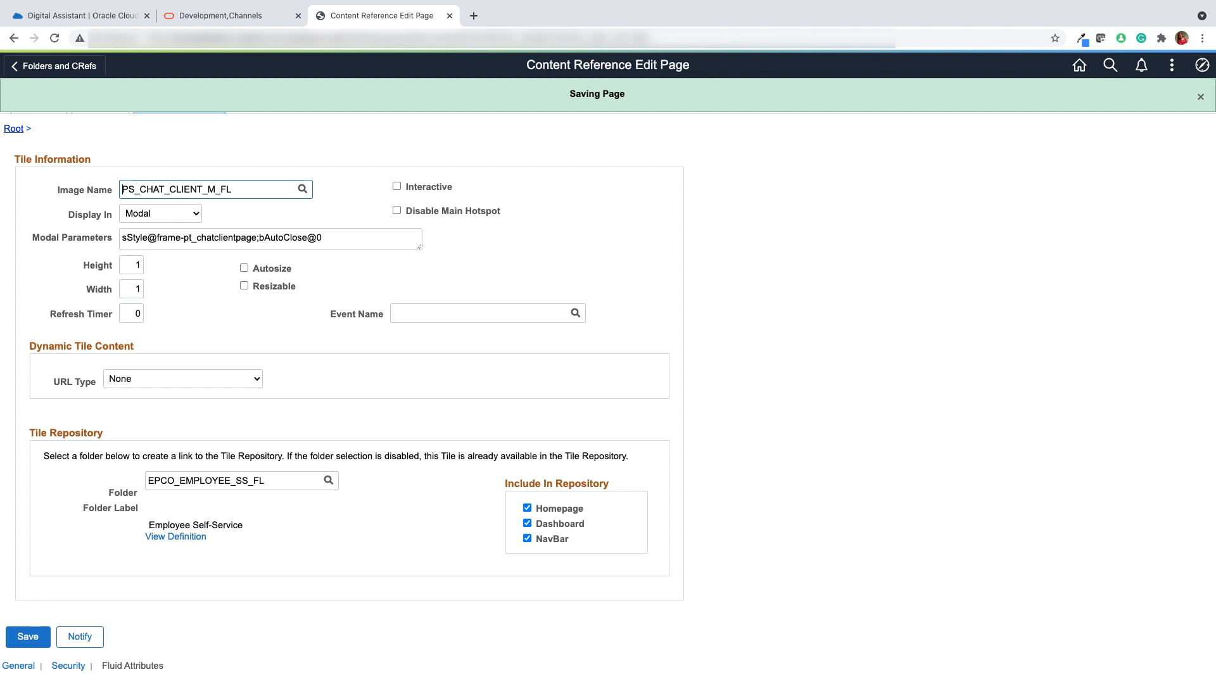
pyautogui.click(1172, 65)
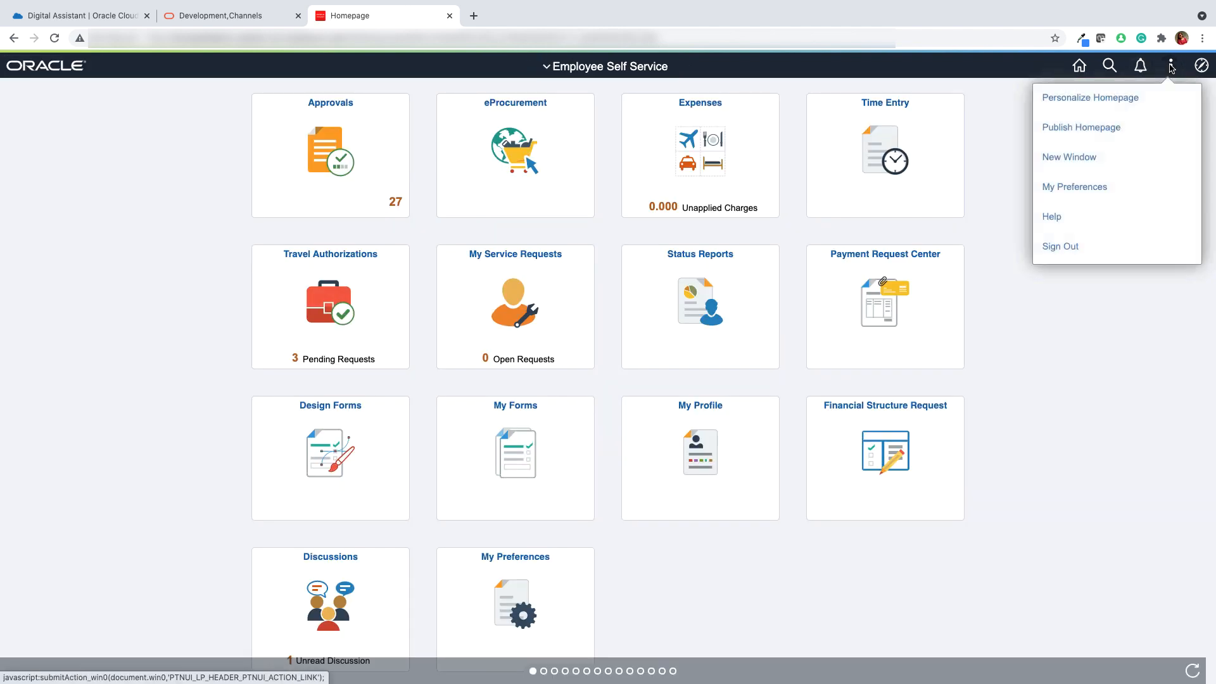
# Personalize the Employee Self Service homepage by adding the NEW_SKILL tile
pyautogui.click(1090, 97)
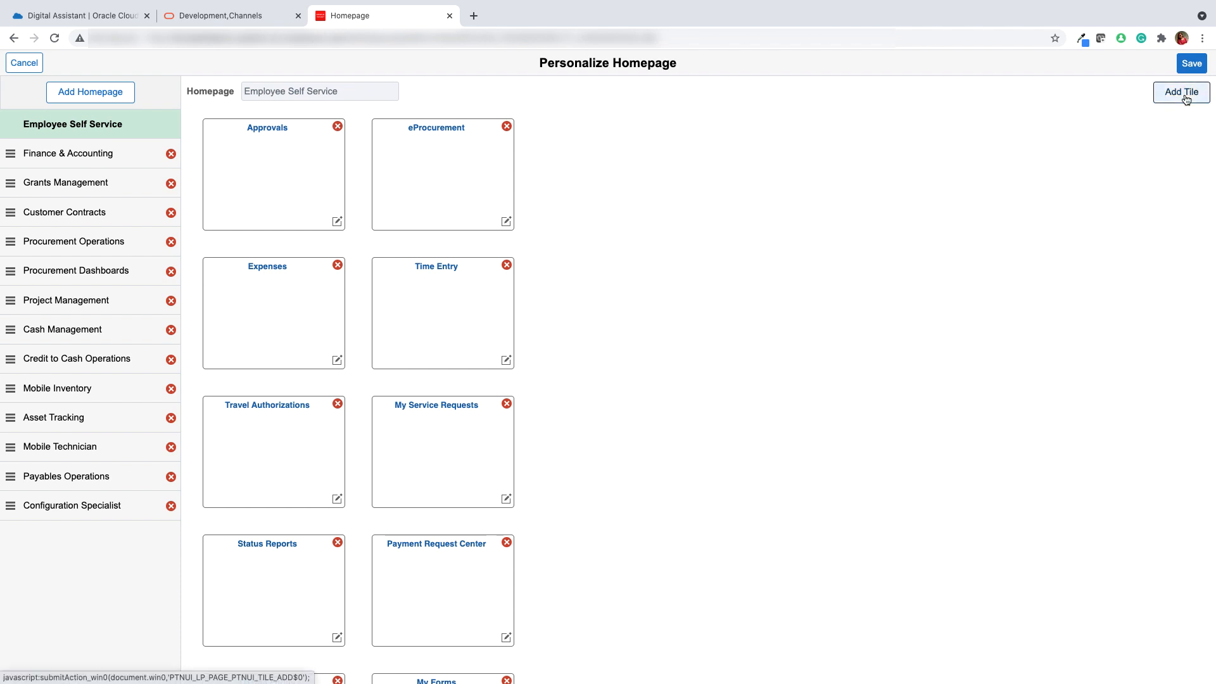
pyautogui.click(1181, 92)
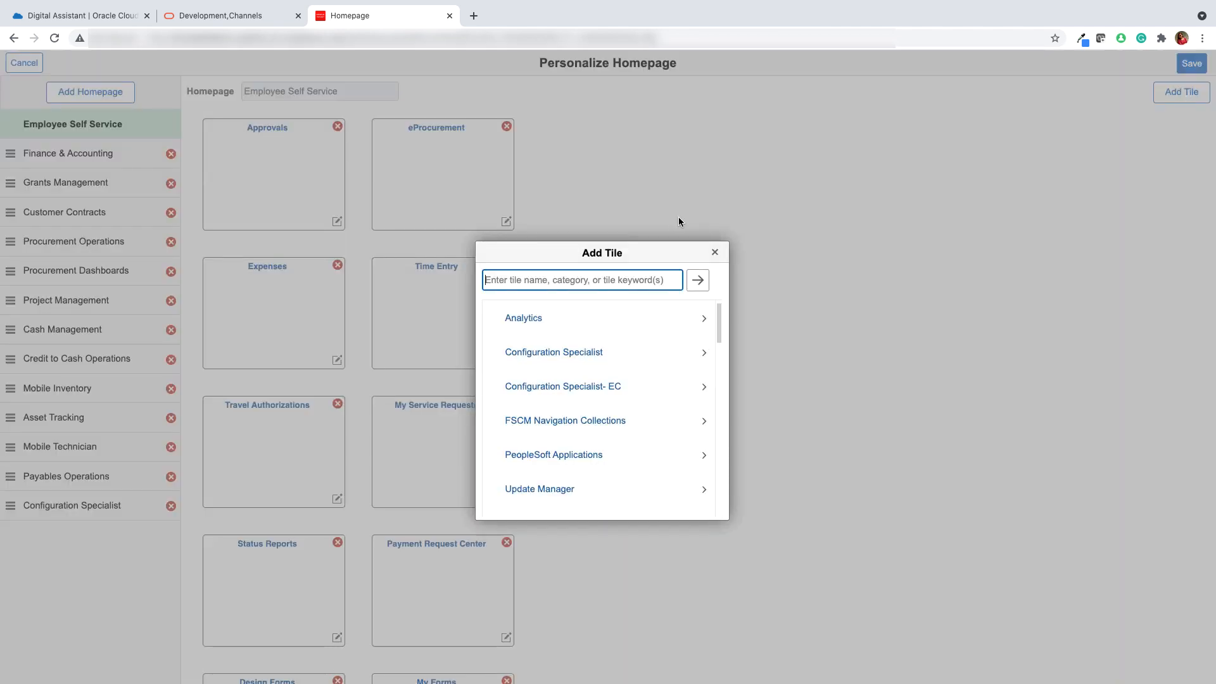
pyautogui.click(714, 252)
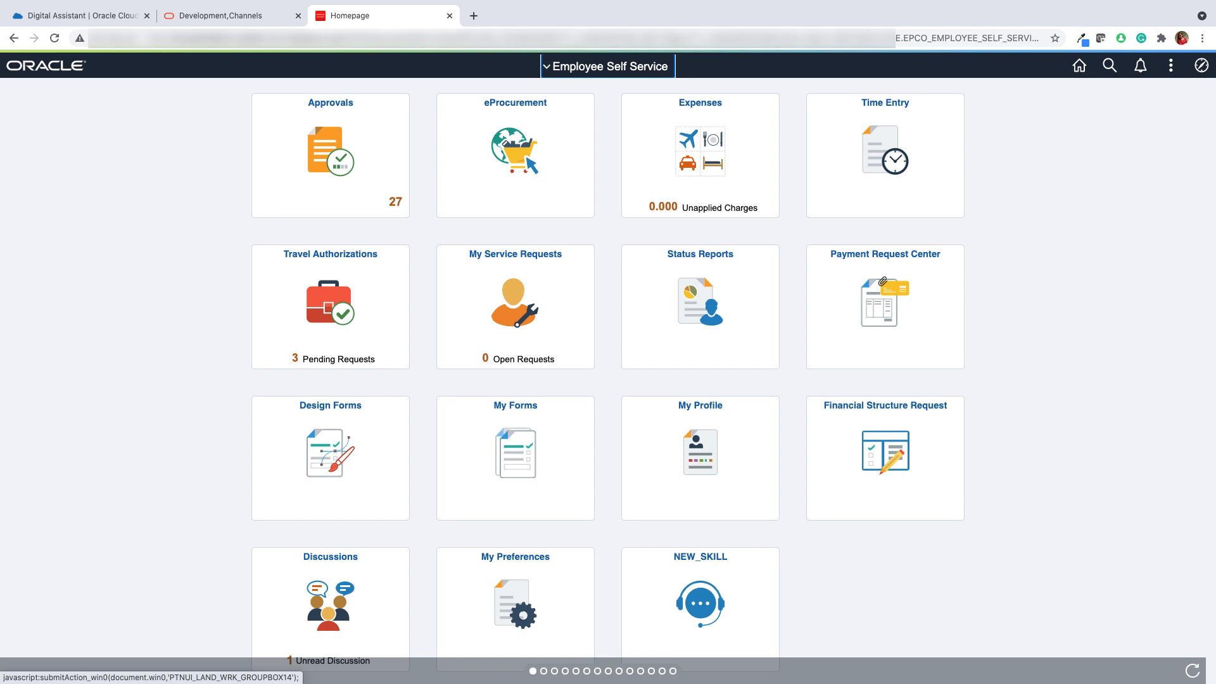
pyautogui.click(1203, 66)
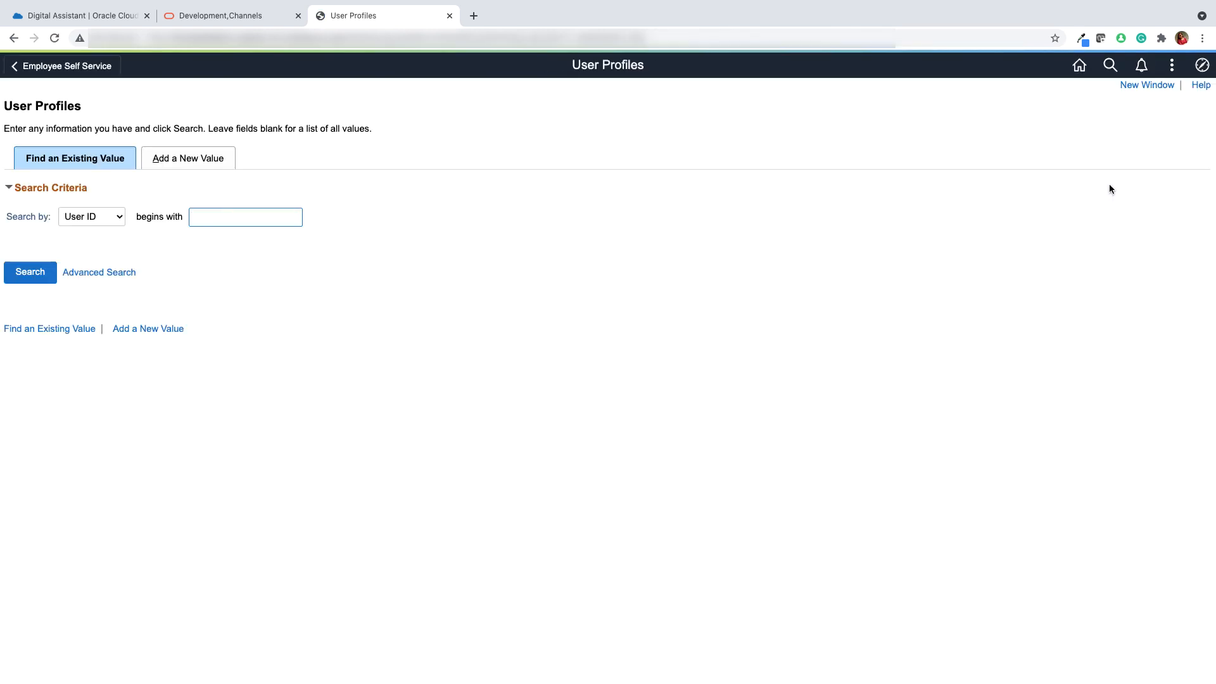
# Add the EOCB Client User role to user VP1, acknowledging the warning
pyautogui.write('VP1')
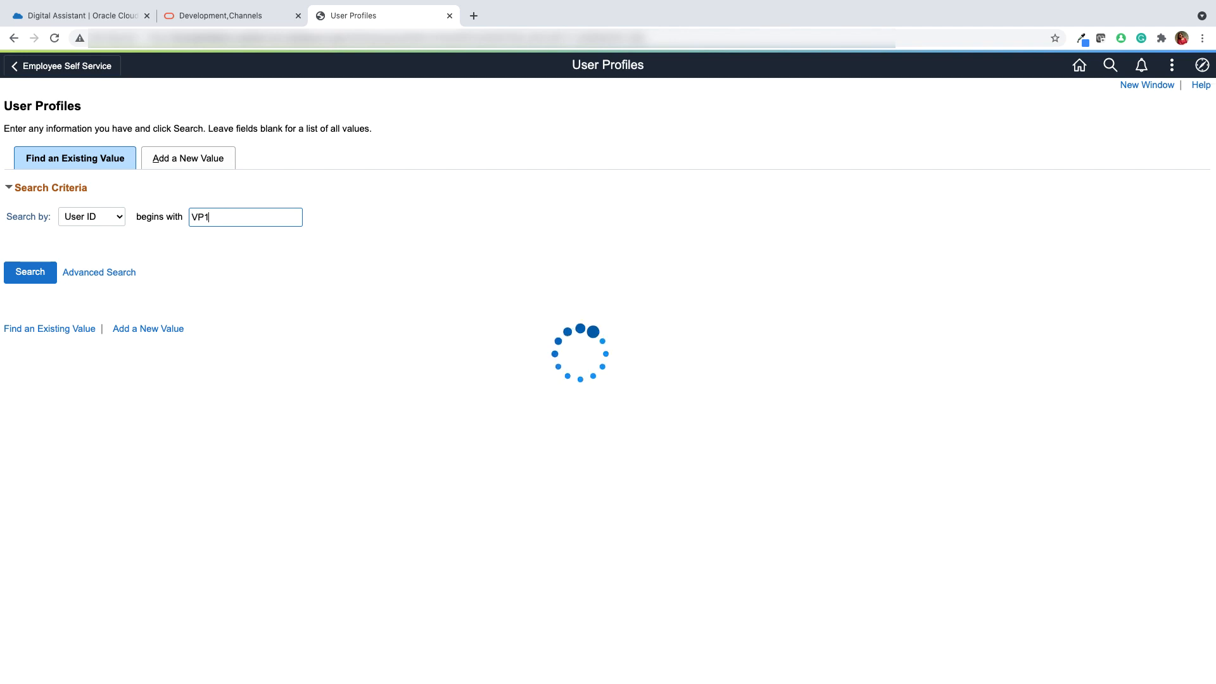
pyautogui.click(30, 273)
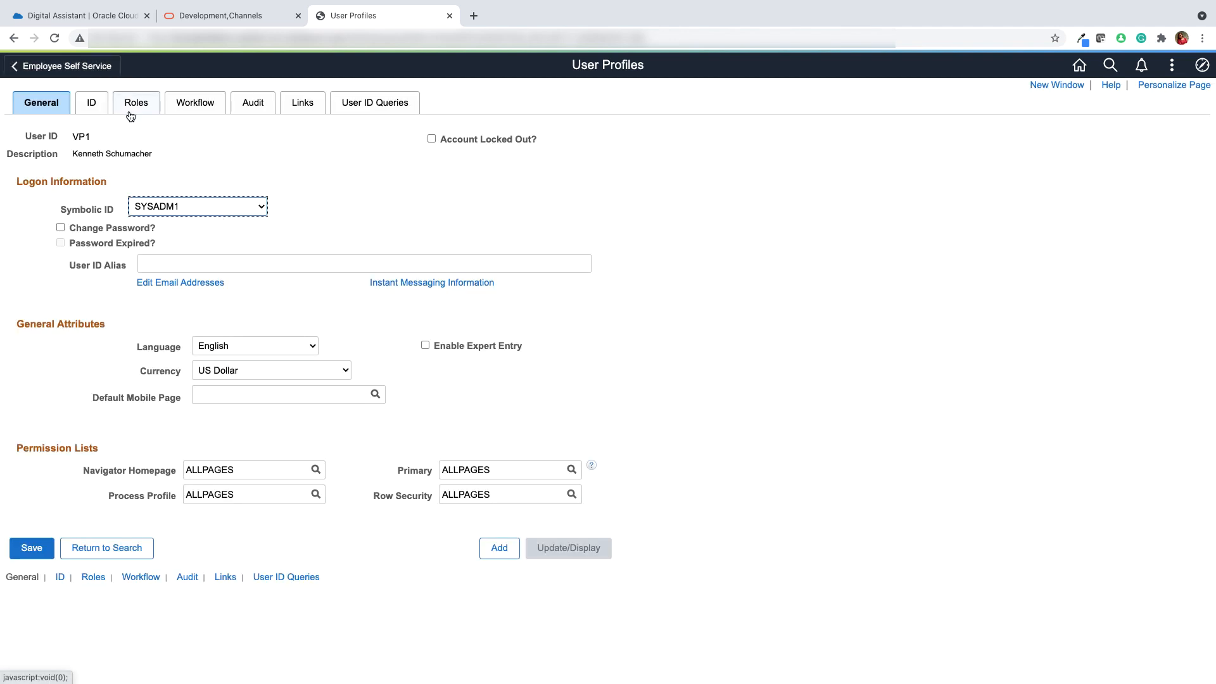
pyautogui.click(136, 103)
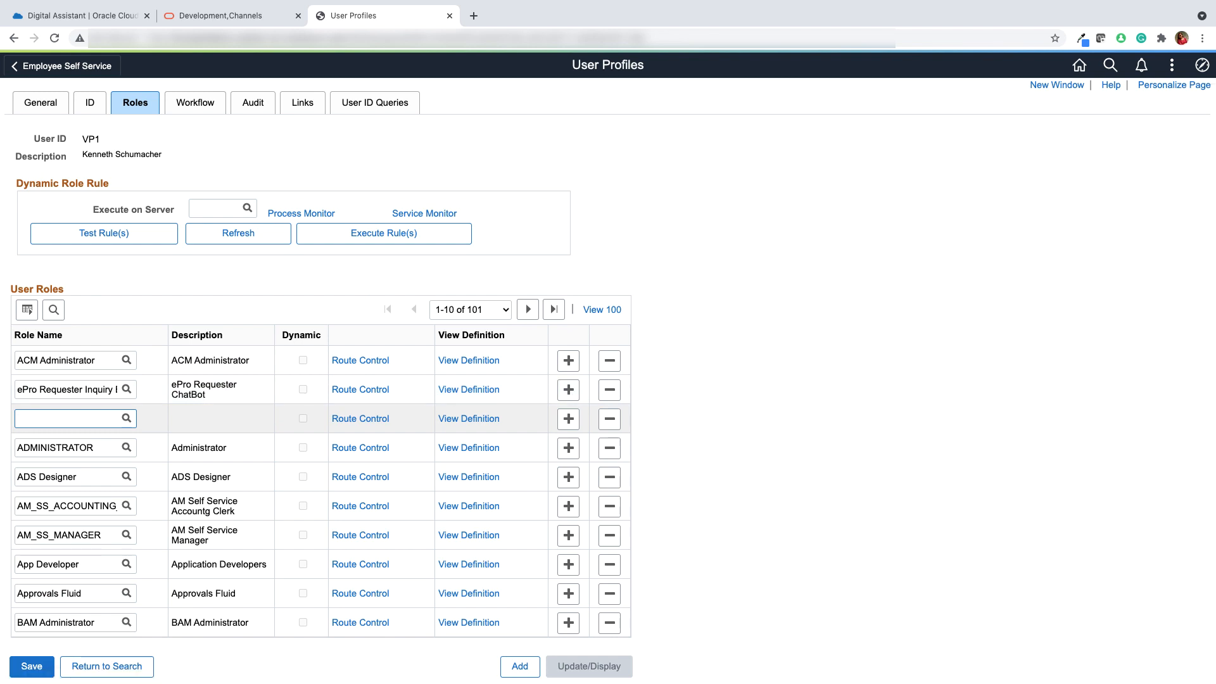
pyautogui.write('eocb')
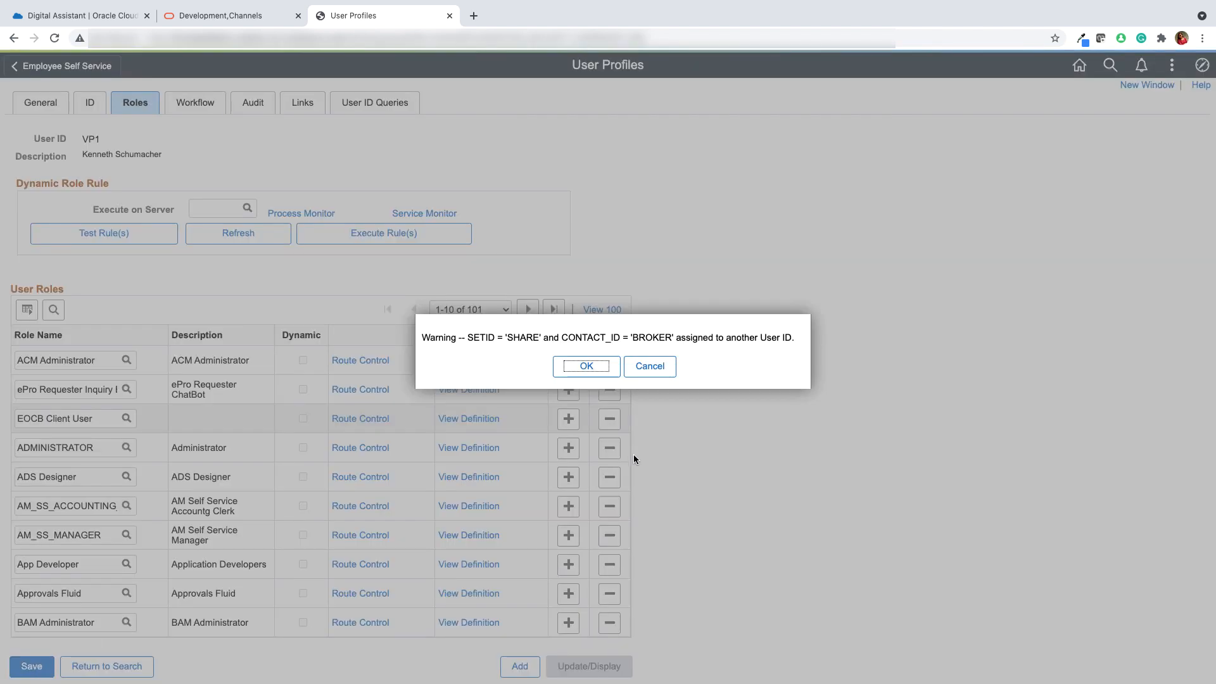
pyautogui.click(585, 366)
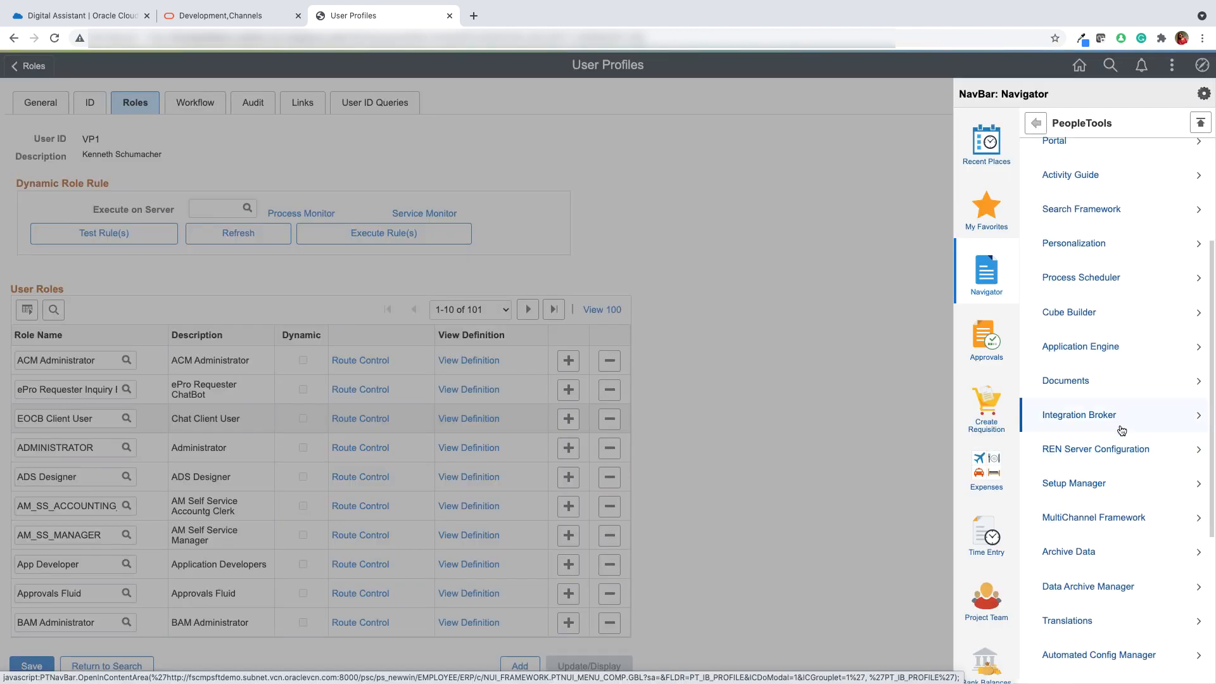
# Clear the Restricted Service flag on the PTCB_APPL_SVC service
pyautogui.click(1079, 414)
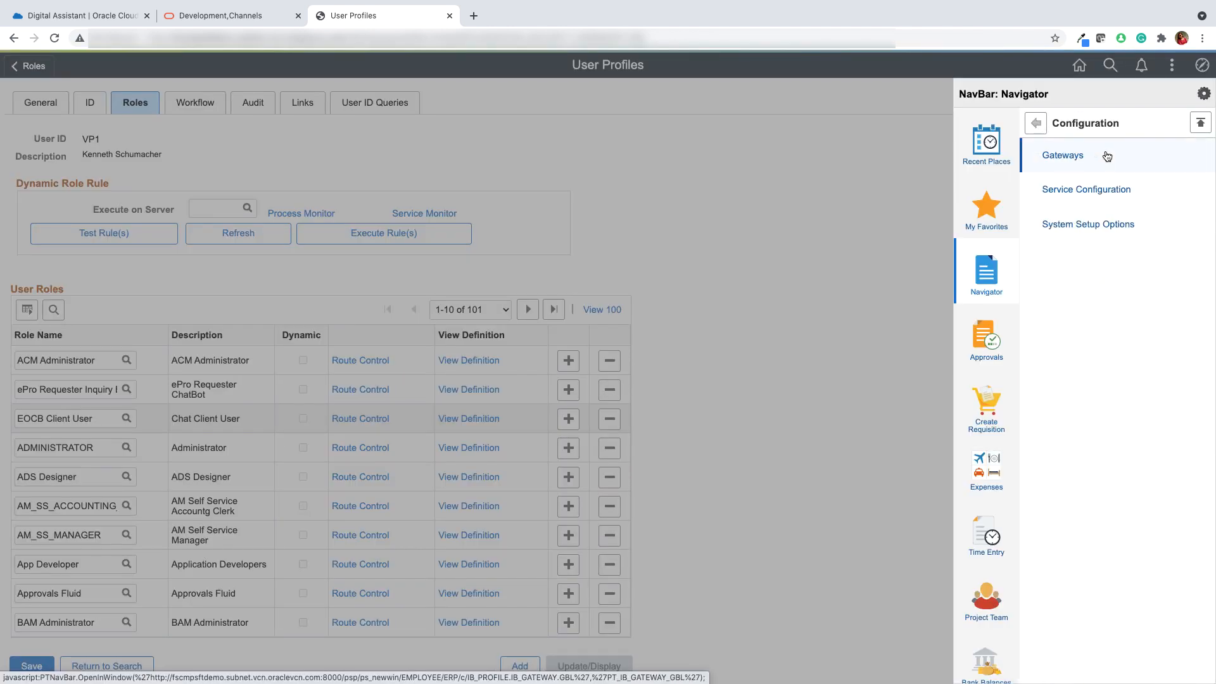
pyautogui.click(1086, 188)
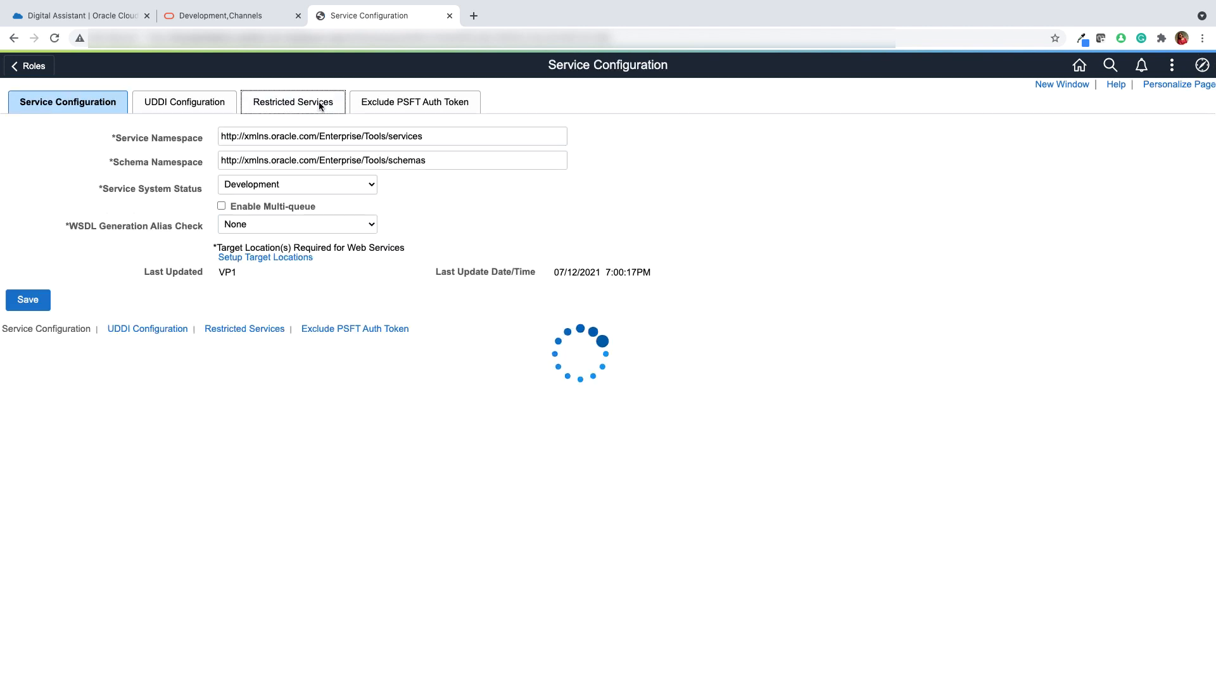
pyautogui.click(294, 102)
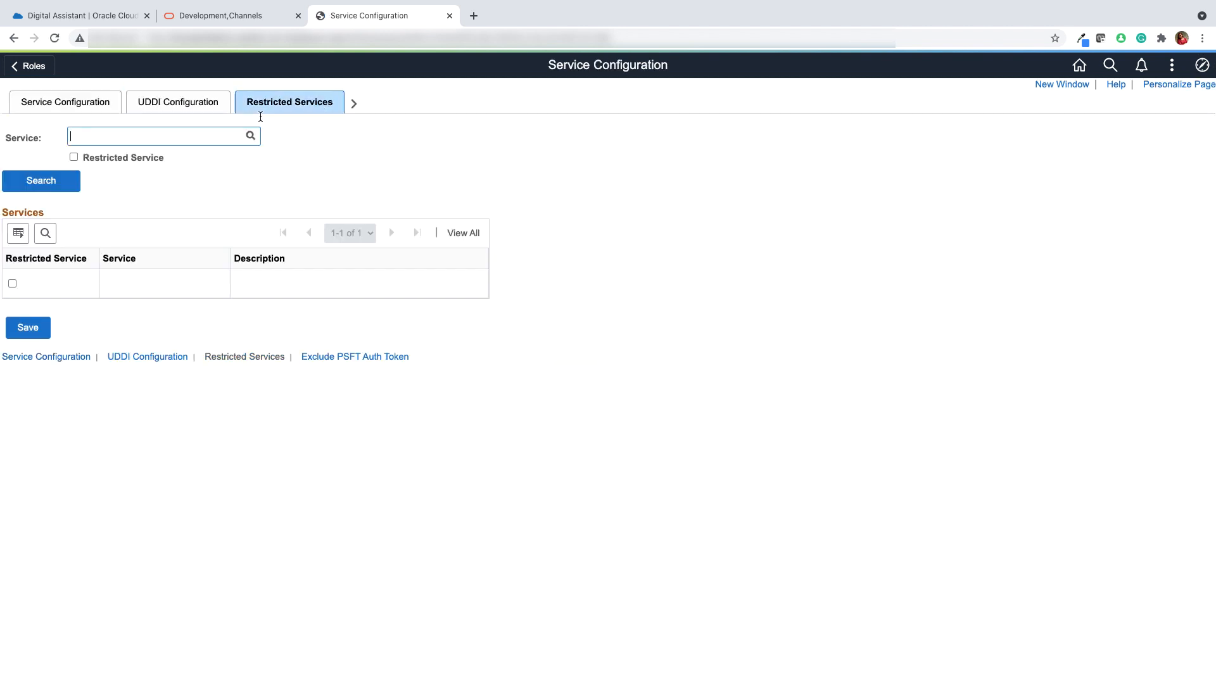
pyautogui.write('PTCB_APPL_SVC')
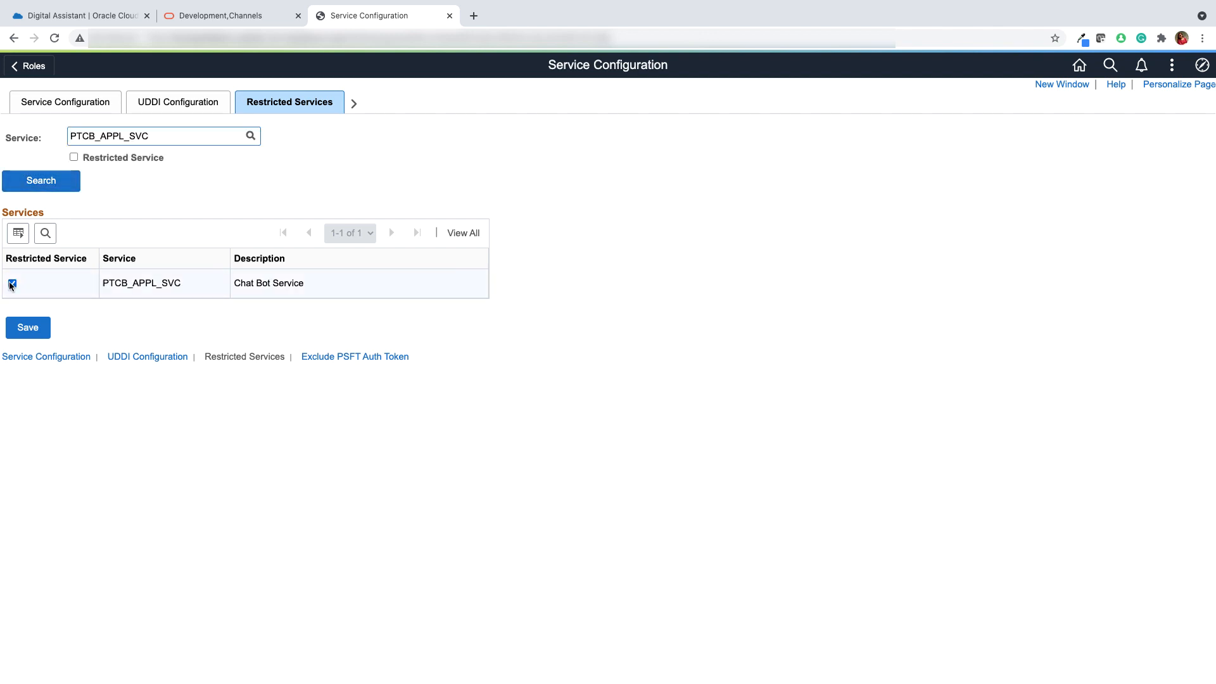
pyautogui.click(27, 327)
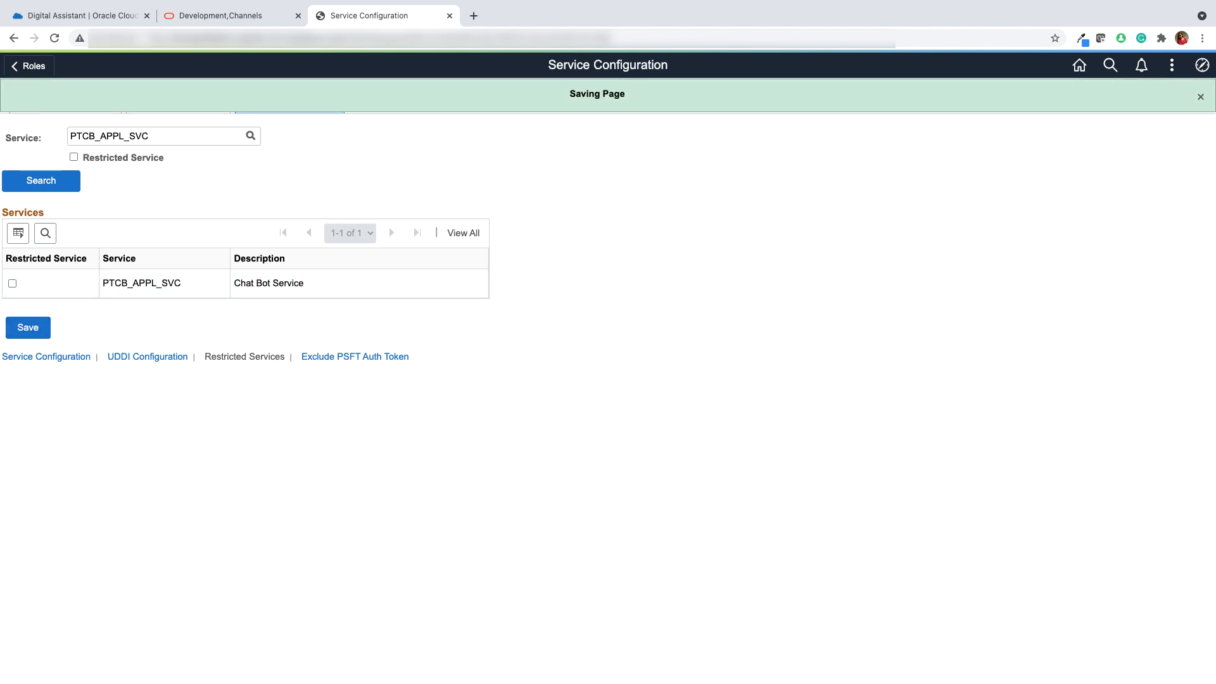
pyautogui.moveTo(63, 90)
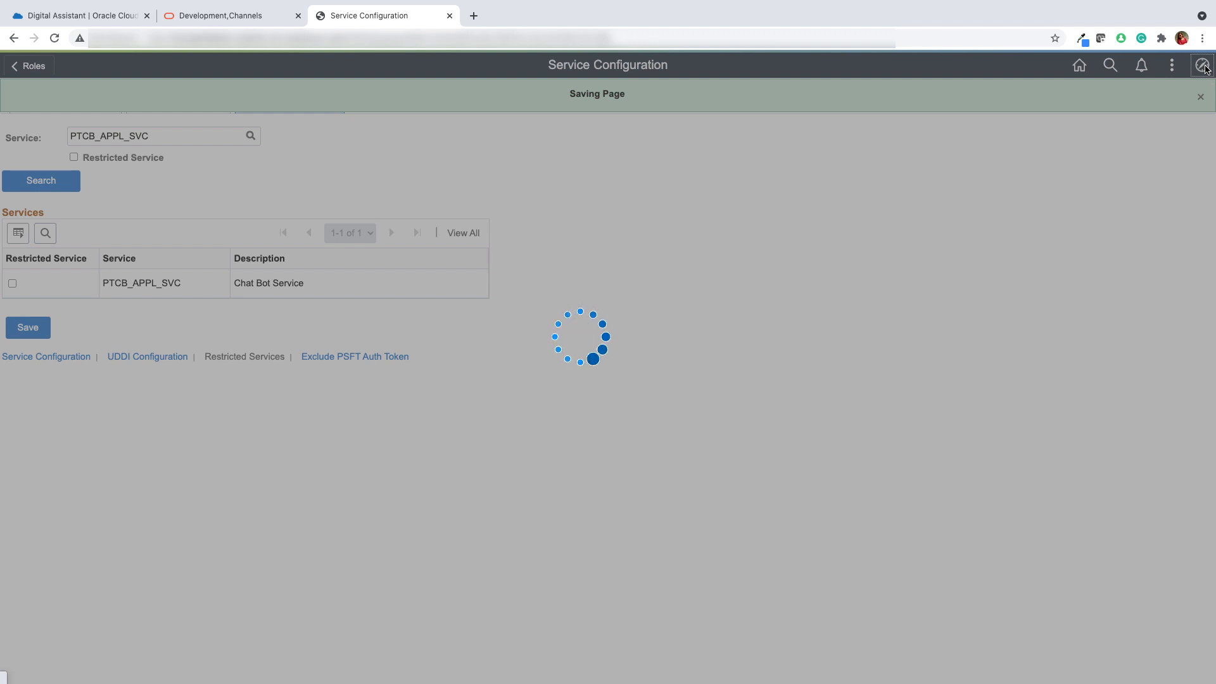
# Set Basic Authentication request verification on PTCB_APPL_SVC GET and POST operations
pyautogui.click(1203, 65)
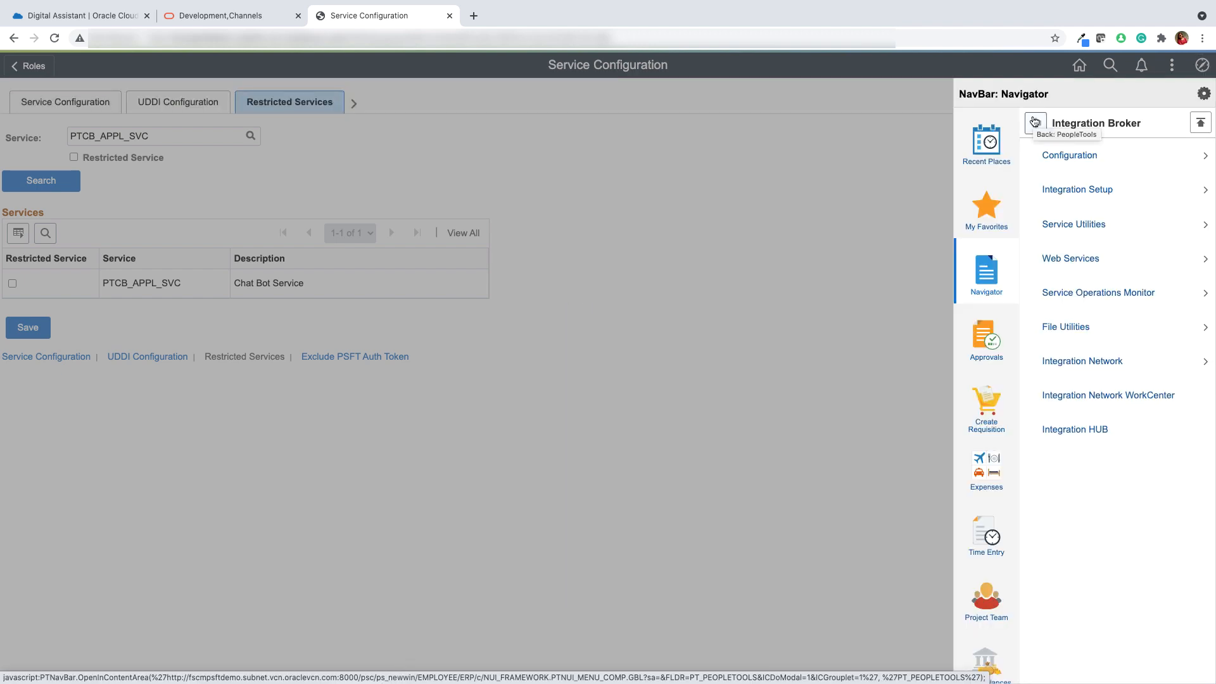
pyautogui.click(1077, 190)
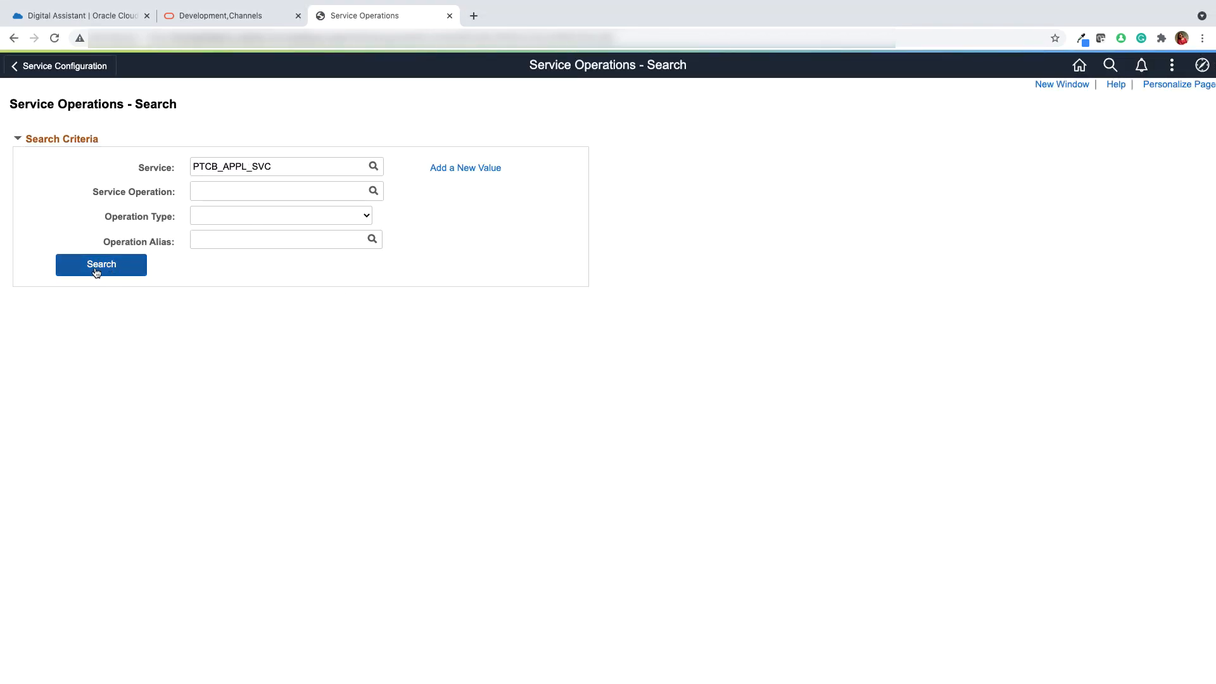
pyautogui.click(101, 265)
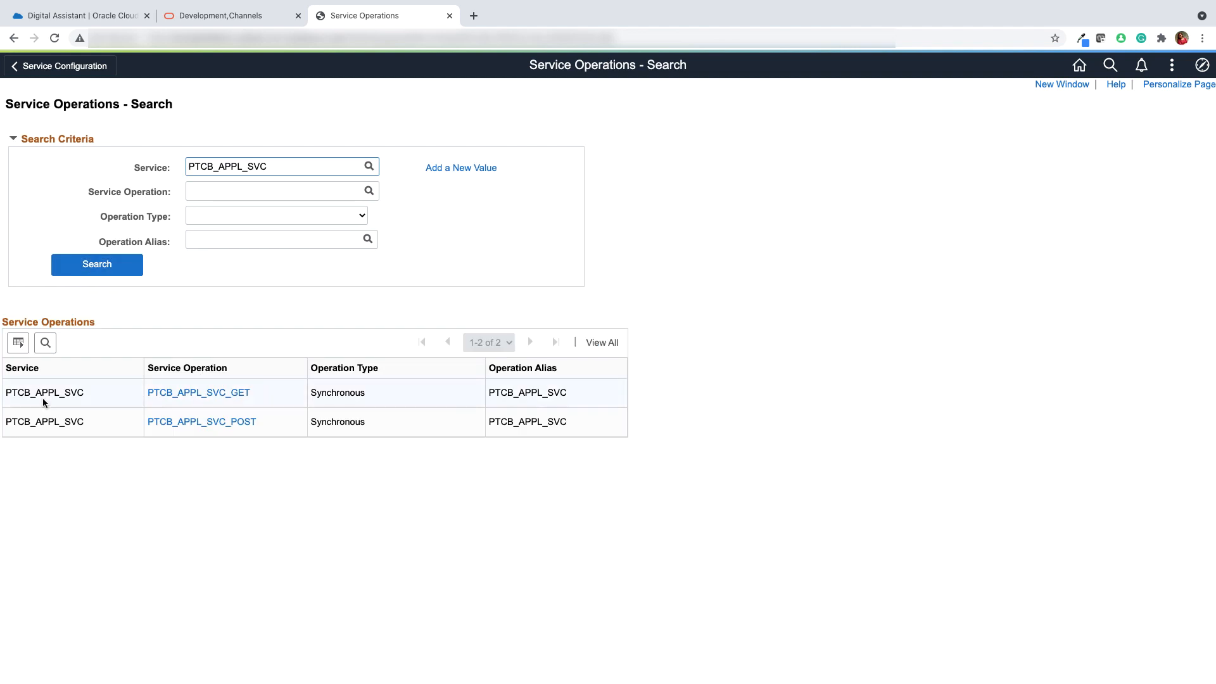
pyautogui.click(198, 392)
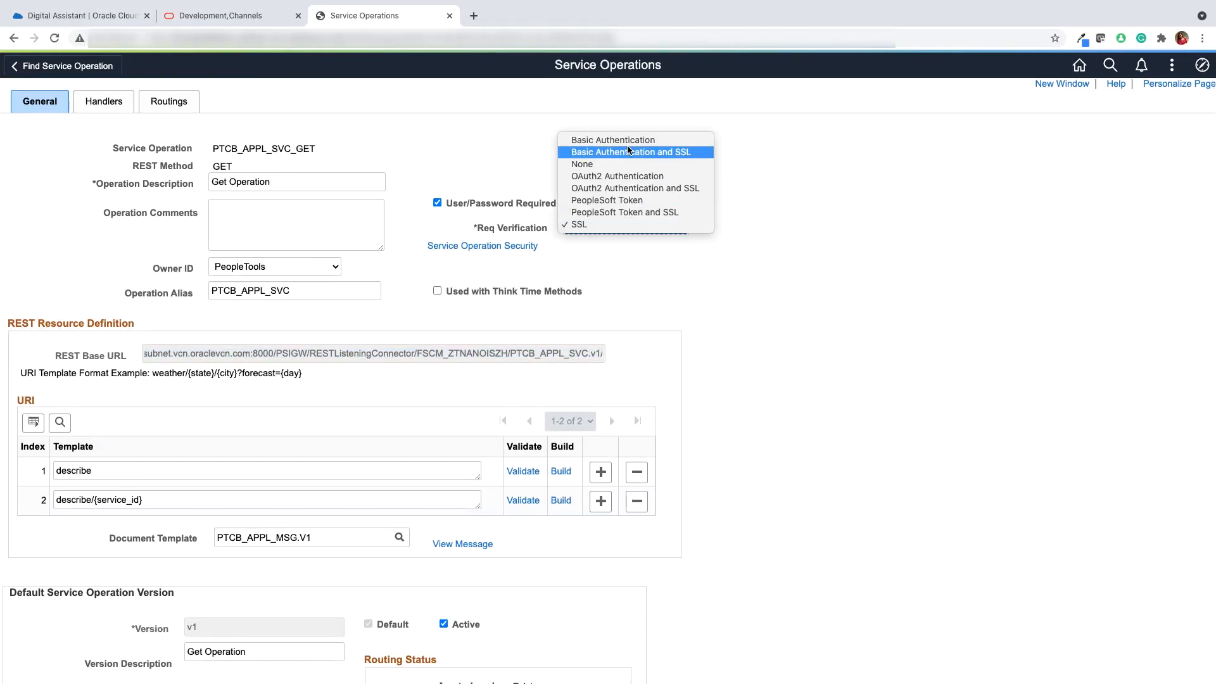
pyautogui.click(612, 139)
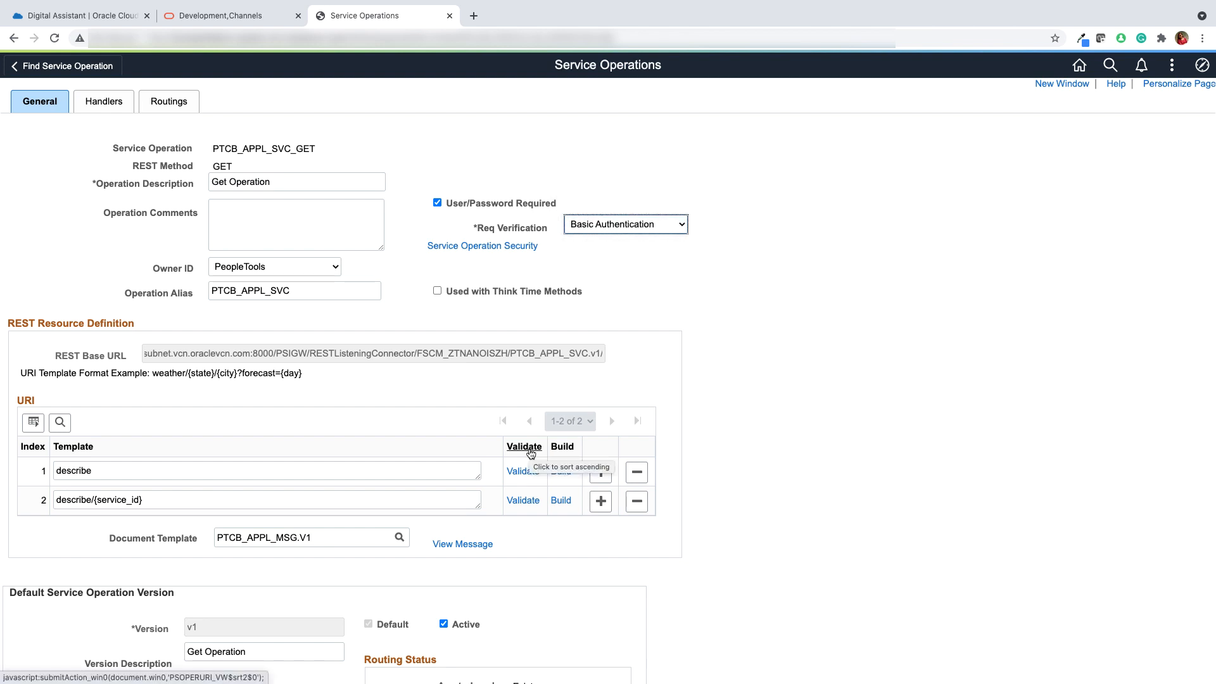
pyautogui.click(625, 224)
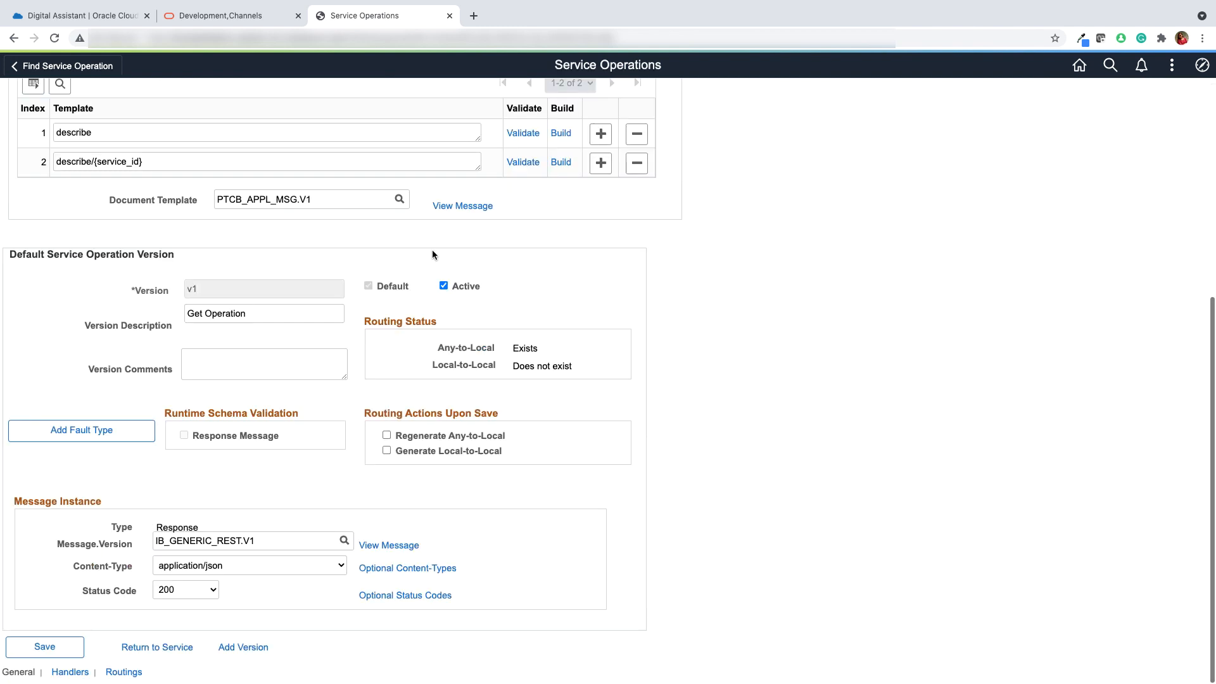
pyautogui.click(45, 647)
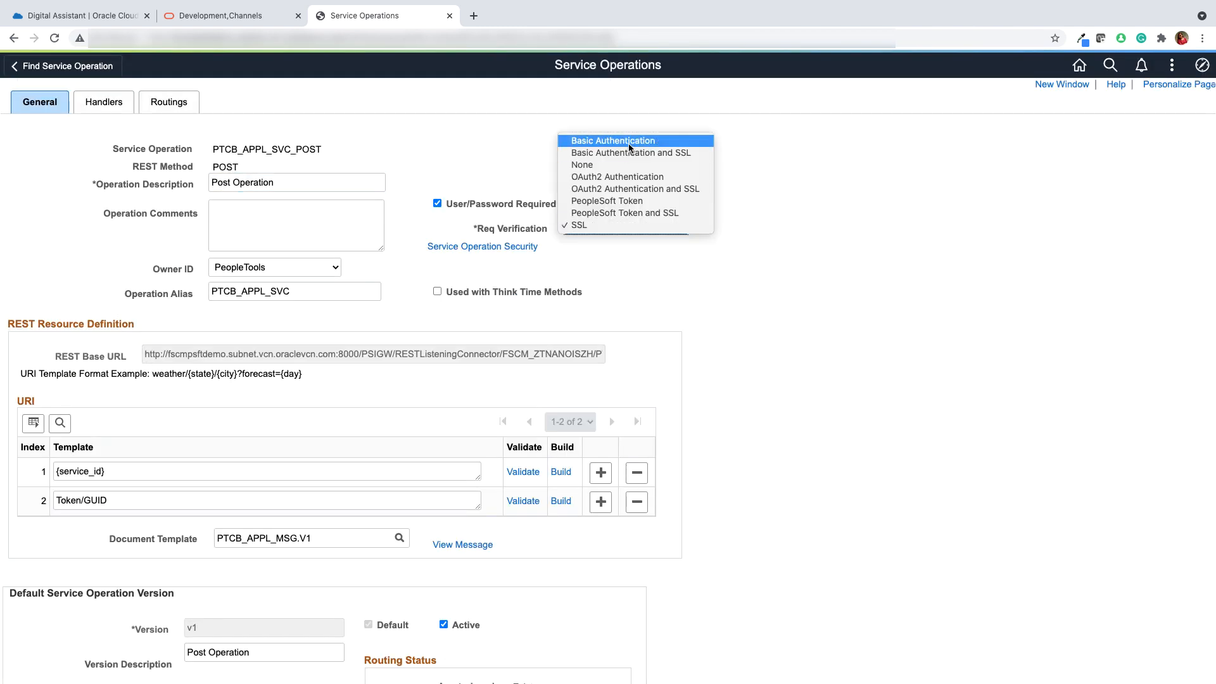
pyautogui.click(45, 646)
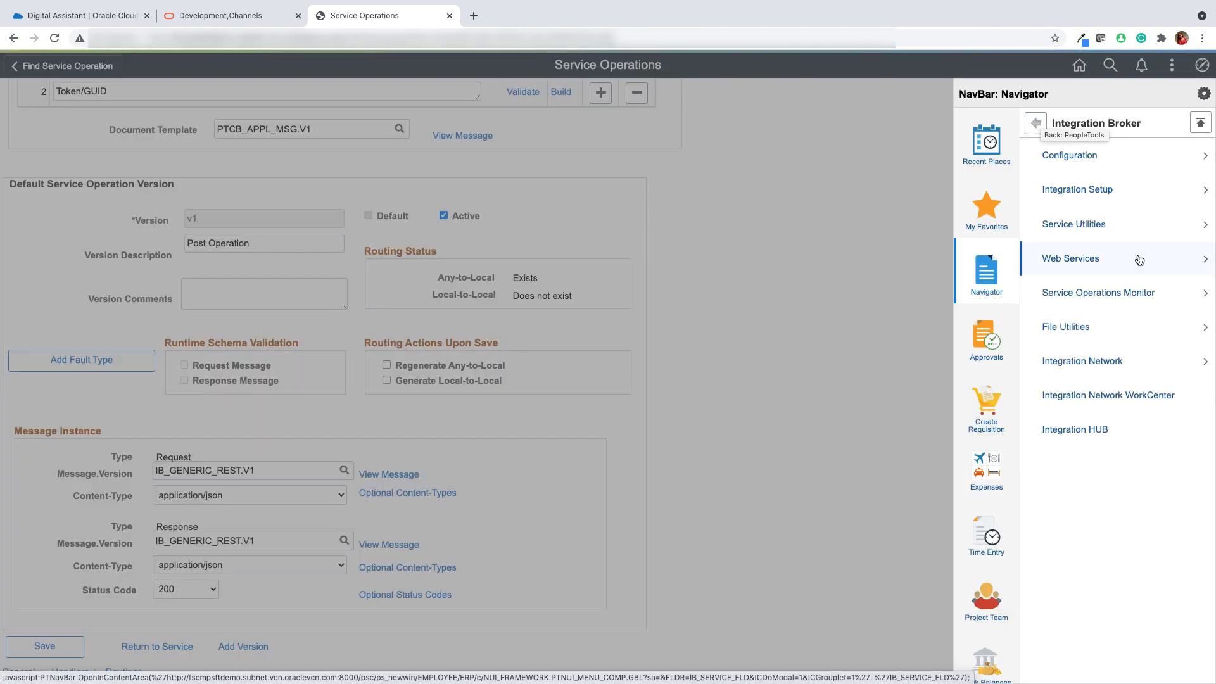
# Switch the PT_CONFIGURATION application service to PS ODA Authentication and save
pyautogui.click(1071, 259)
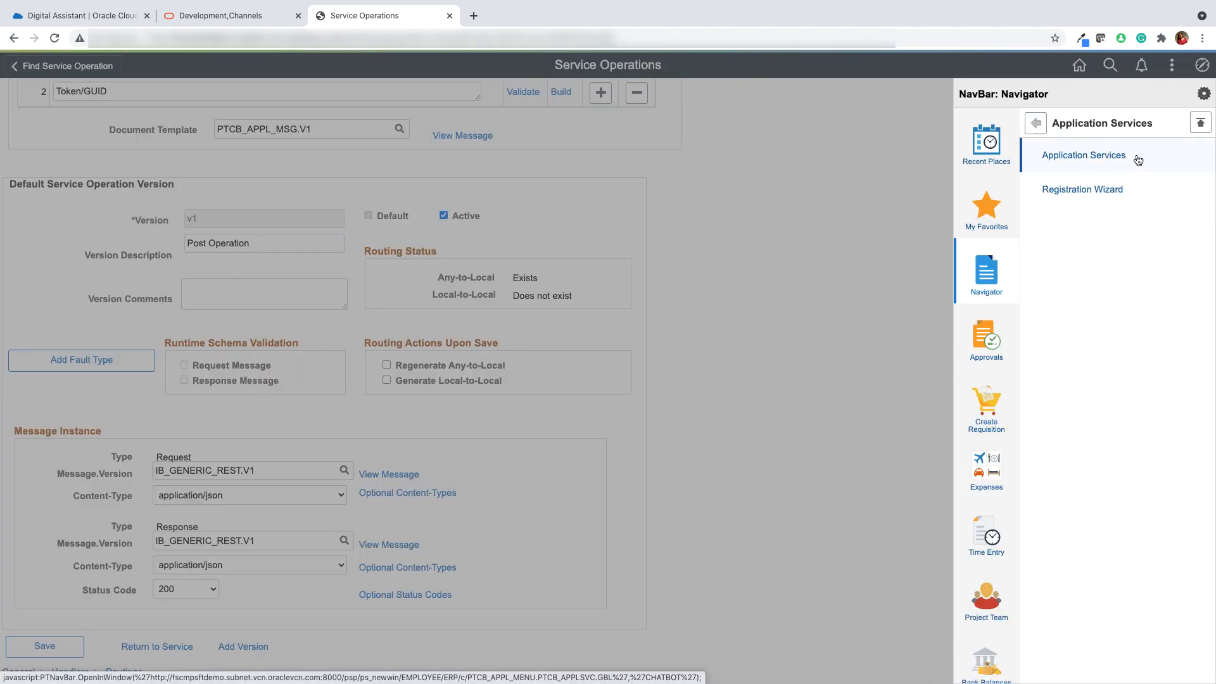
pyautogui.click(1084, 155)
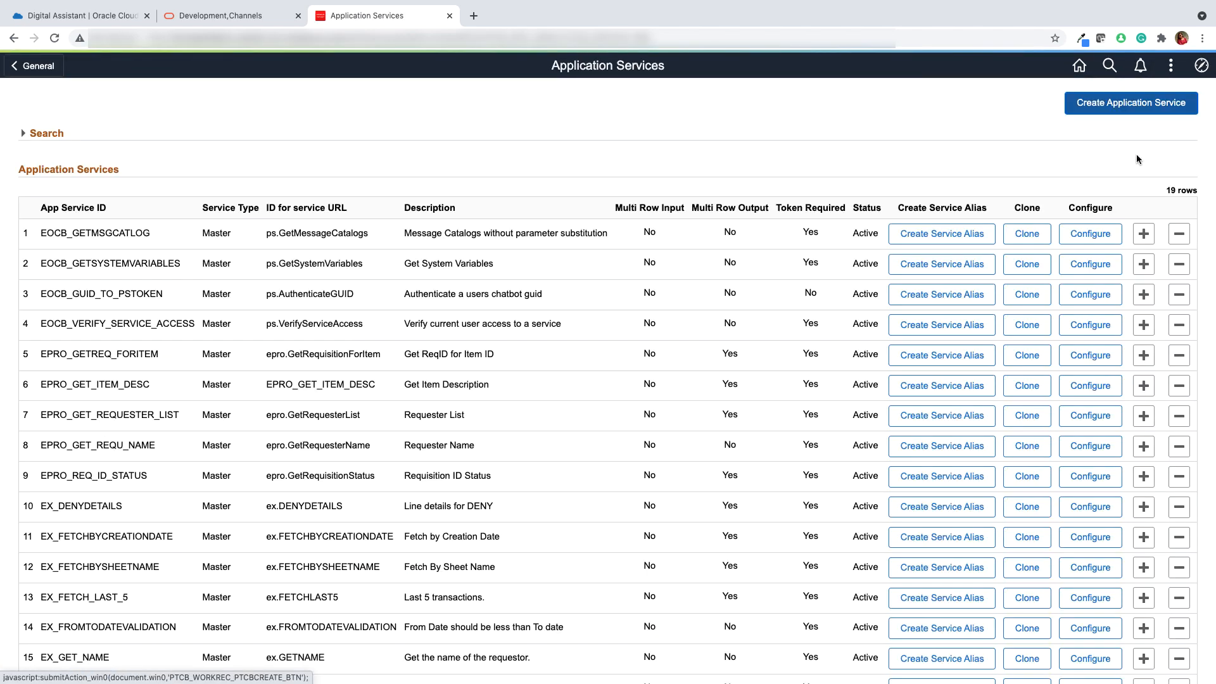
pyautogui.click(42, 133)
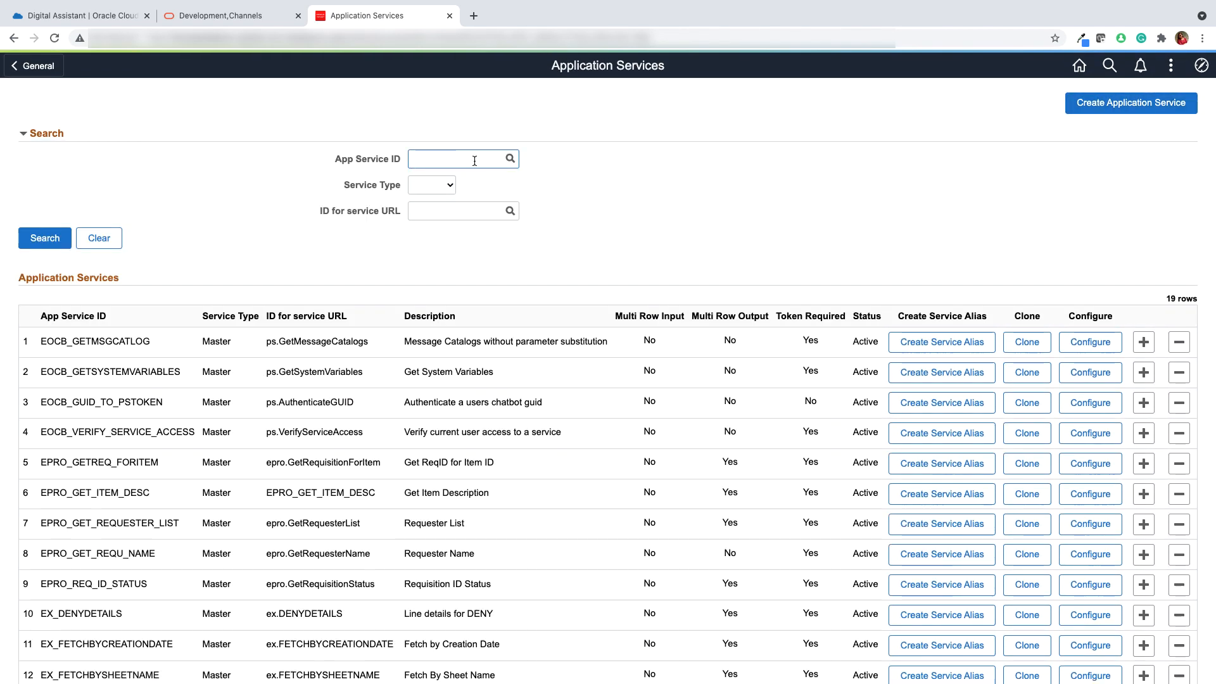
pyautogui.click(44, 239)
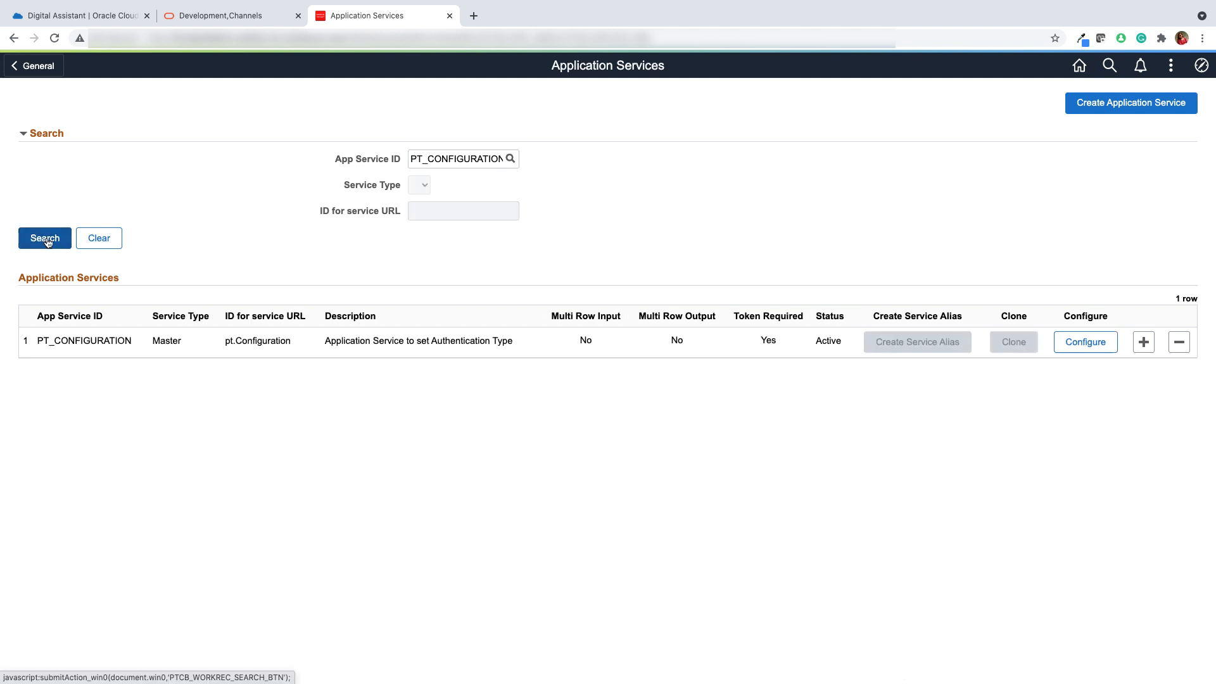
pyautogui.click(1085, 342)
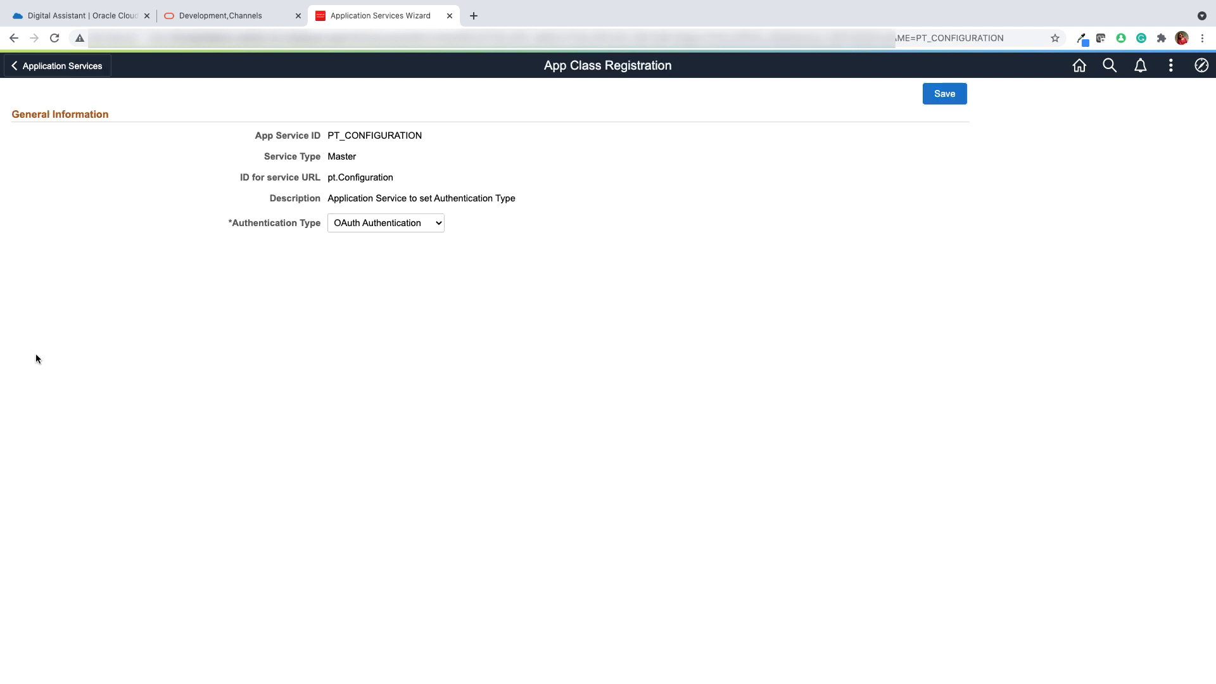
pyautogui.click(386, 222)
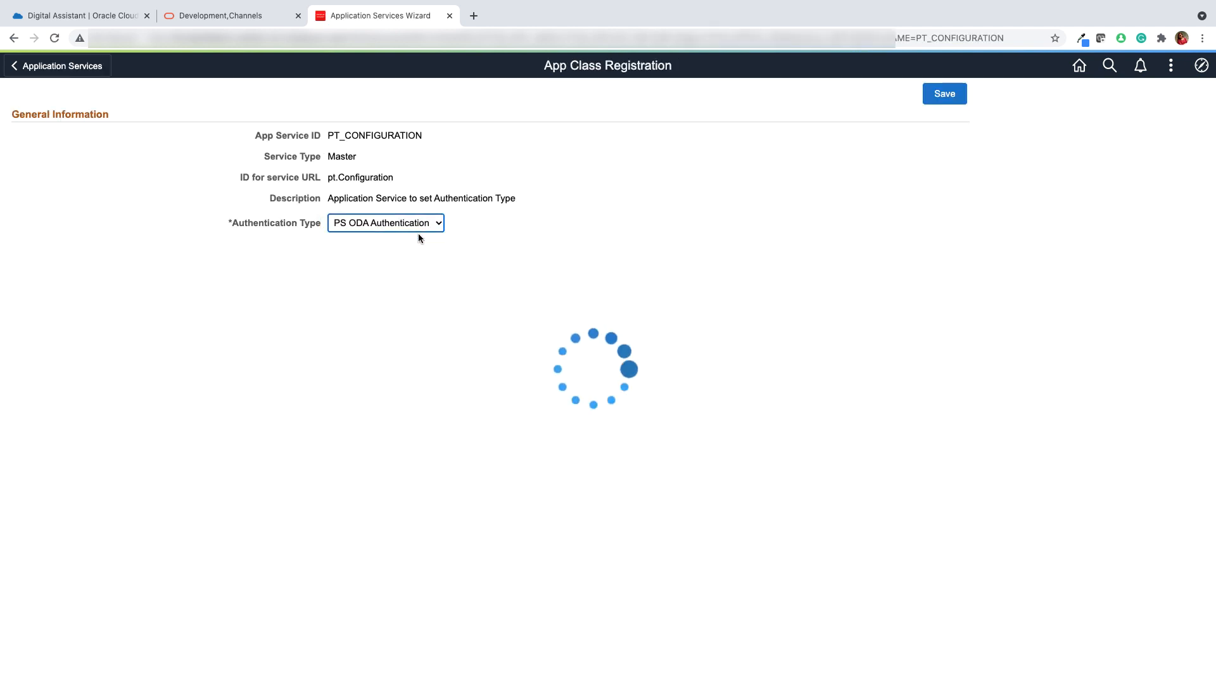
pyautogui.click(944, 93)
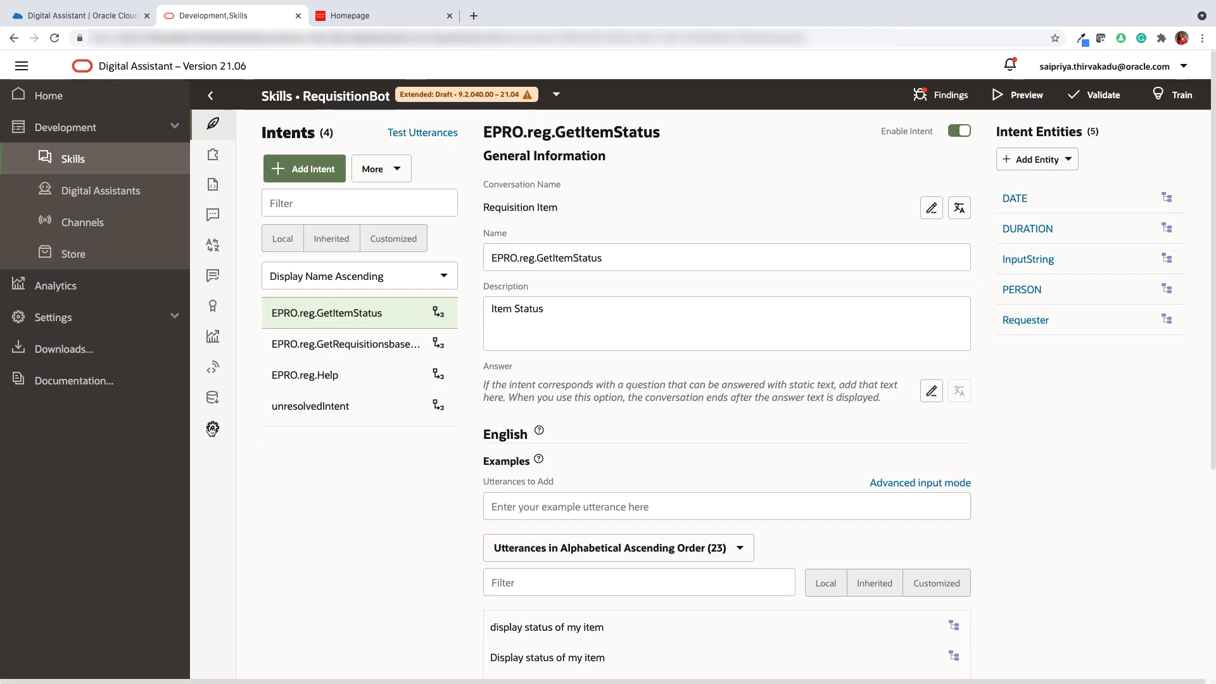
# Fill RequisitionBot's PSFSCMbaseurl, PSFSCMuserid and PSFSCMpassword custom parameters from Notes
pyautogui.click(213, 428)
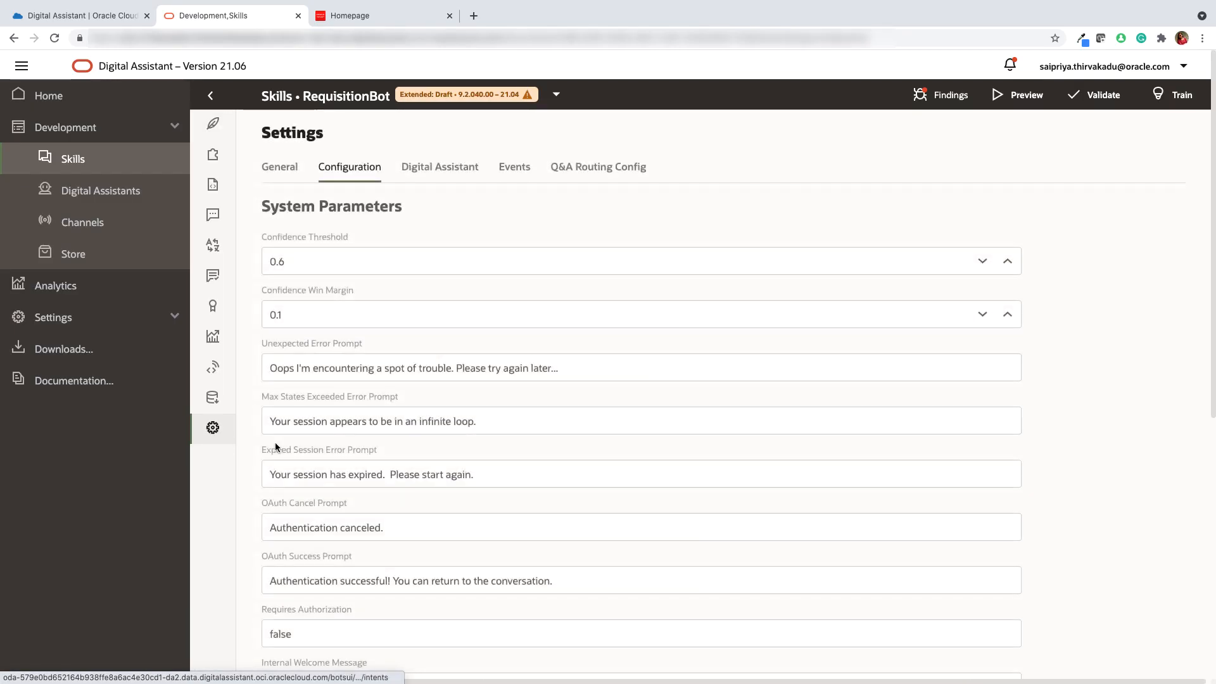
pyautogui.scroll(-3)
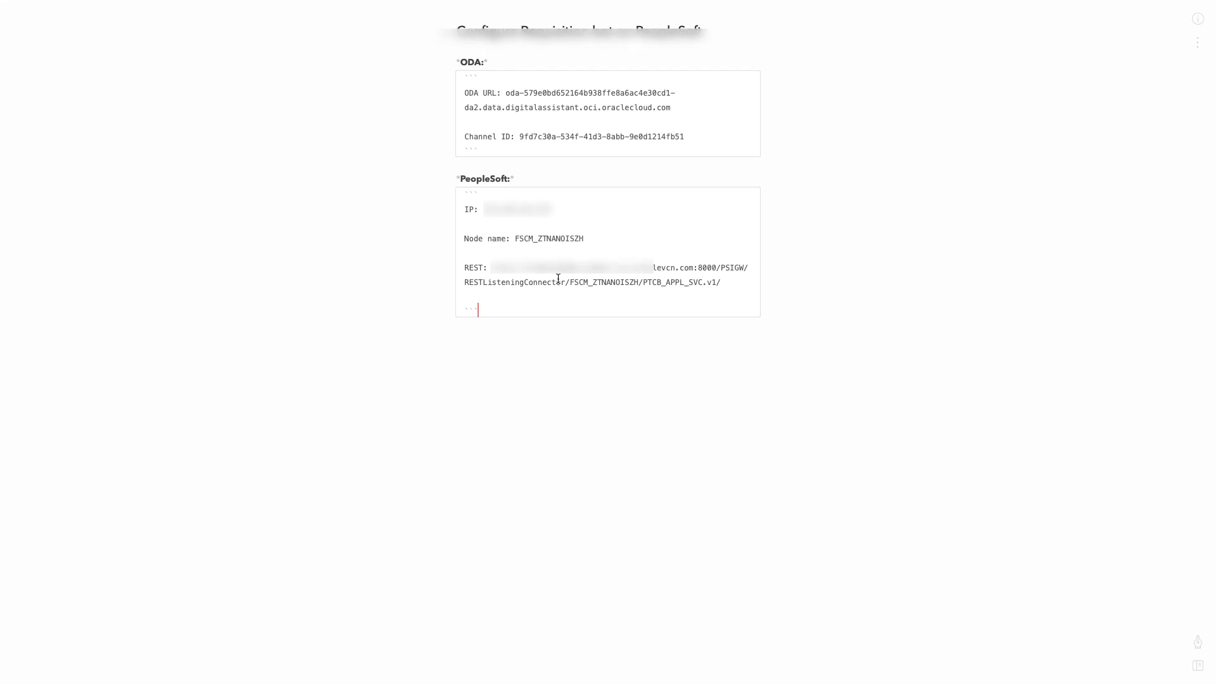
pyautogui.moveTo(491, 267); pyautogui.dragTo(720, 282)
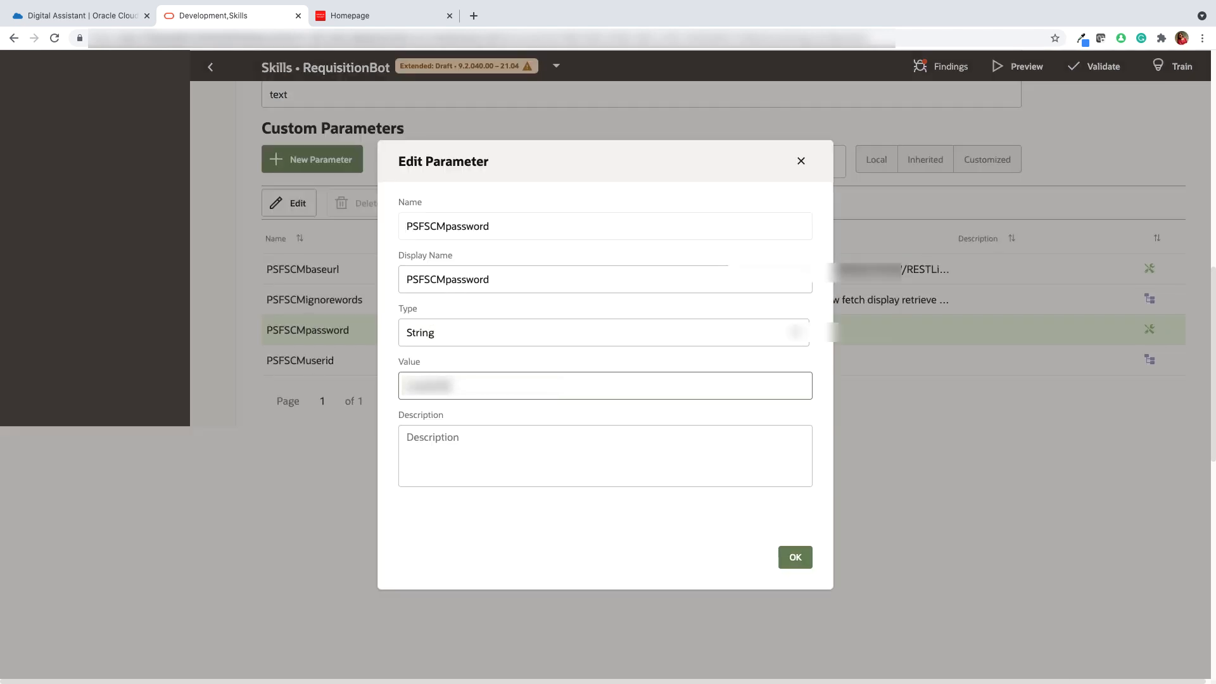
pyautogui.click(794, 557)
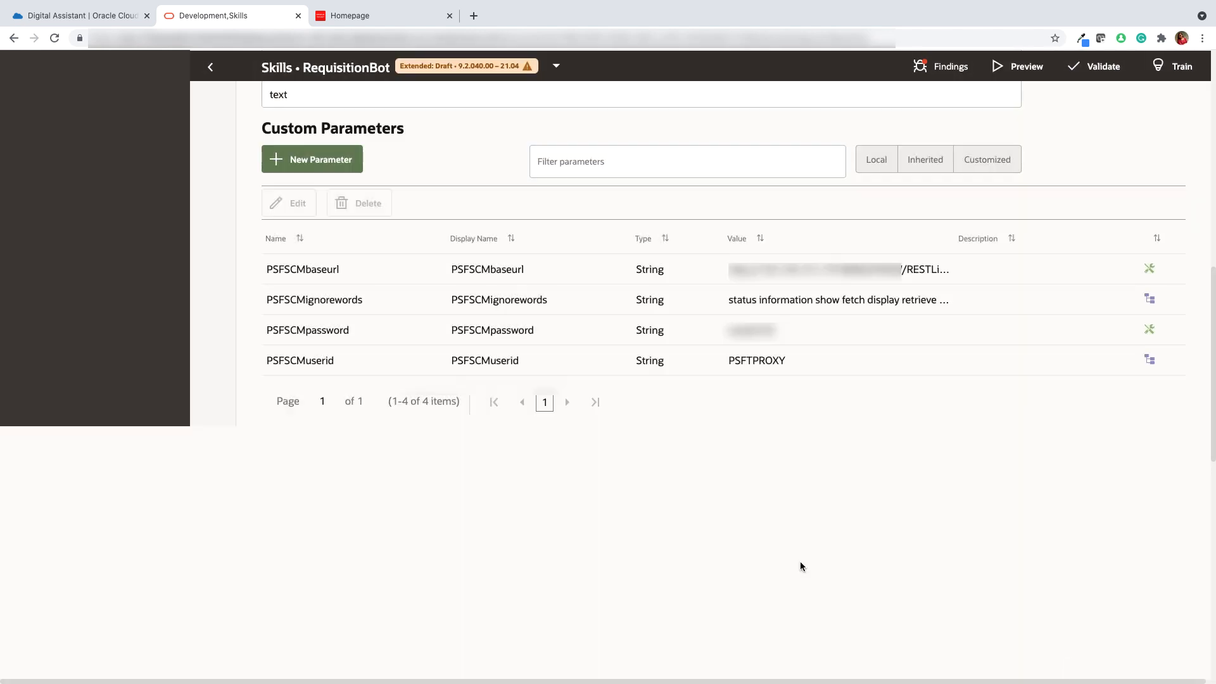
pyautogui.click(384, 14)
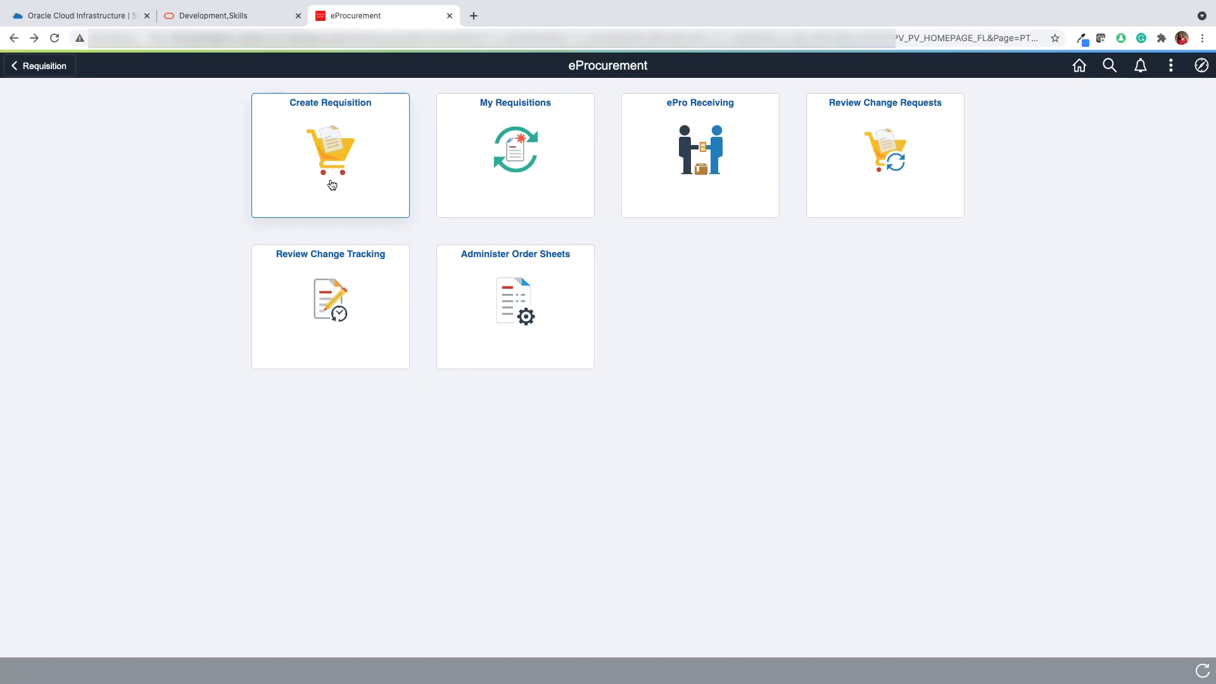
# Create and submit a Monitor requisition paid with the VISA card ending 1111
pyautogui.click(330, 155)
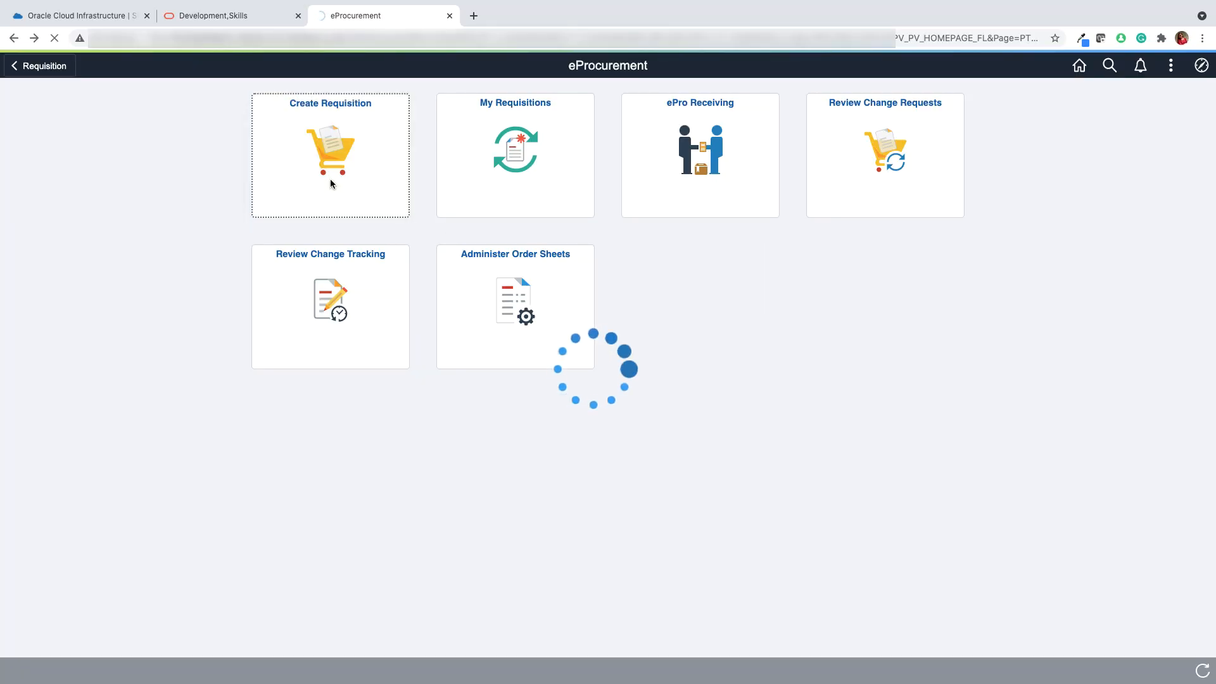
pyautogui.click(330, 155)
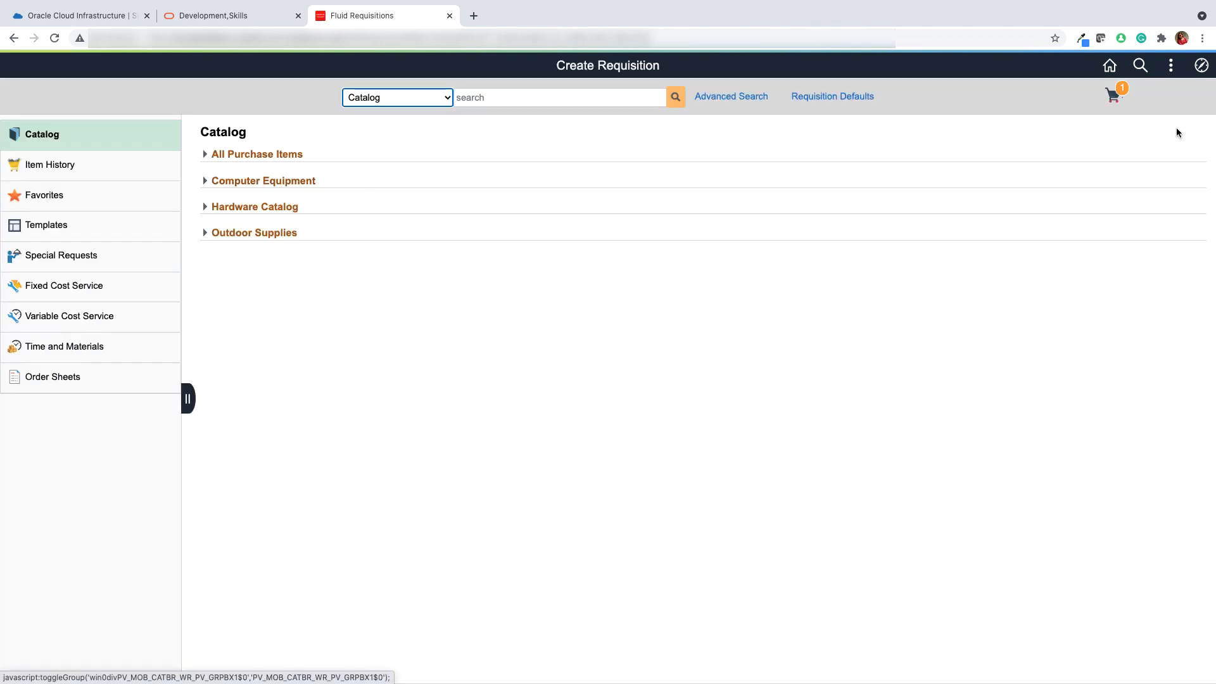
pyautogui.click(1112, 96)
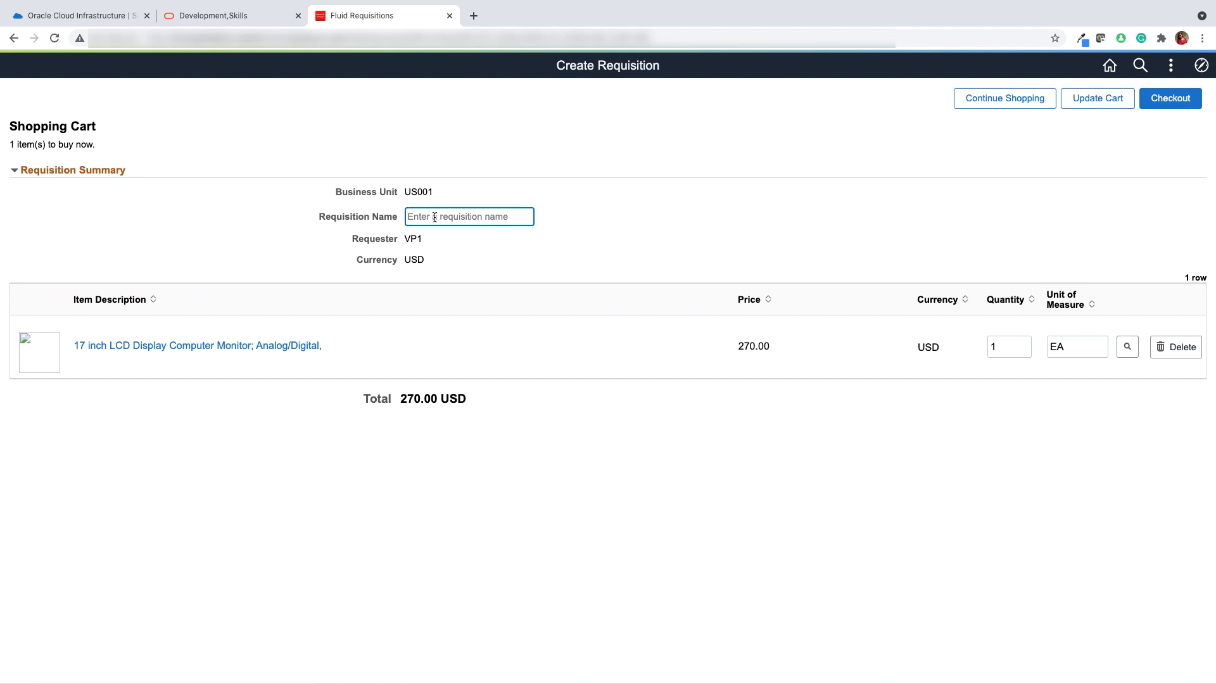
pyautogui.write('Monitor')
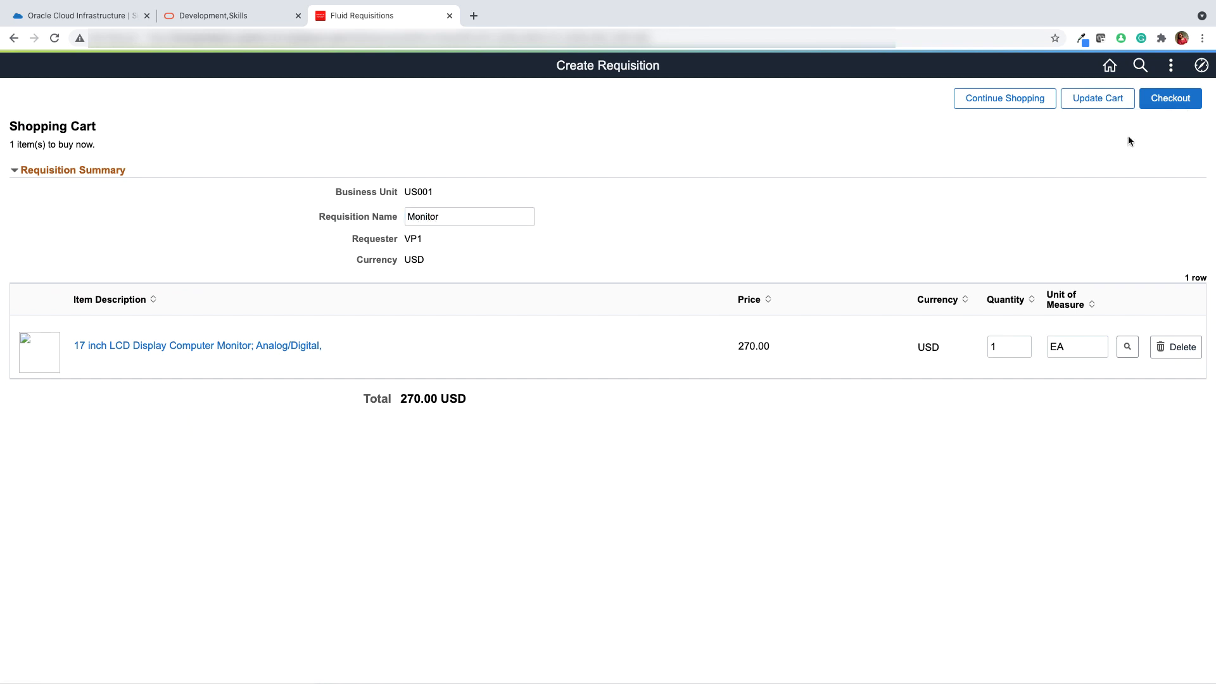
pyautogui.click(1171, 98)
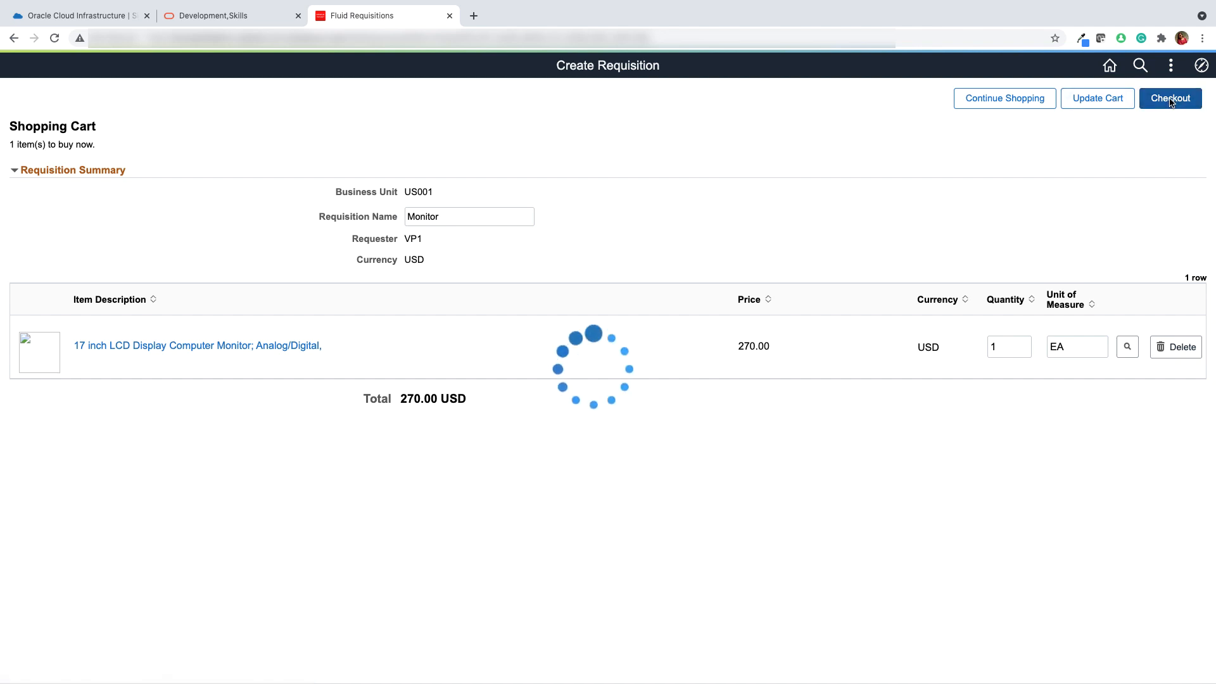
pyautogui.click(1170, 99)
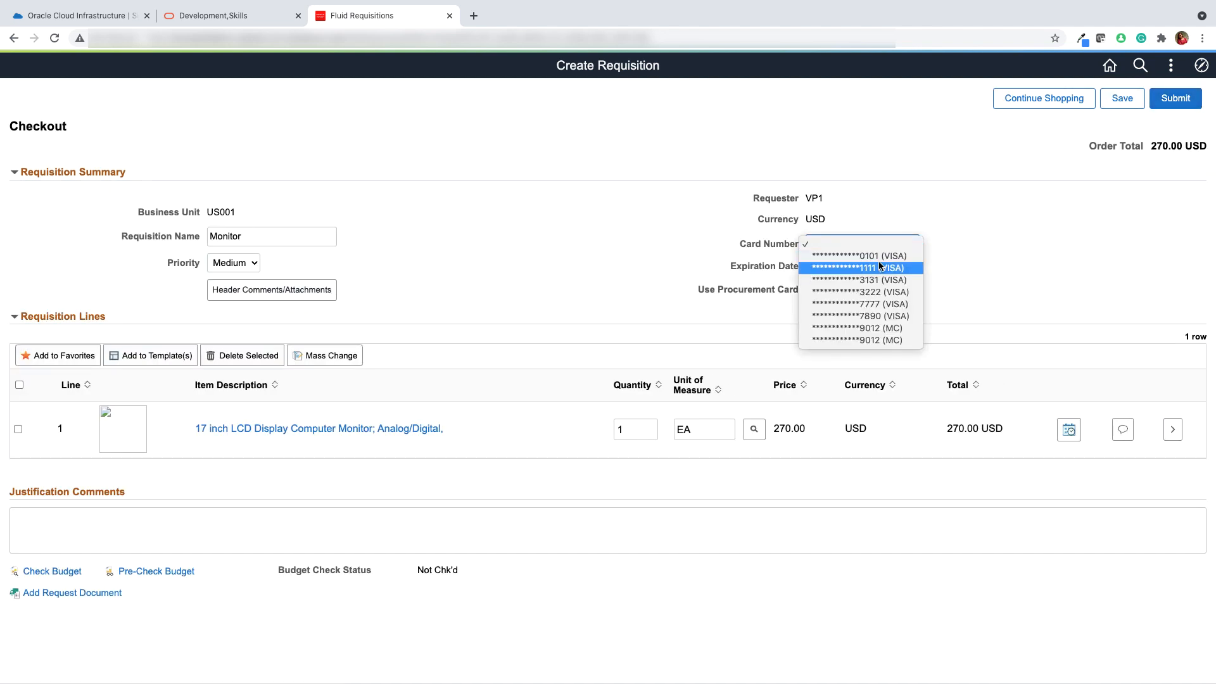
pyautogui.click(859, 267)
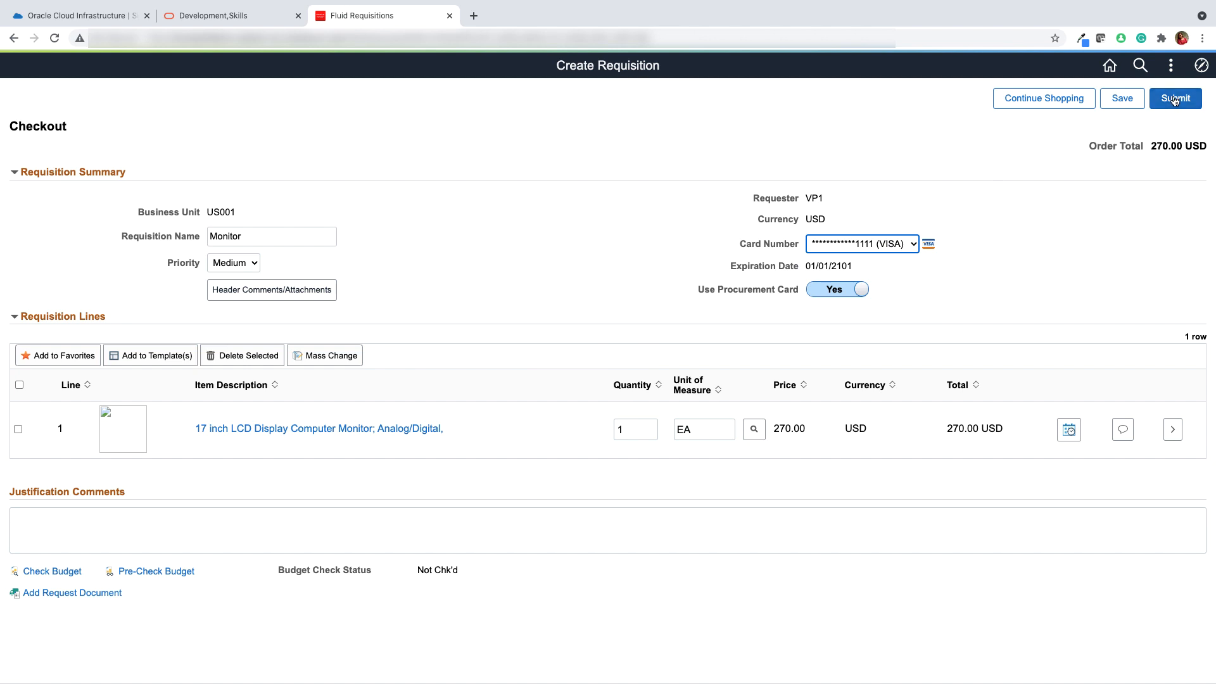
pyautogui.click(1176, 99)
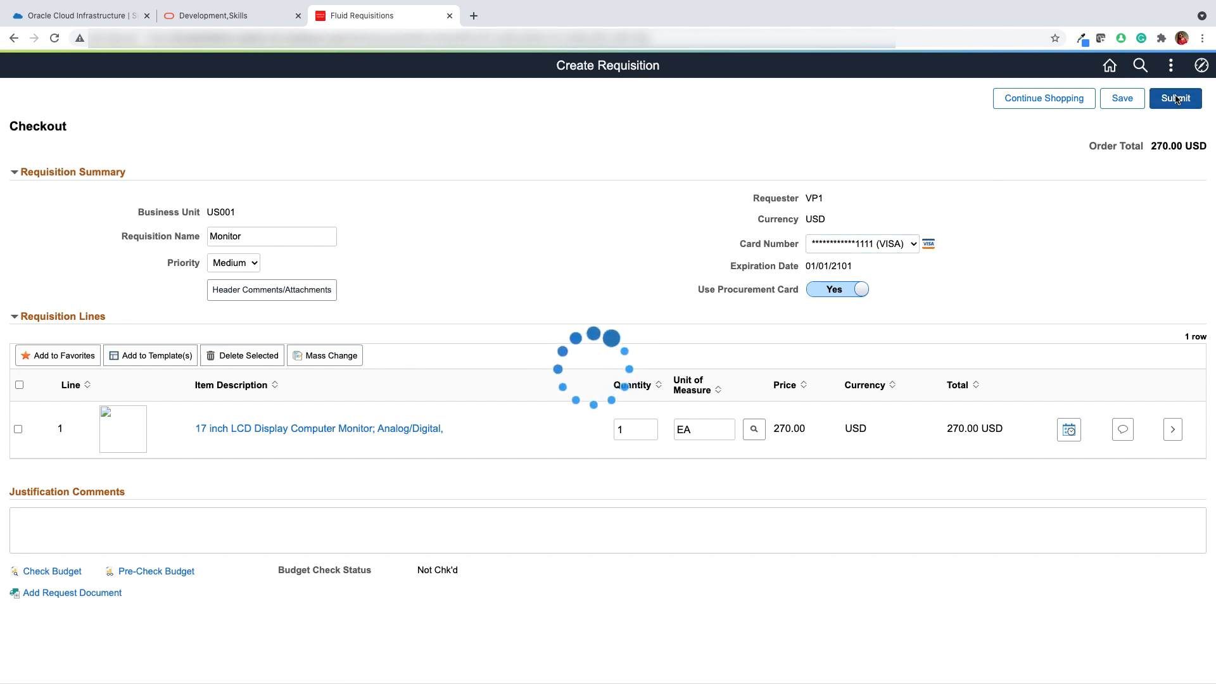
pyautogui.click(1176, 99)
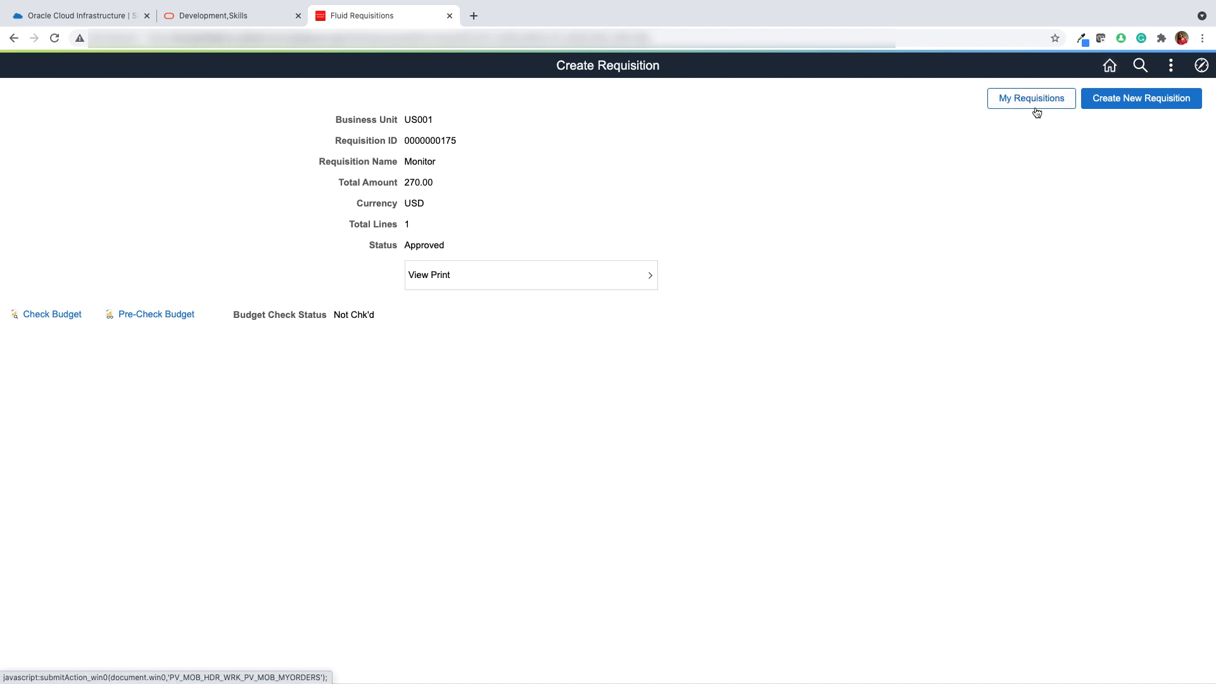
# Open the Monitor requisition's details and copy item ID DSS_MONITOR_17
pyautogui.click(1030, 99)
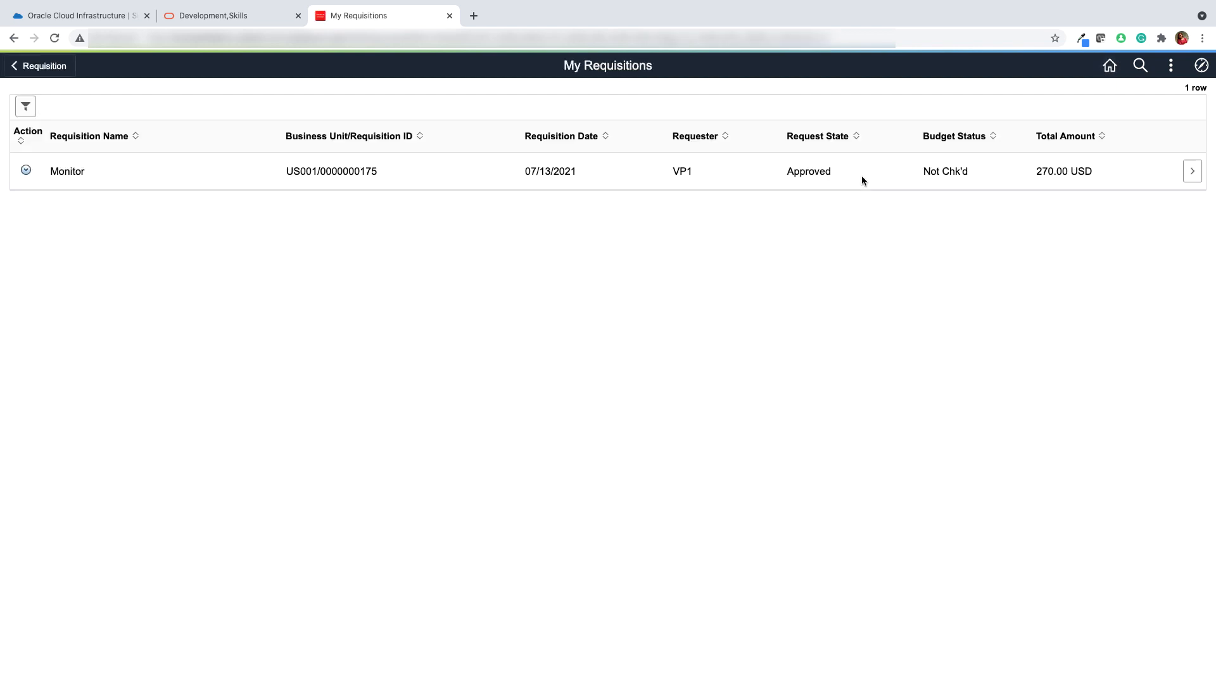
pyautogui.click(1193, 171)
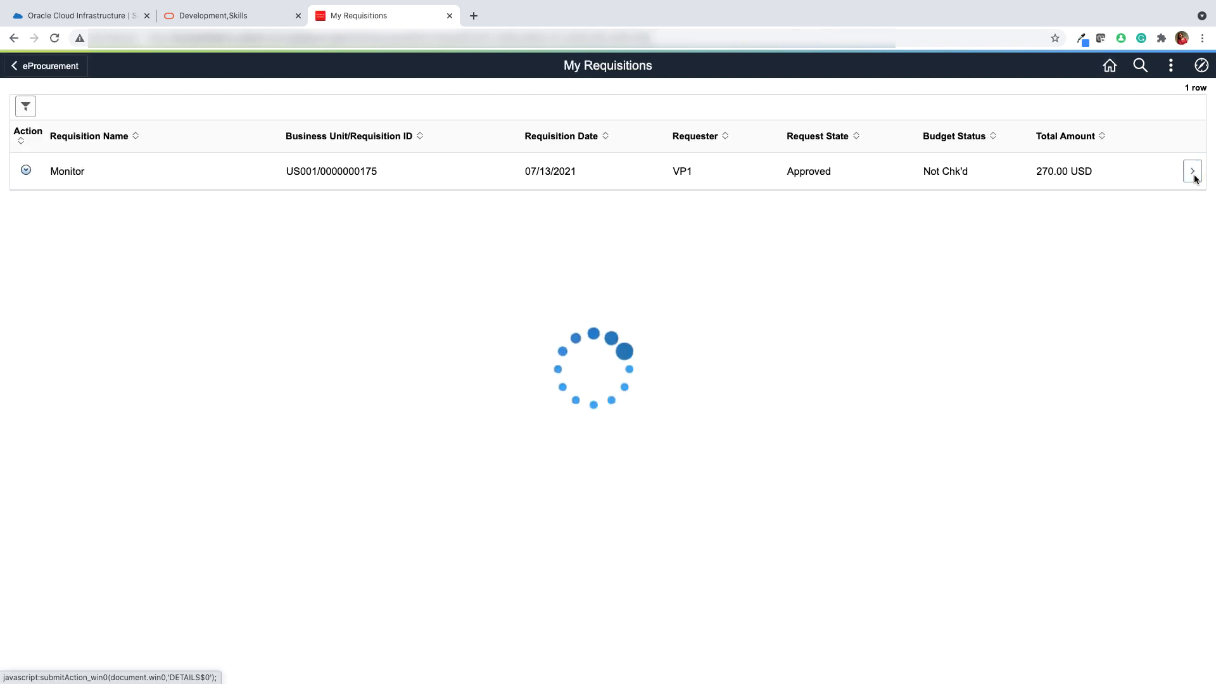
pyautogui.click(1192, 172)
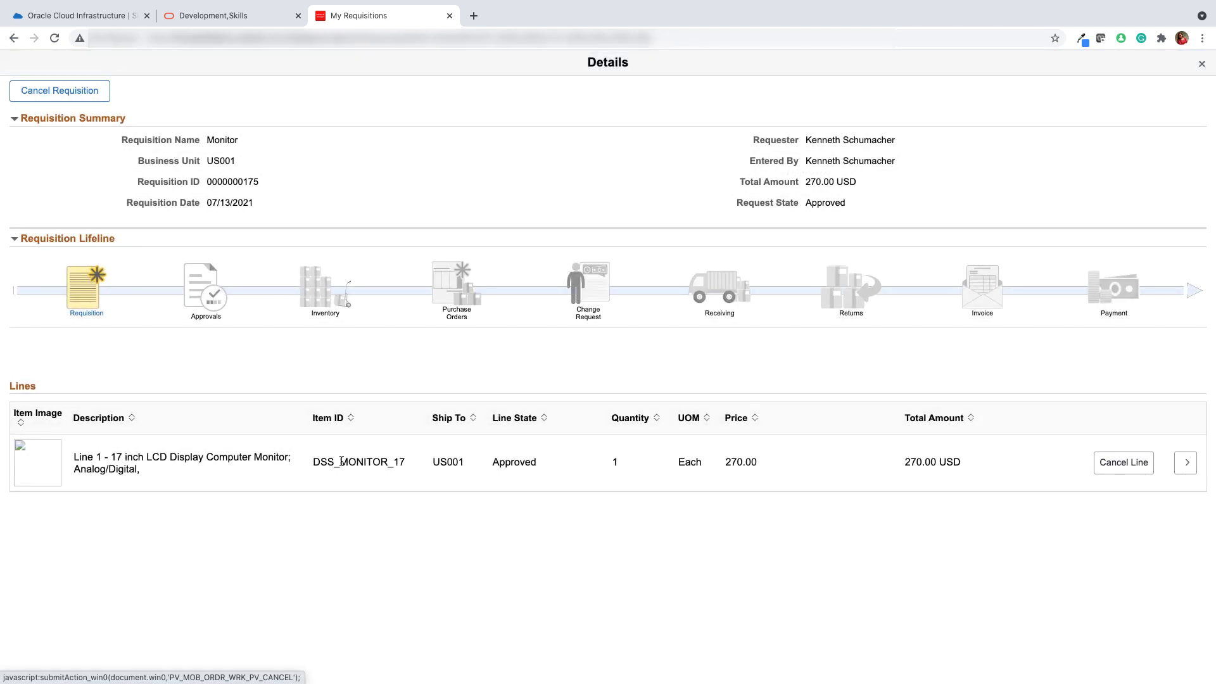
pyautogui.rightClick(359, 462)
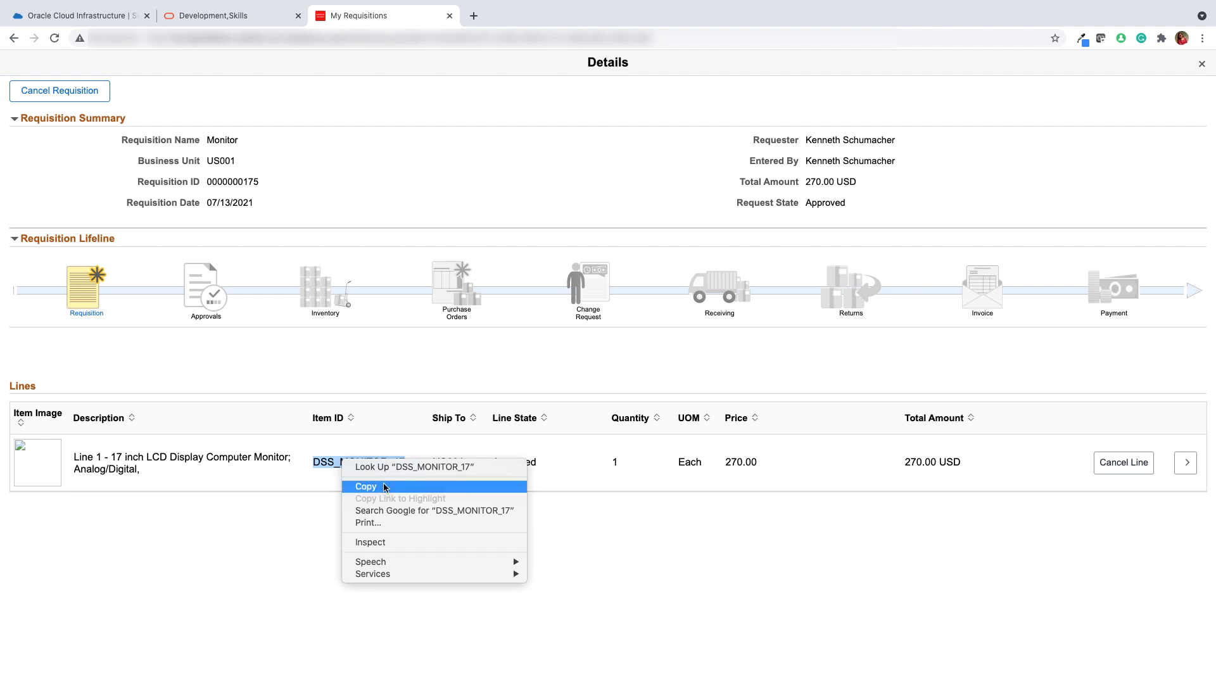
pyautogui.click(365, 487)
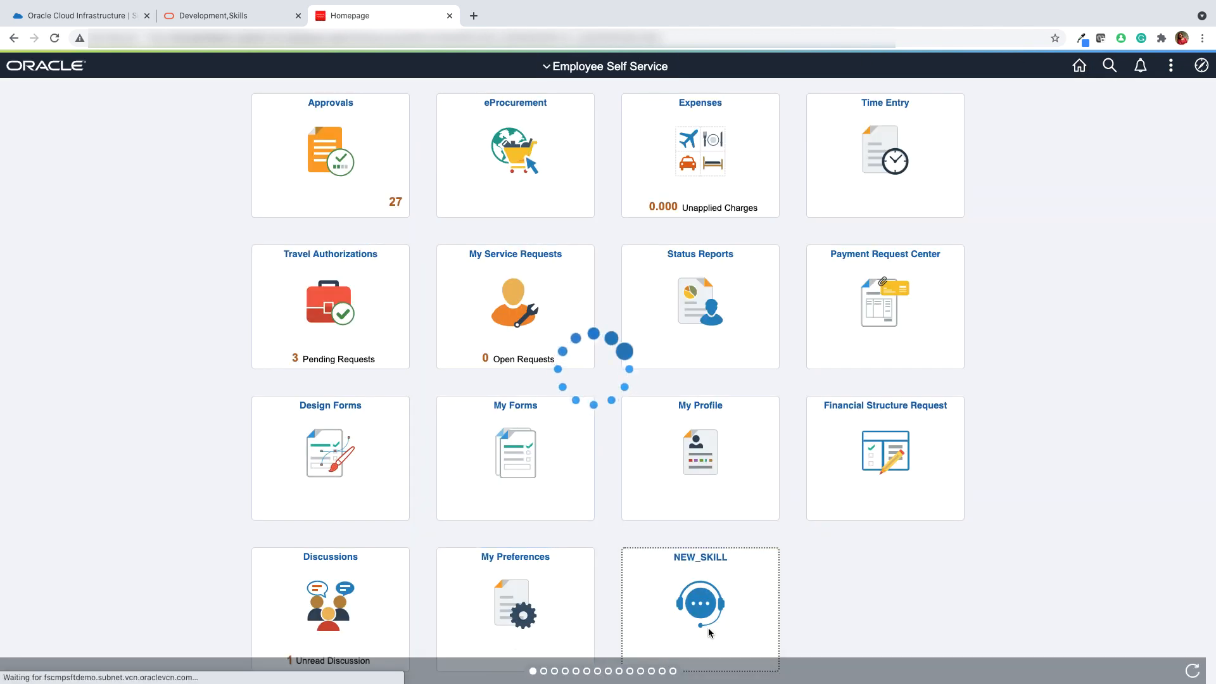
# Open the NEW_SKILL chatbot and ask it for the requisition's status
pyautogui.click(699, 608)
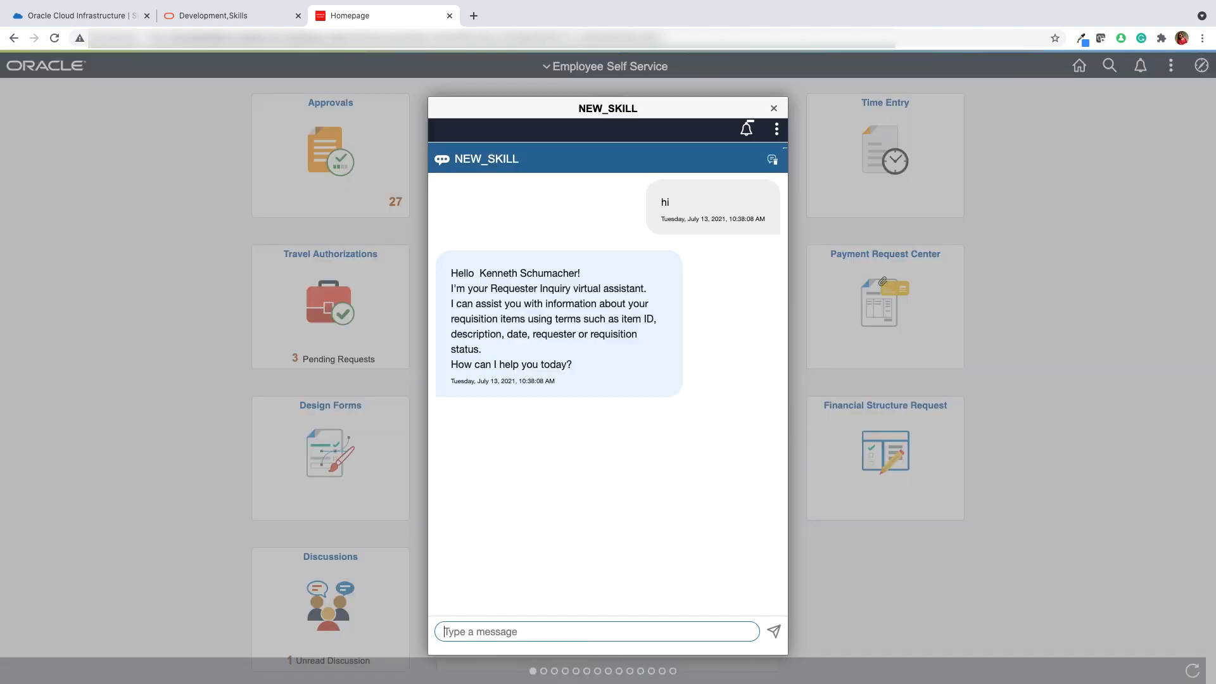
pyautogui.write('qh')
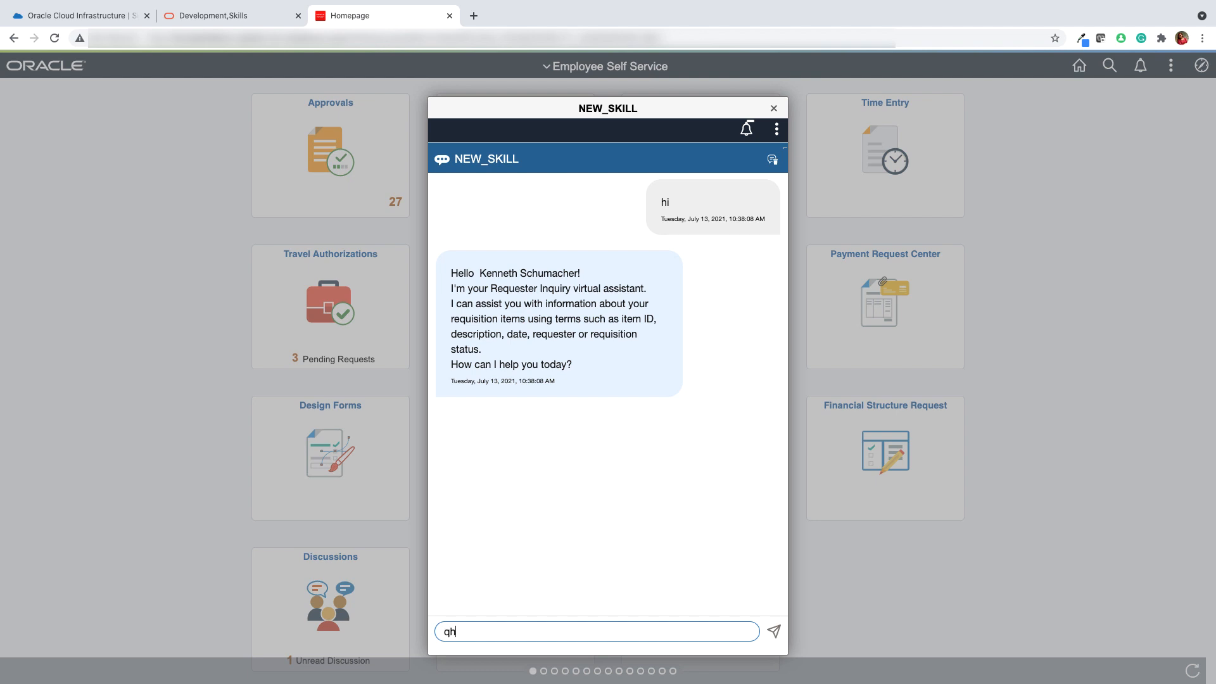
pyautogui.write('T')
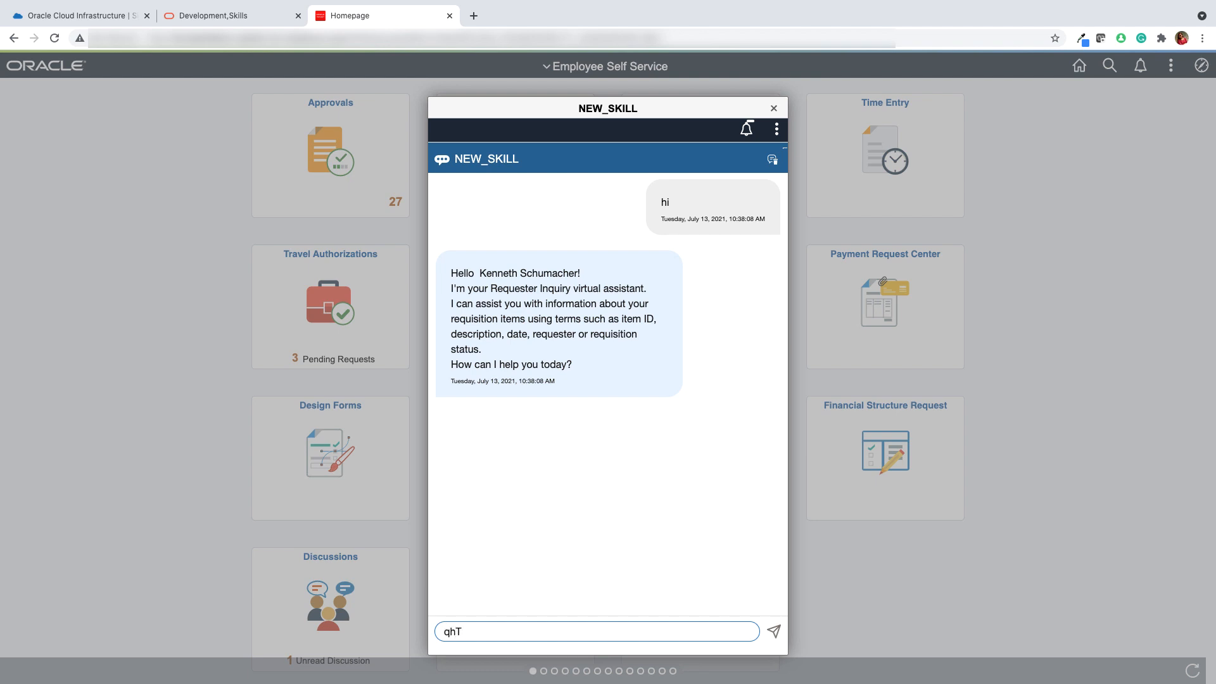
pyautogui.write('what os')
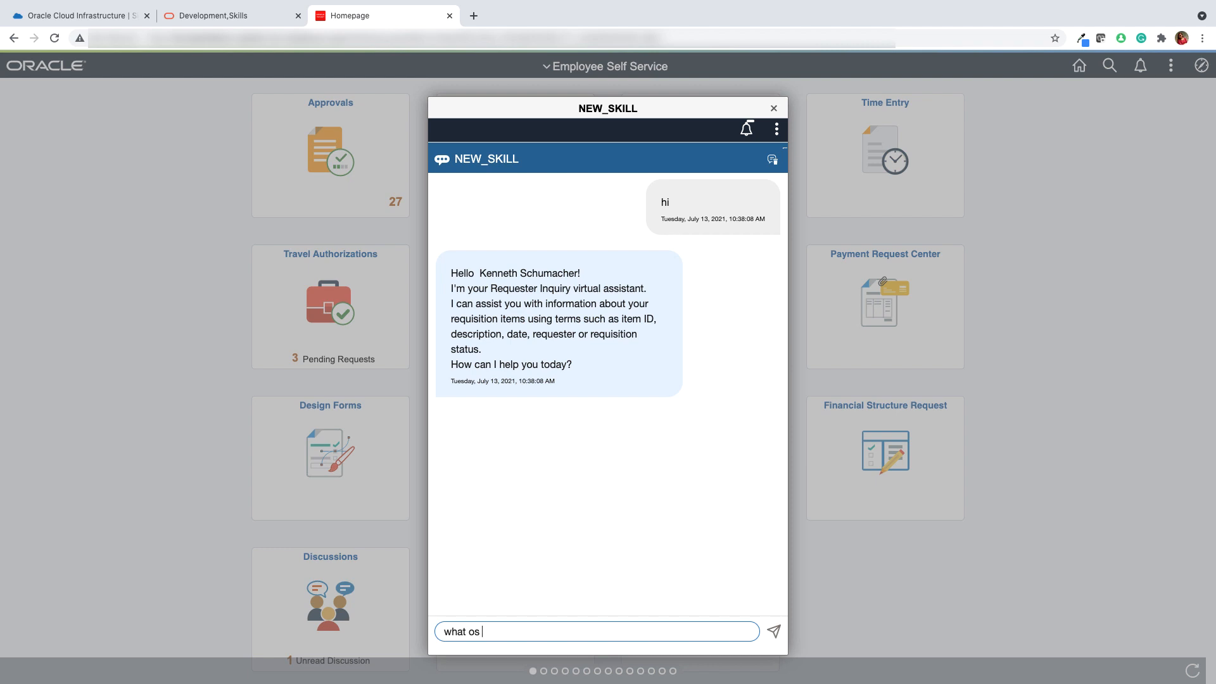
pyautogui.write('what is the status of the')
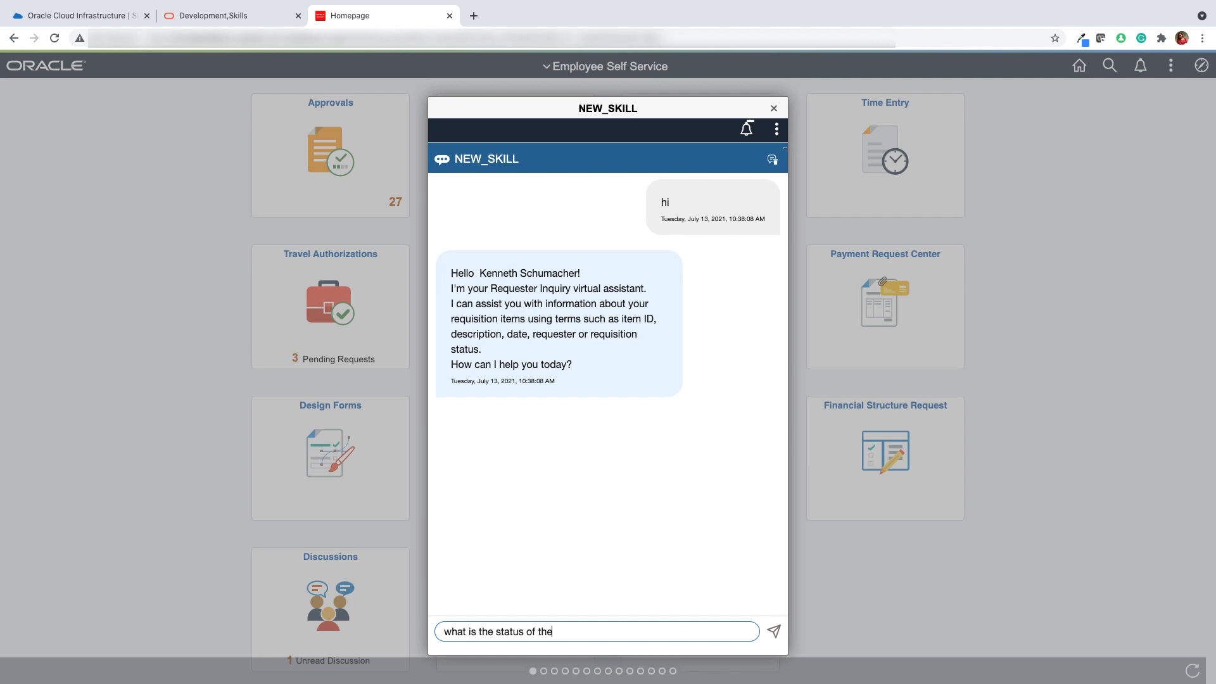
pyautogui.click(773, 631)
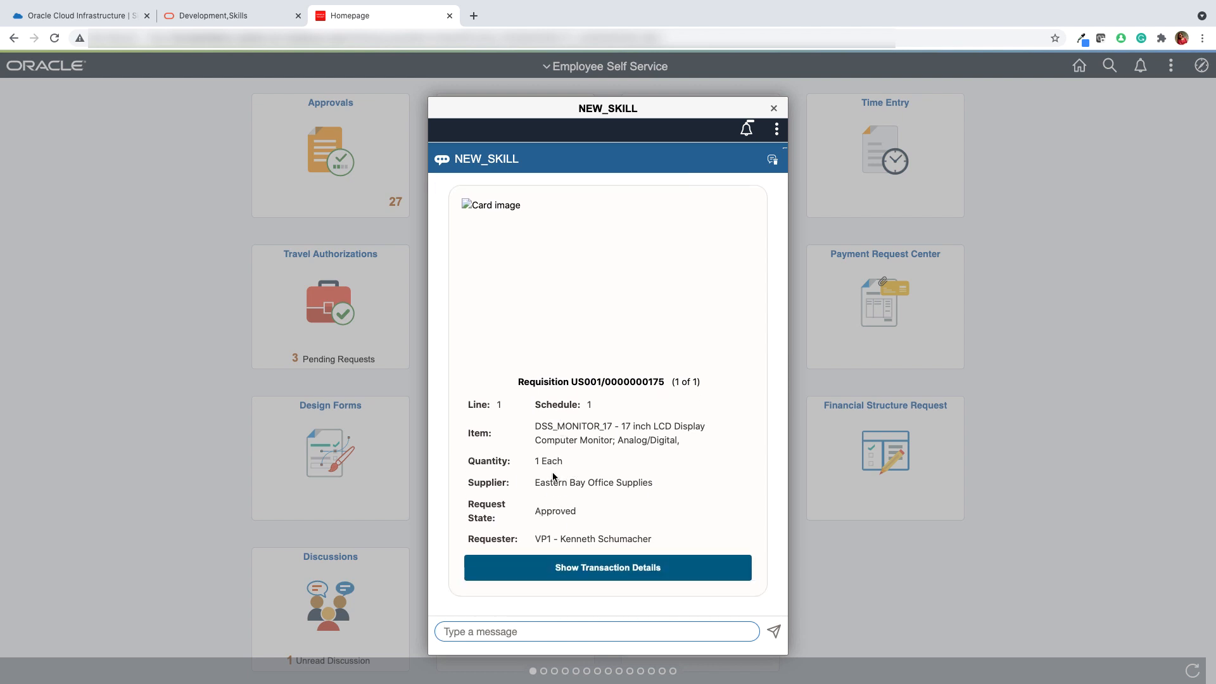
# Open the details page for requisition 175, then page the carousel to card 5 of 28
pyautogui.click(607, 567)
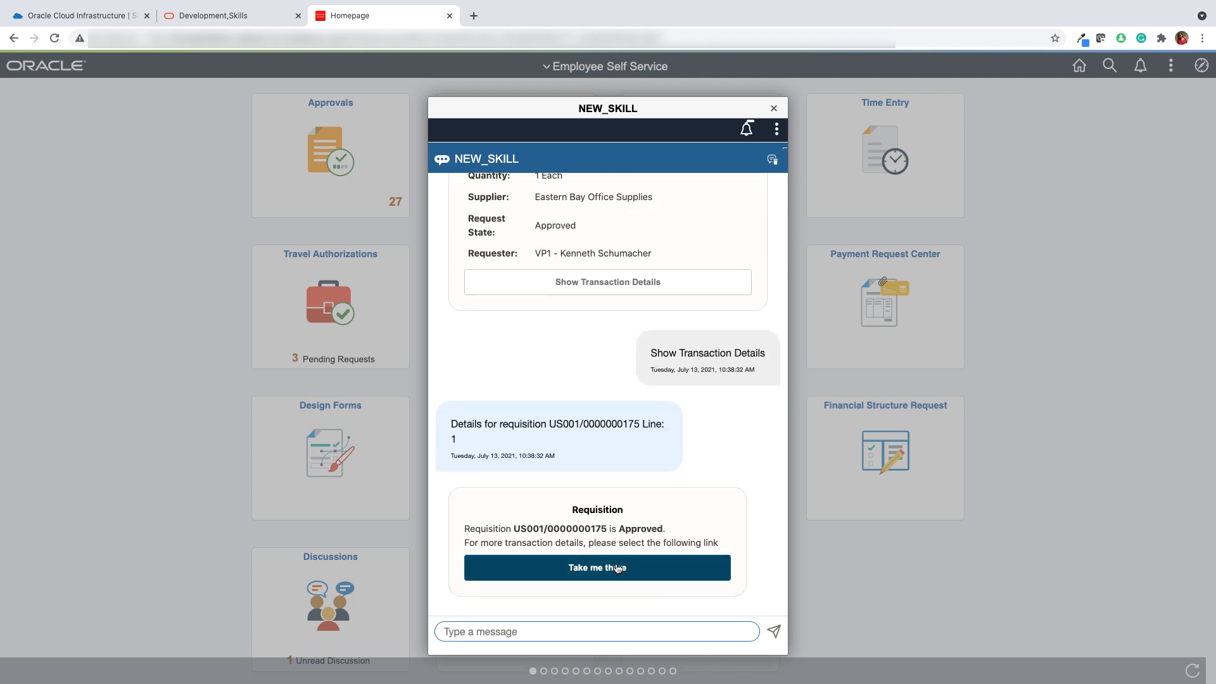
pyautogui.moveTo(628, 463)
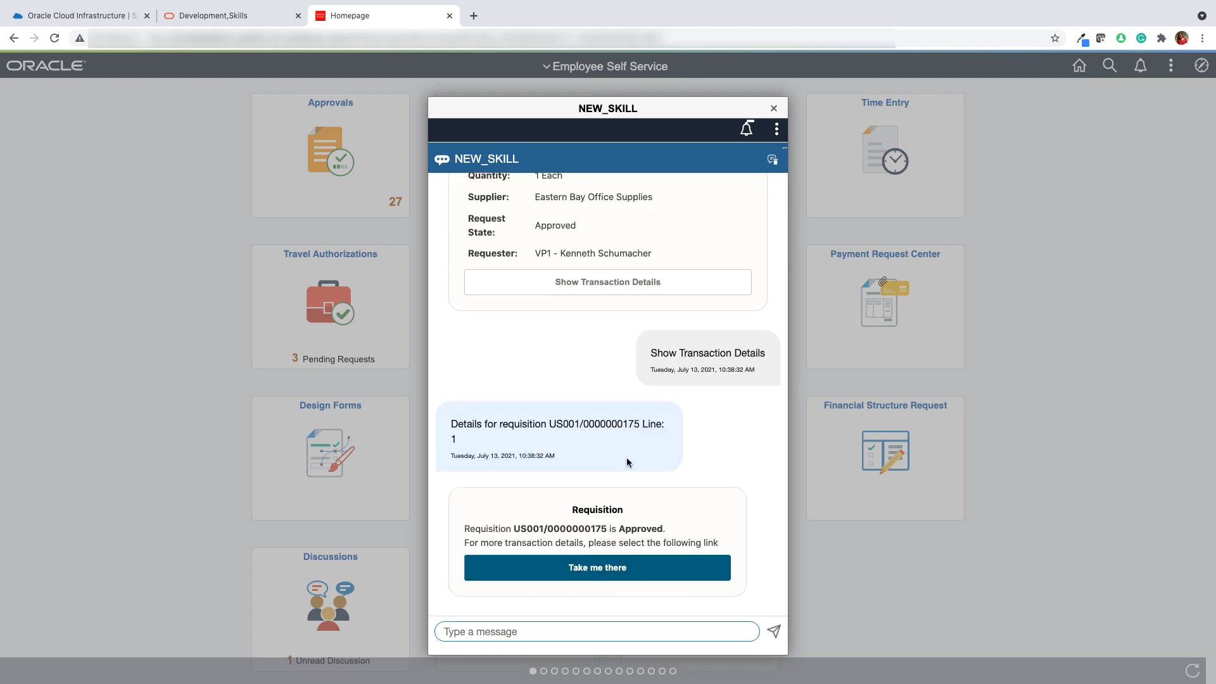
pyautogui.click(597, 567)
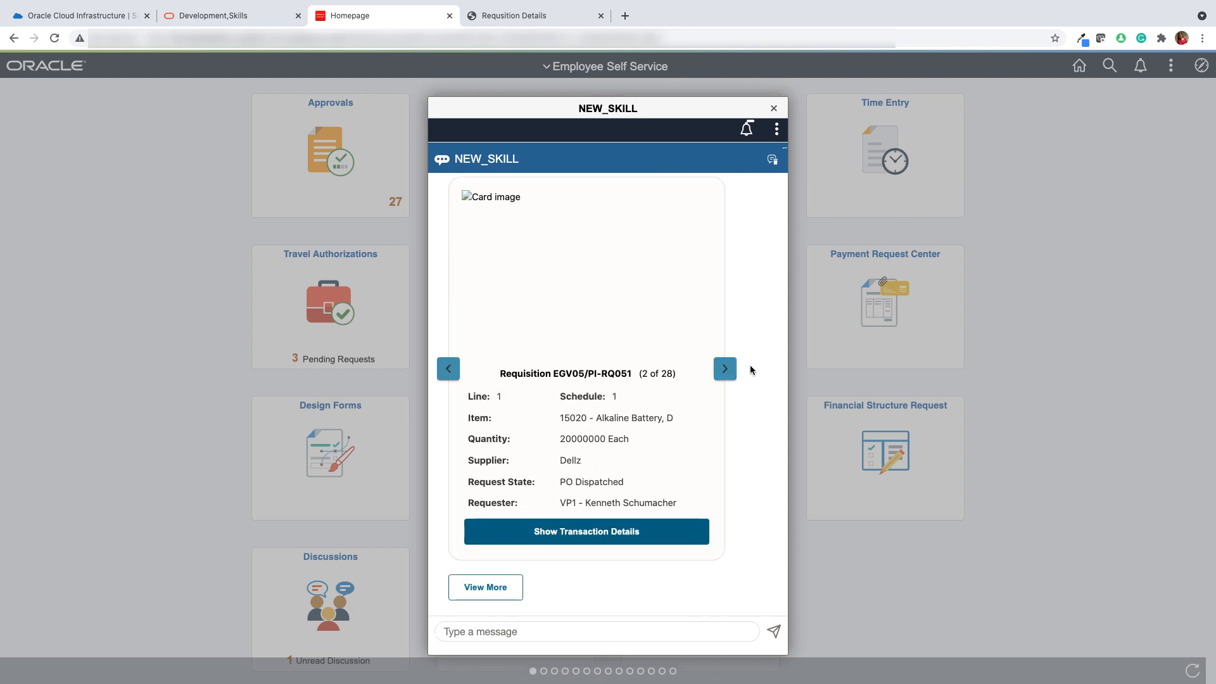
pyautogui.click(724, 369)
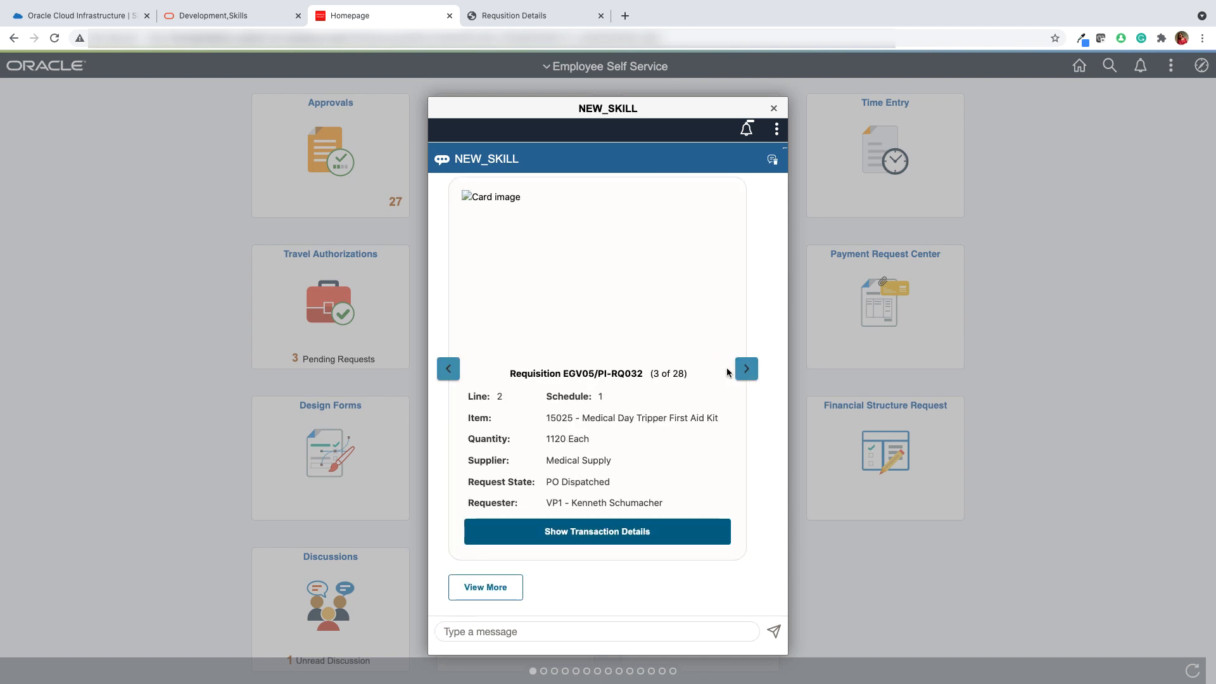
pyautogui.click(746, 369)
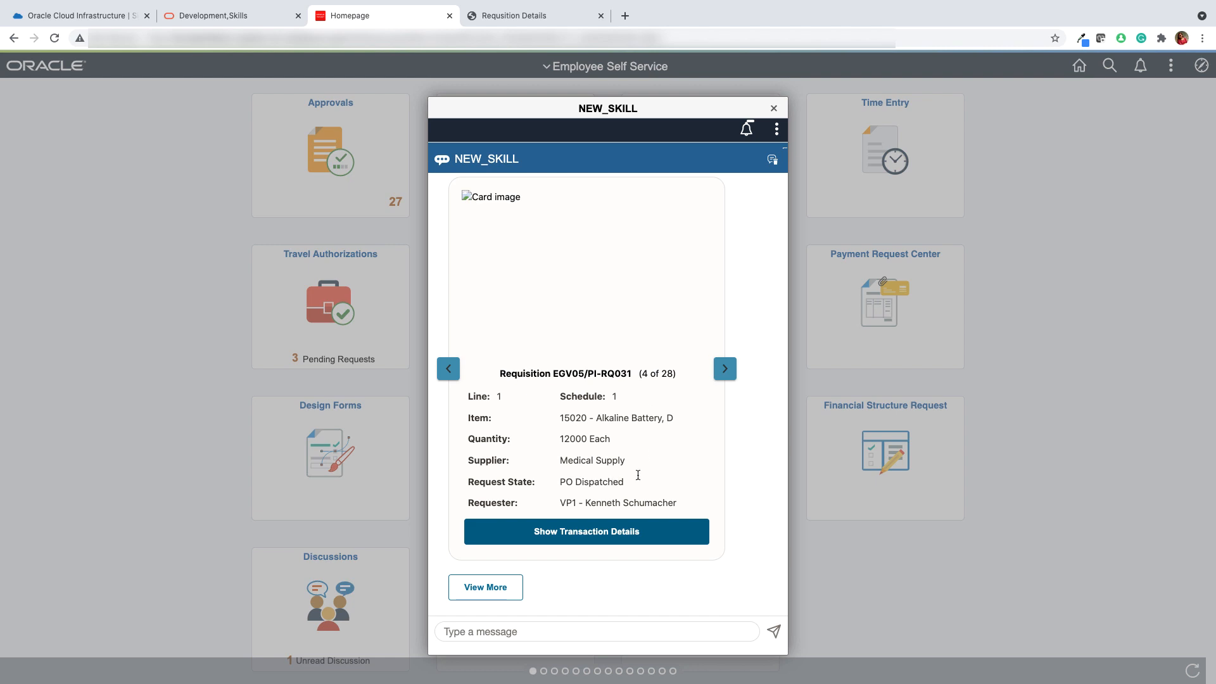
pyautogui.click(724, 368)
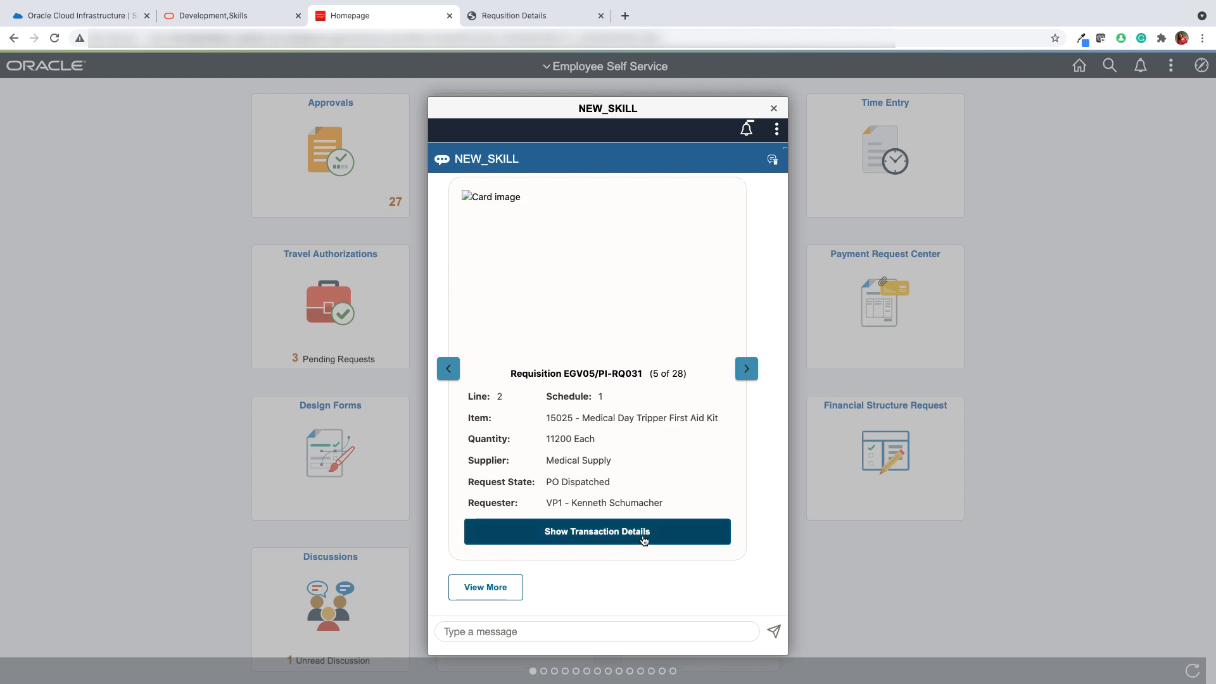